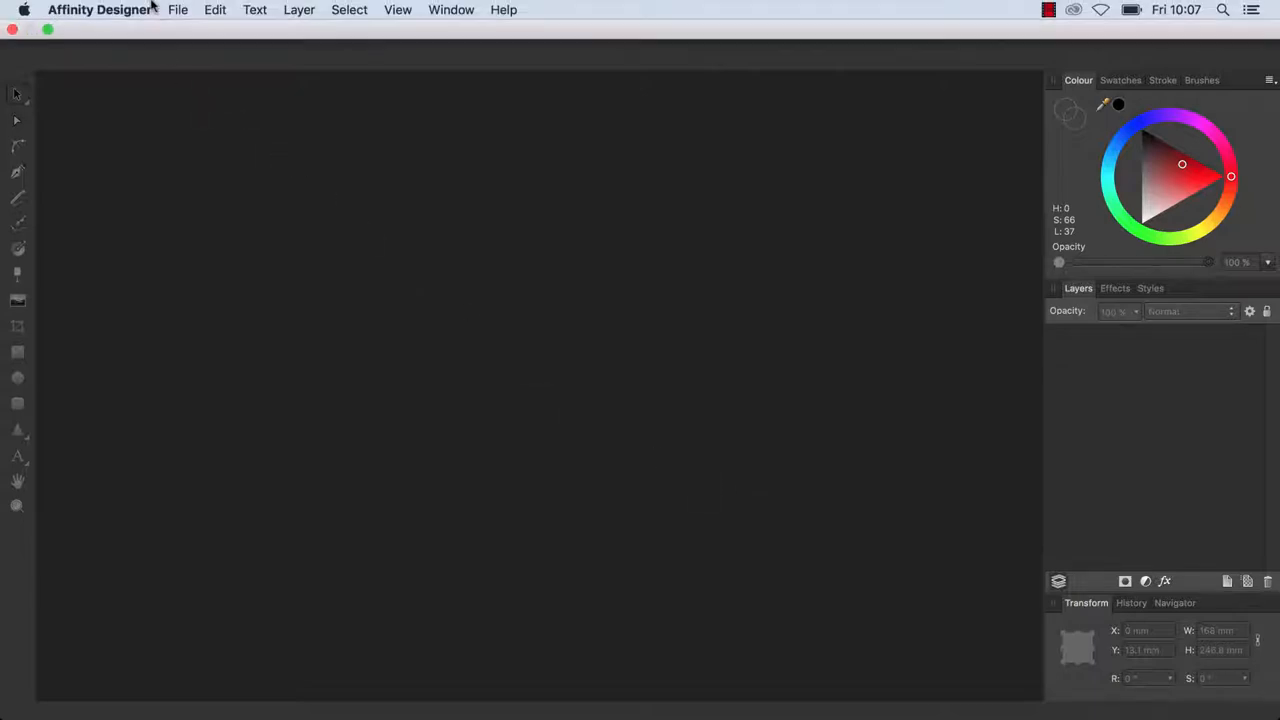
Browse the File, Layer, Window and Edit menus to survey the available commands.
left_click(178, 8)
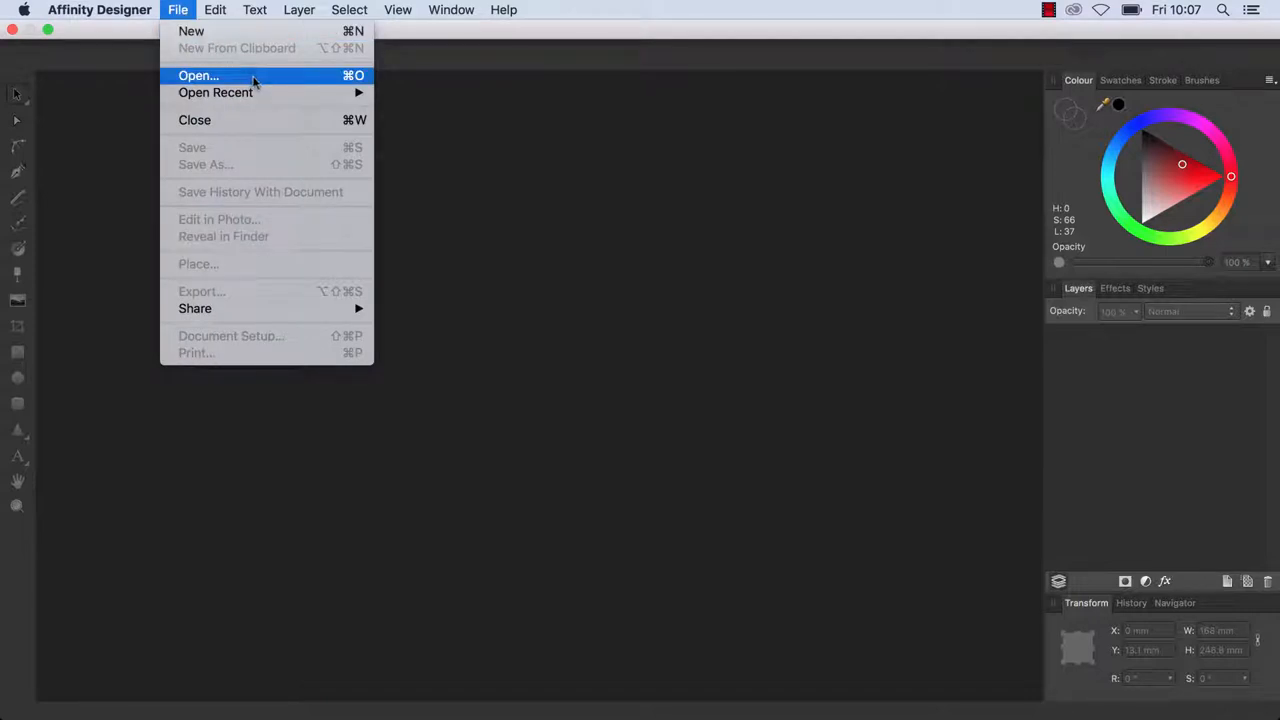
left_click(300, 8)
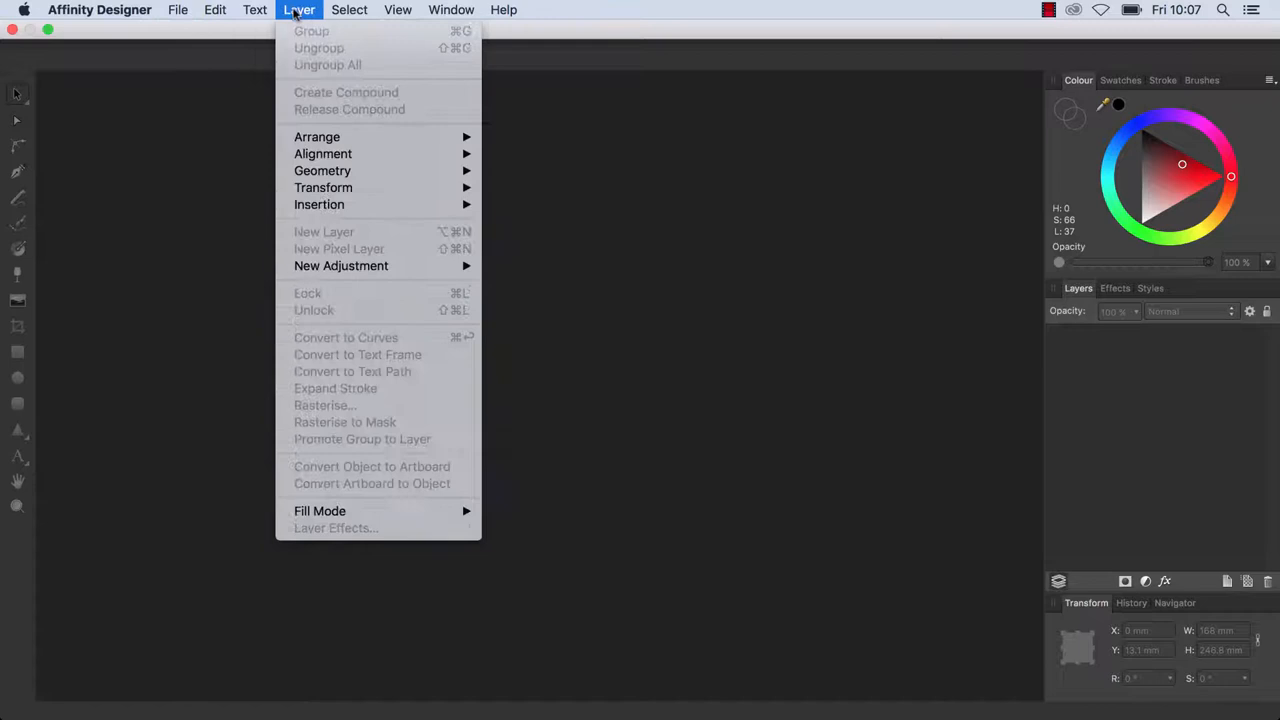
left_click(452, 10)
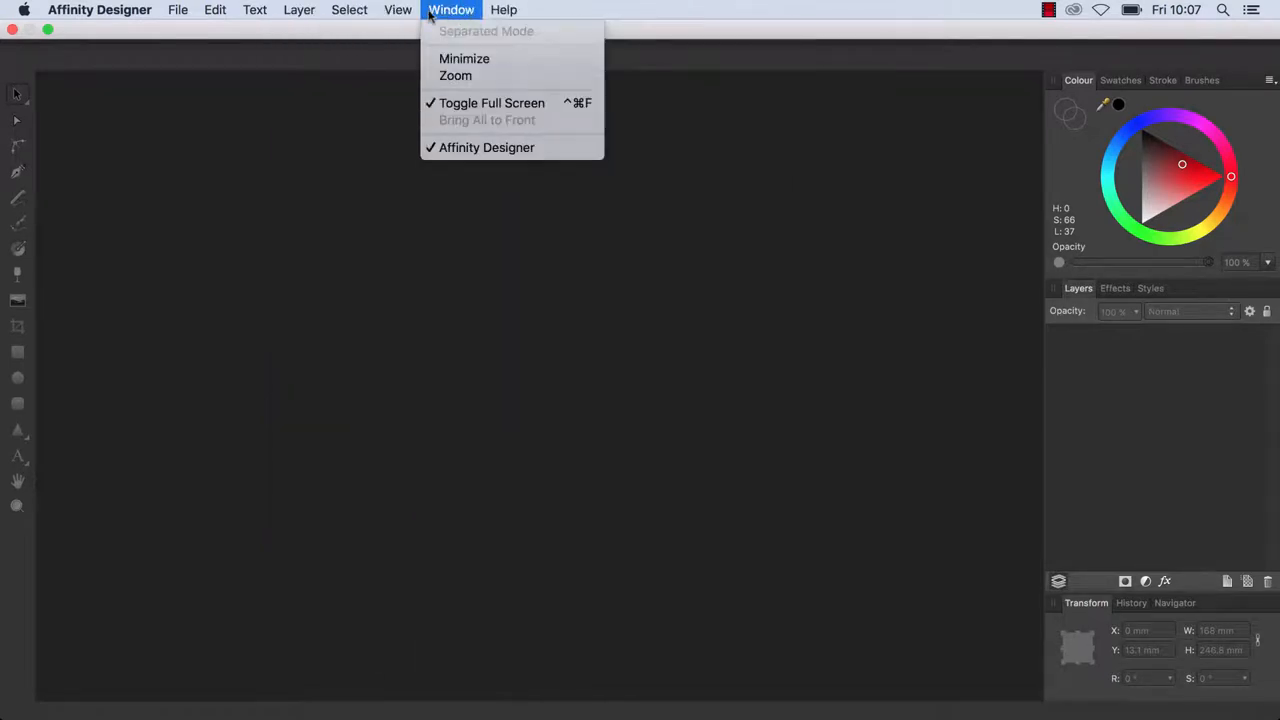
left_click(216, 8)
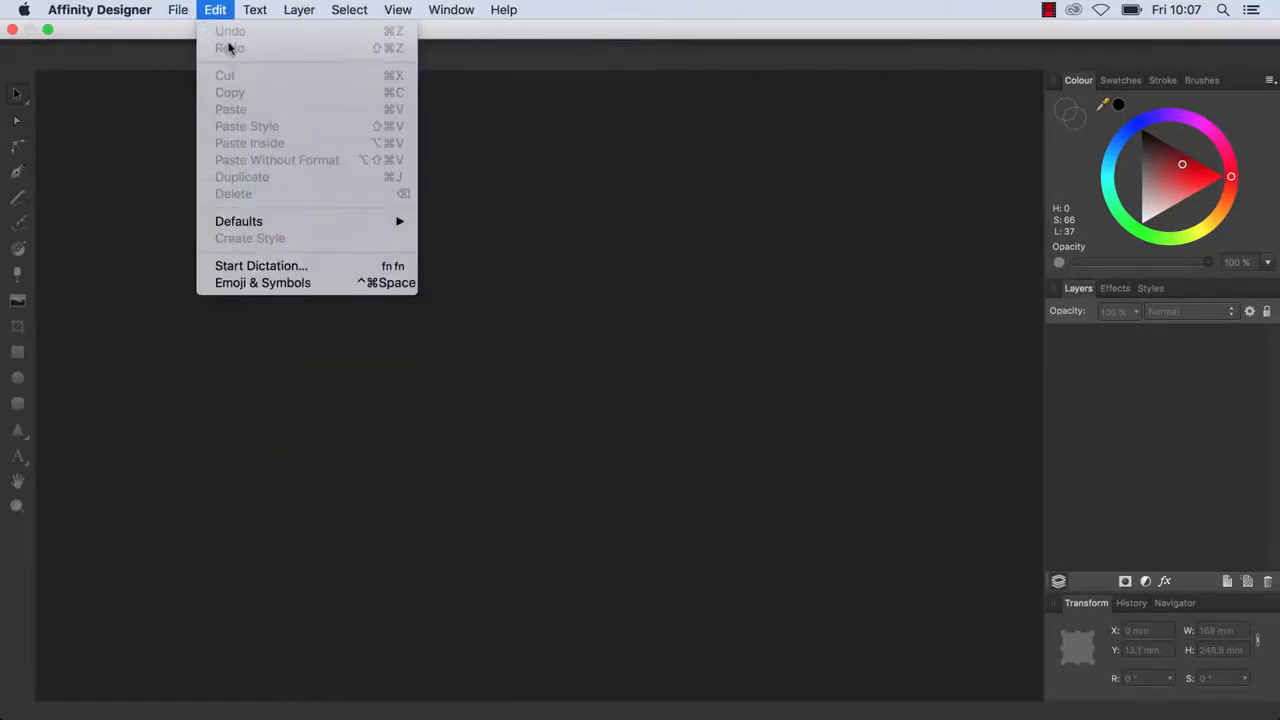
left_click(178, 8)
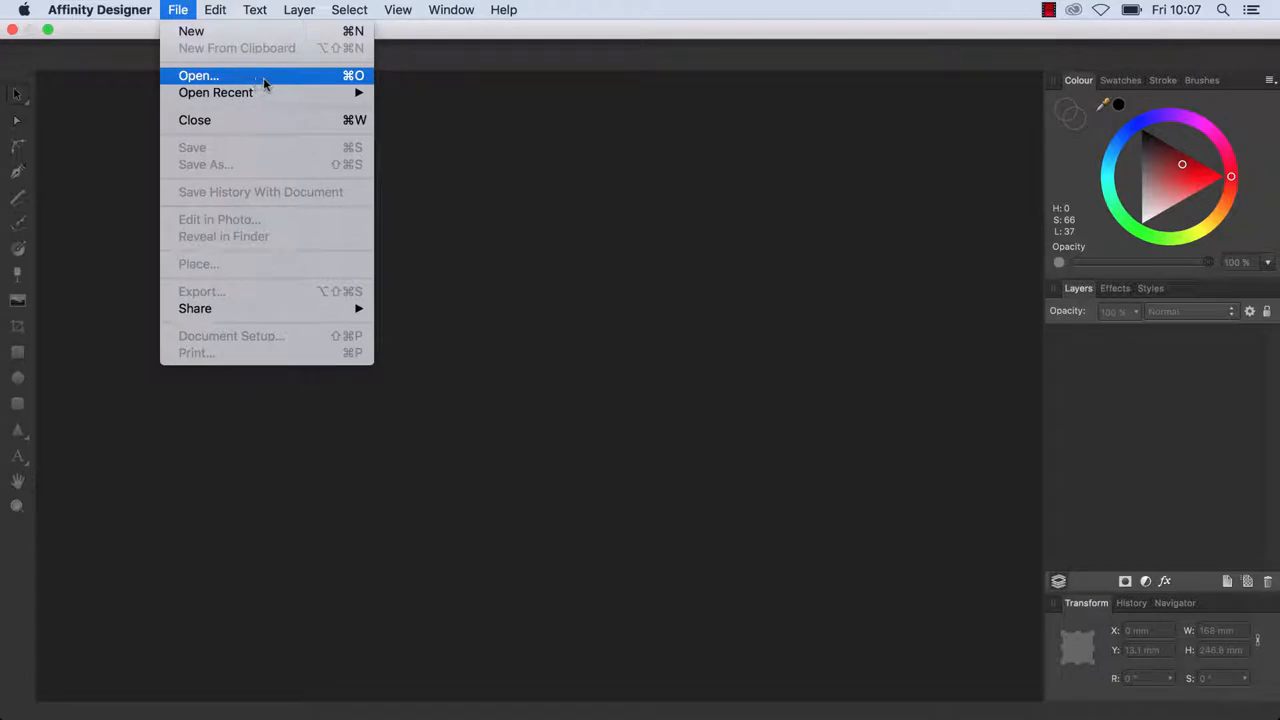
mouse_move(320, 82)
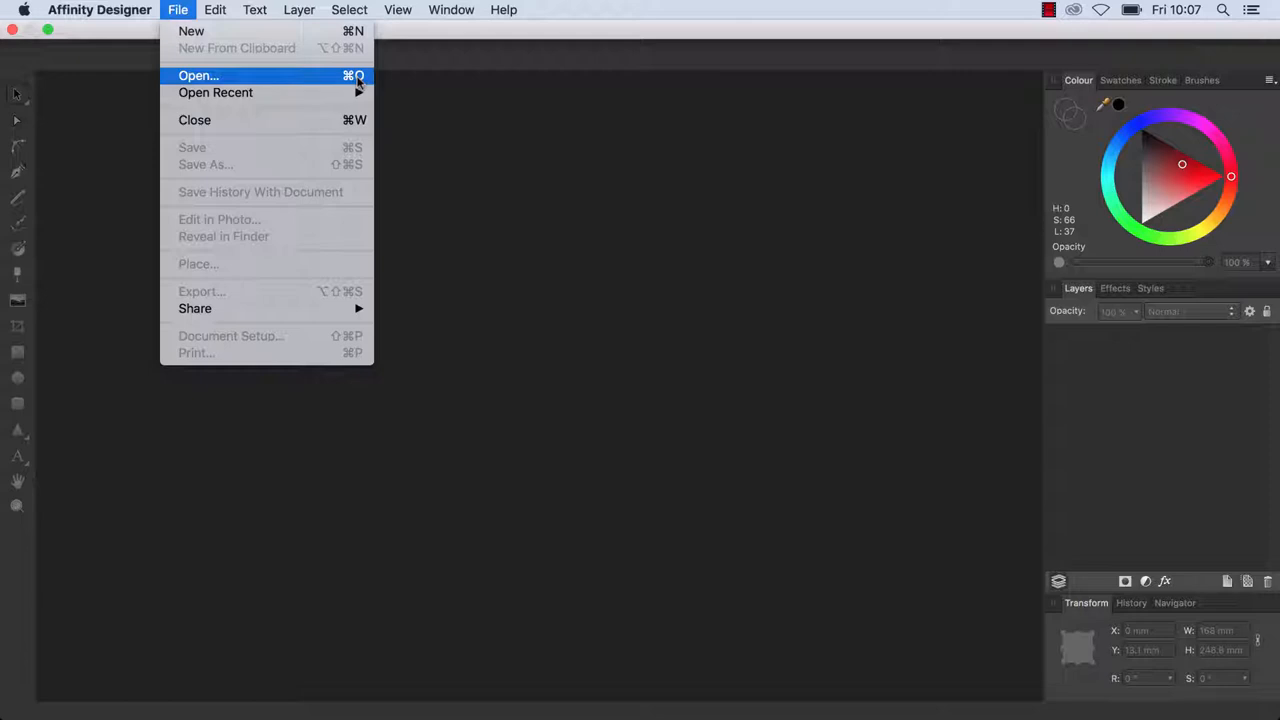
mouse_move(338, 84)
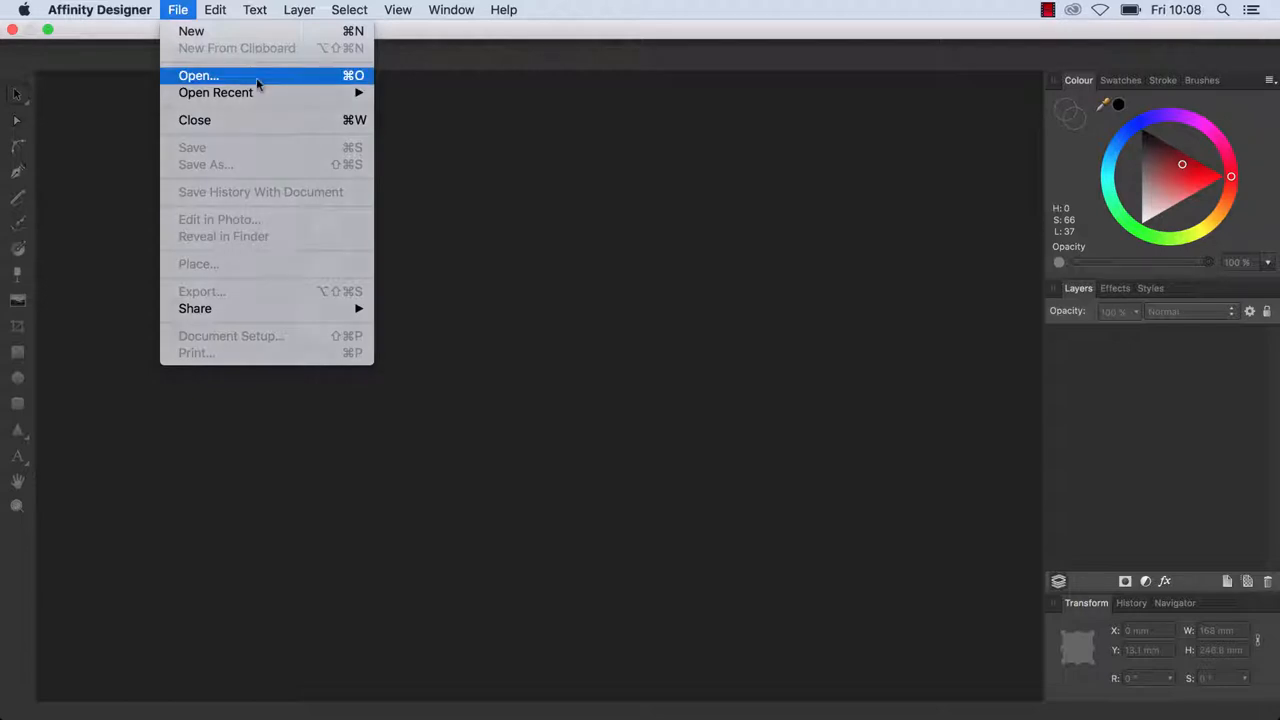
Open the ketchup-for-blood cover document from the Desktop via File > Open.
left_click(198, 76)
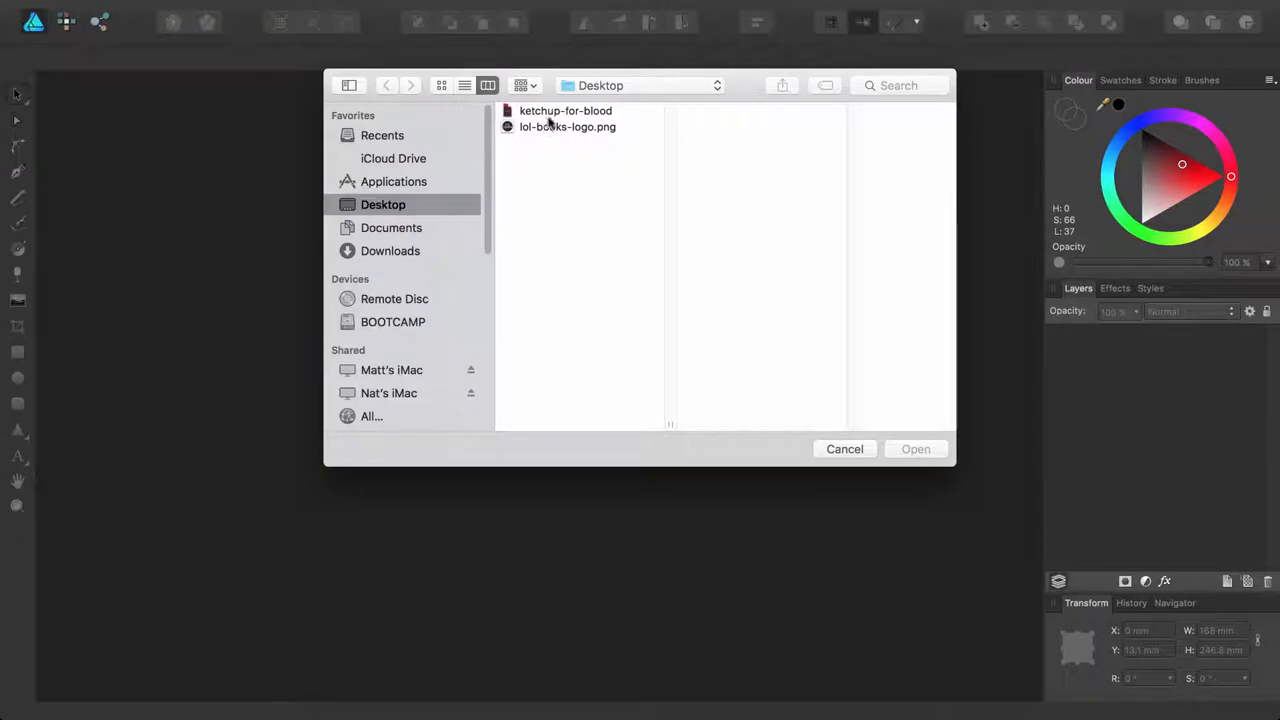
left_click(564, 110)
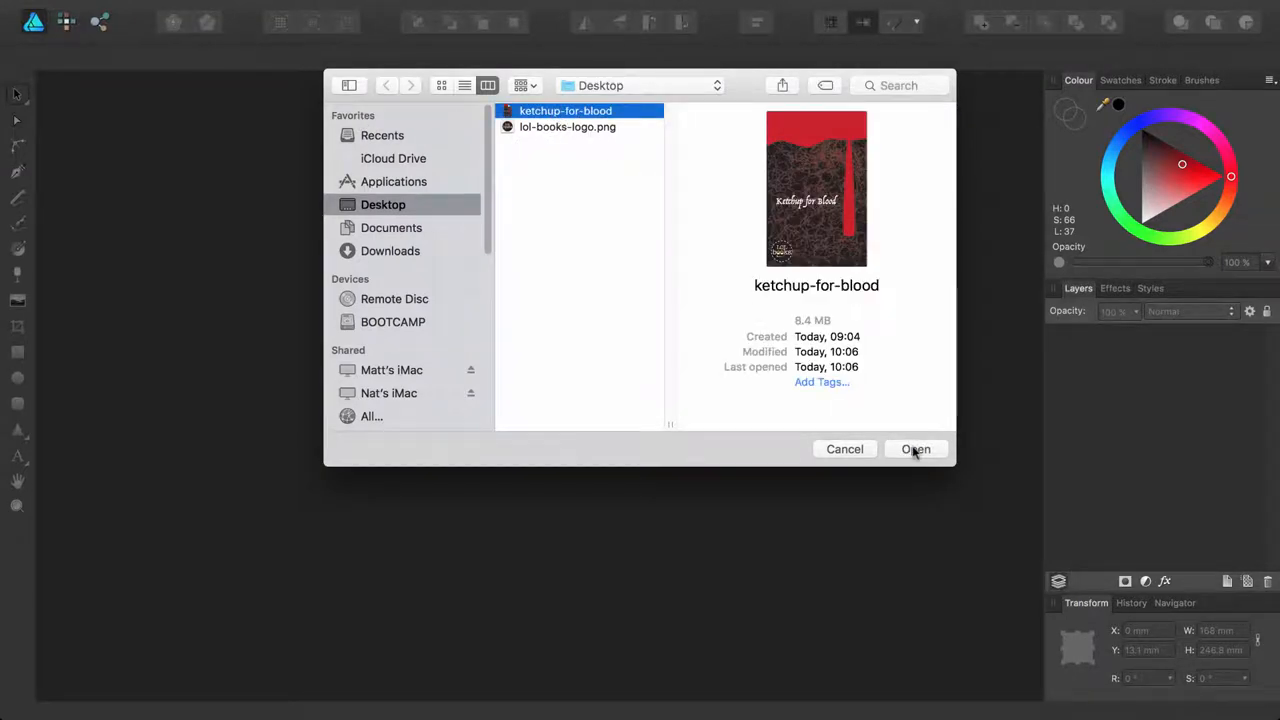
left_click(916, 448)
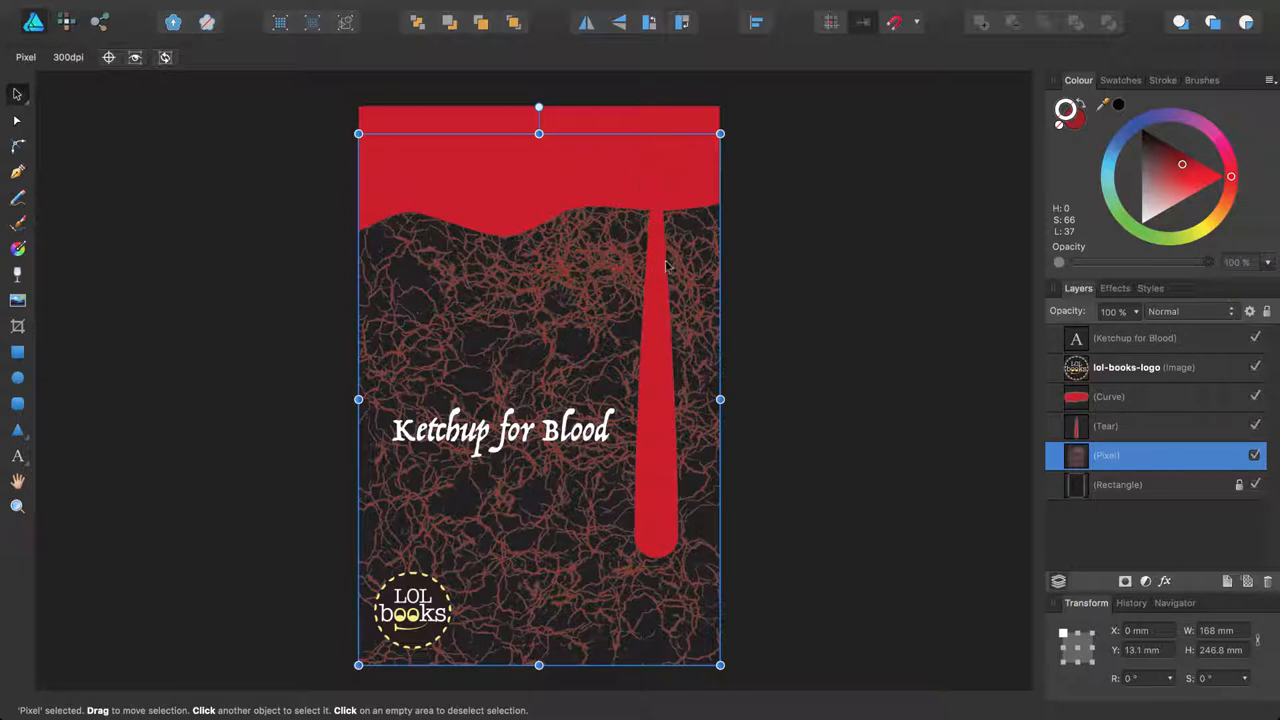
mouse_move(658, 200)
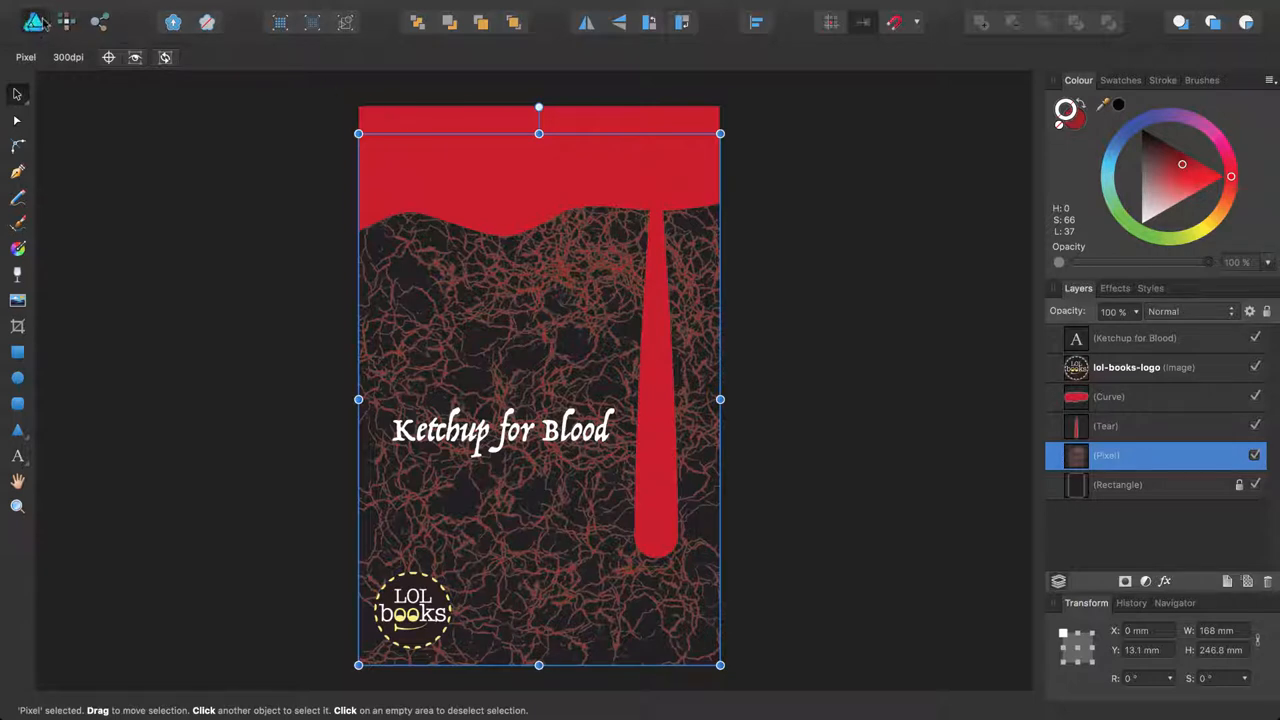
mouse_move(98, 152)
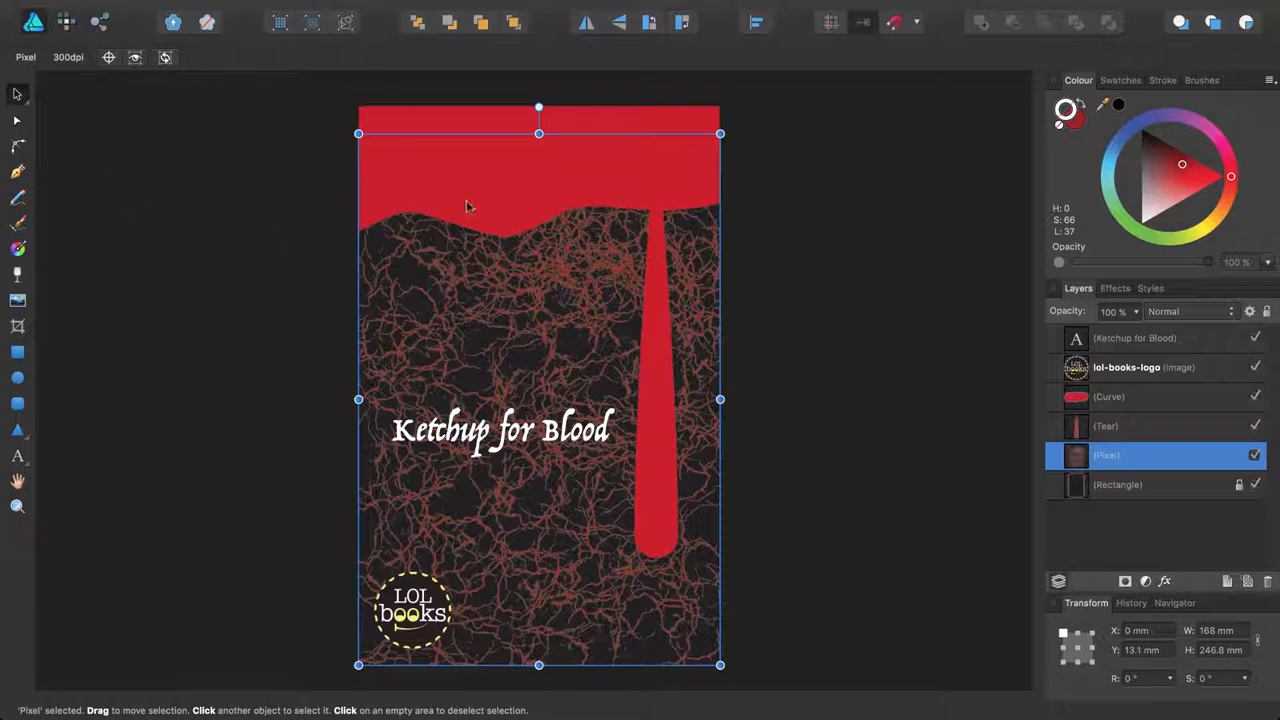
mouse_move(500, 208)
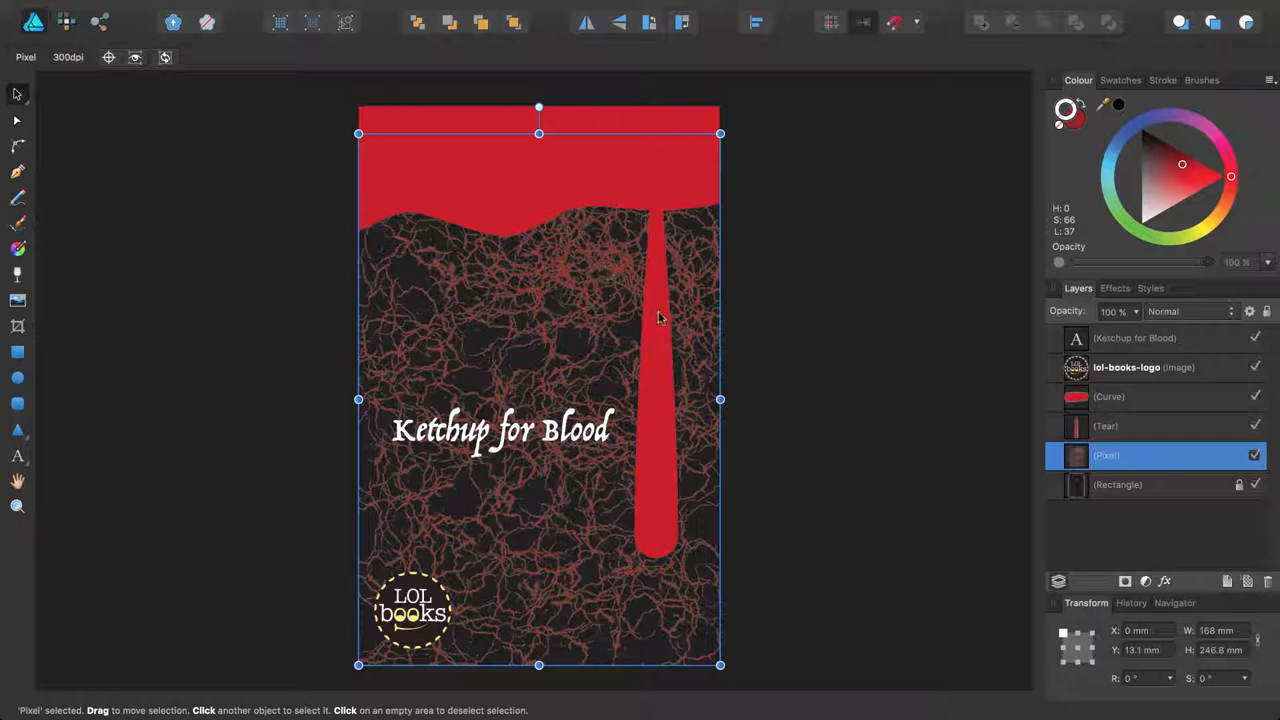
mouse_move(652, 310)
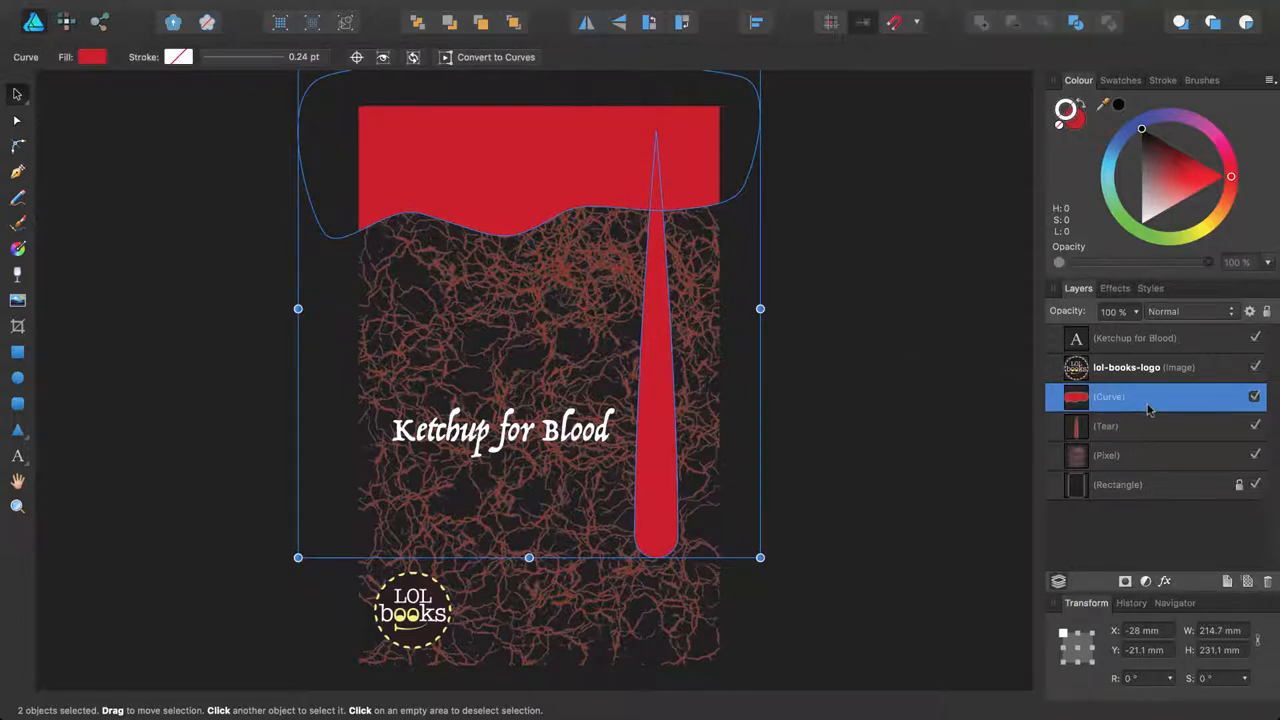
Select Curve and Tear together and Alt-Add them into one compound shape.
left_click(1106, 426)
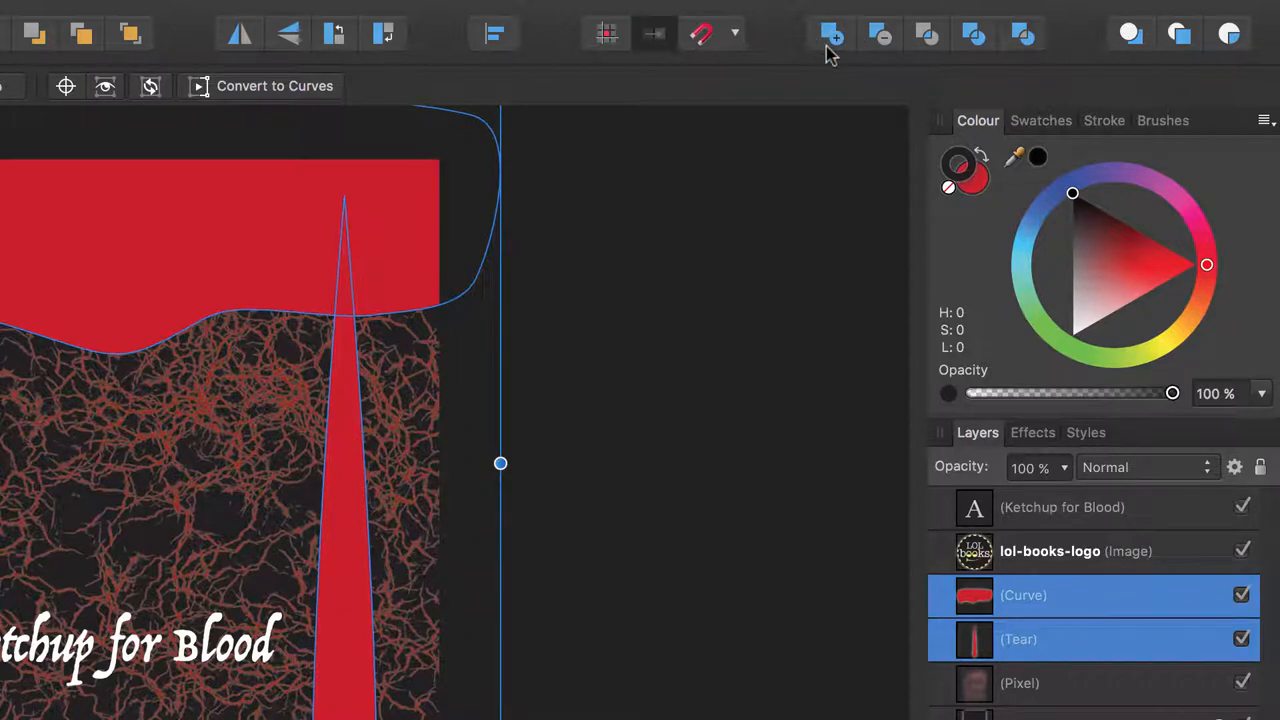
key("alt")
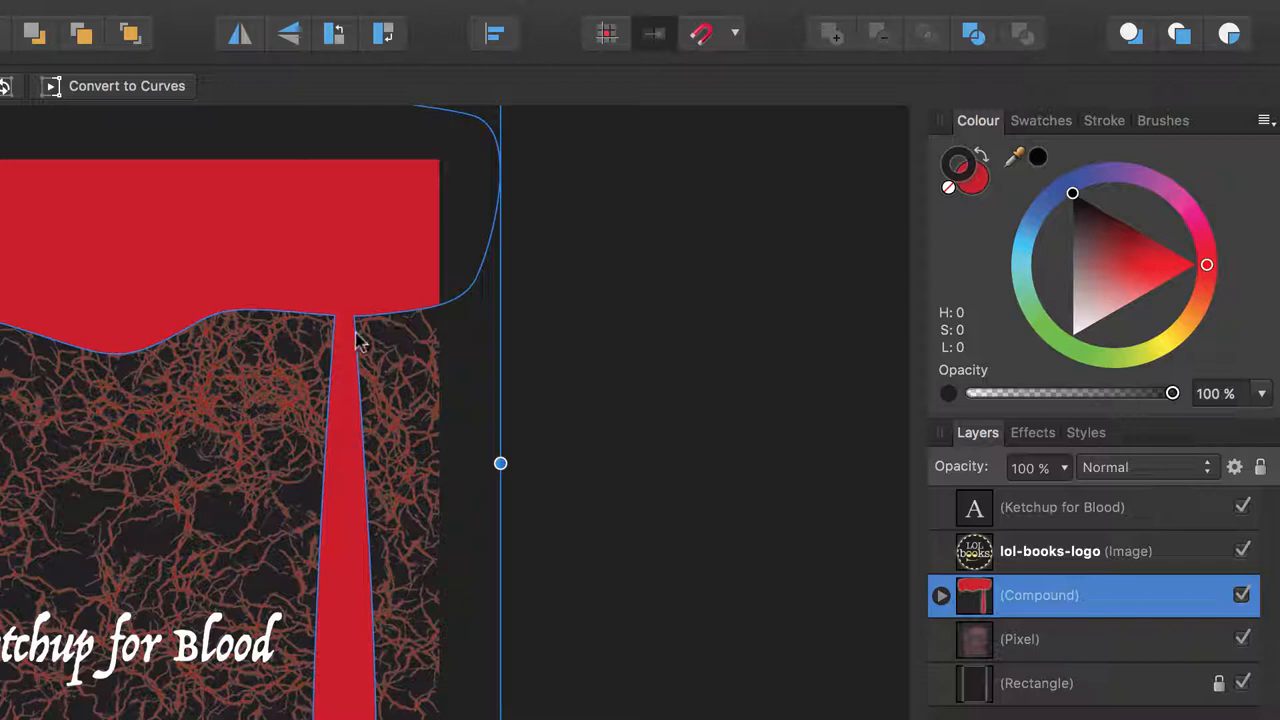
mouse_move(330, 350)
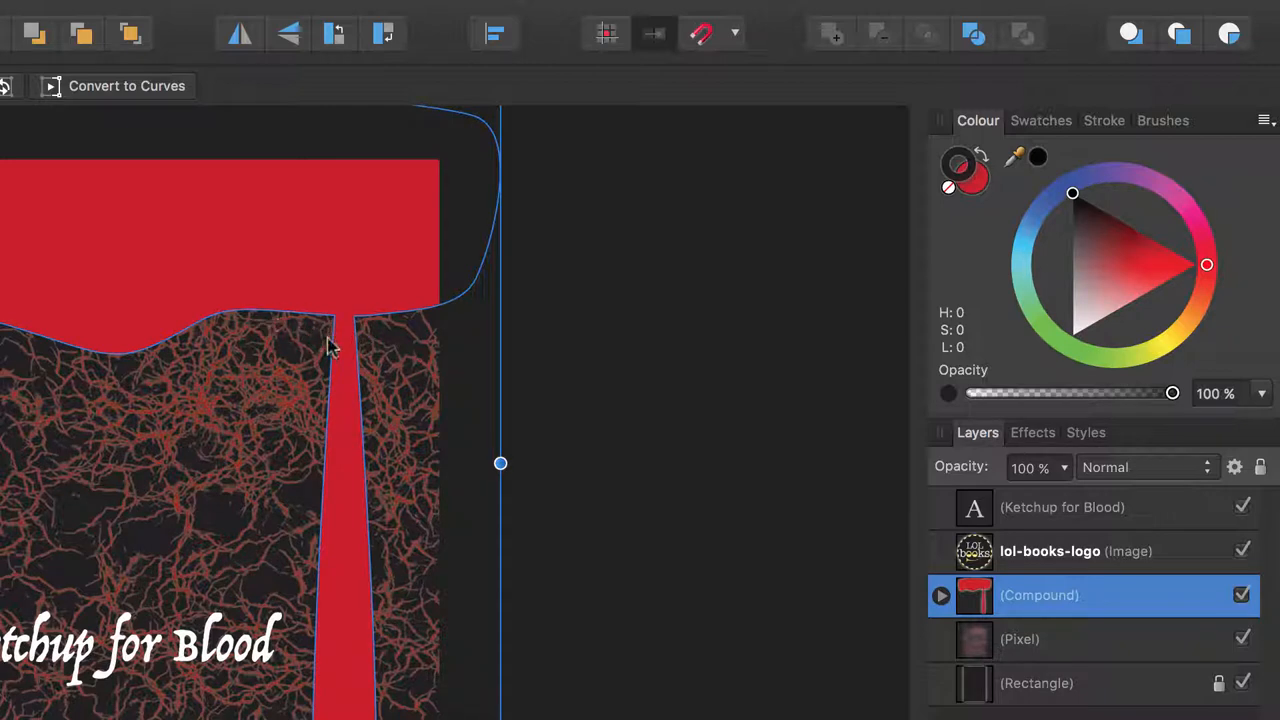
mouse_move(324, 370)
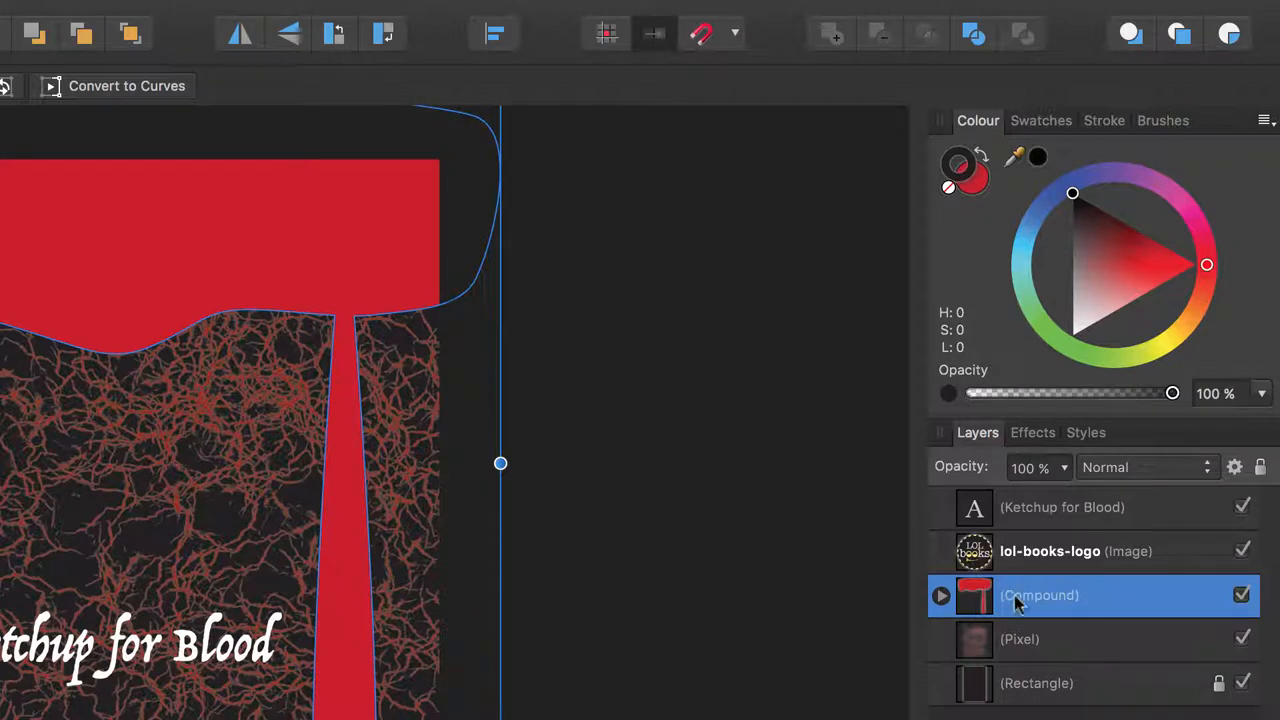
mouse_move(1104, 620)
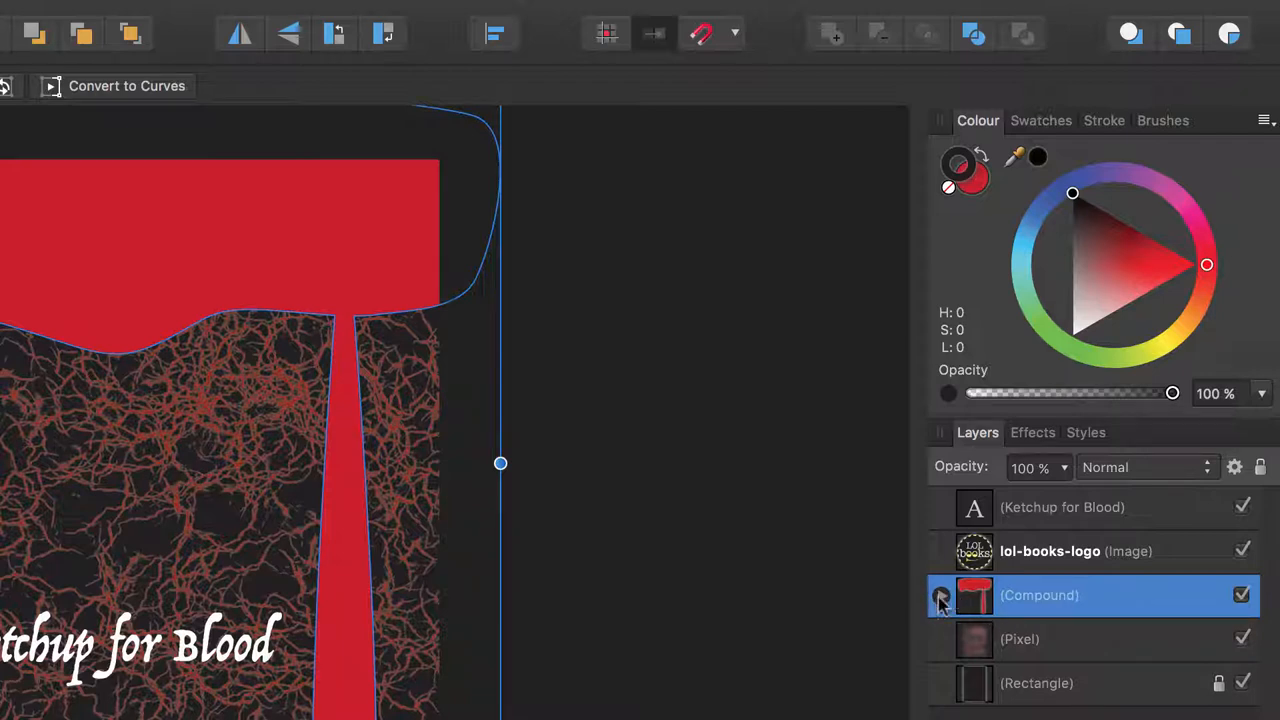
Expand the Compound layer and select its Tear child on its own.
left_click(940, 596)
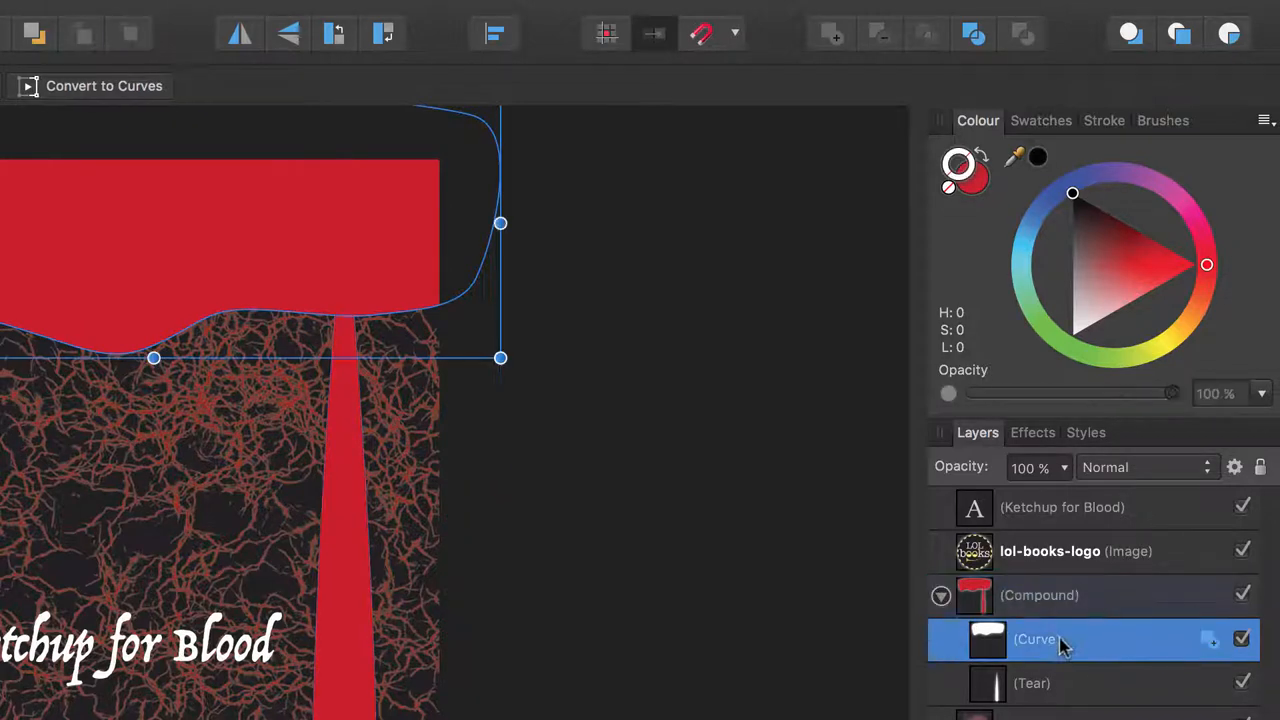
left_click(1032, 684)
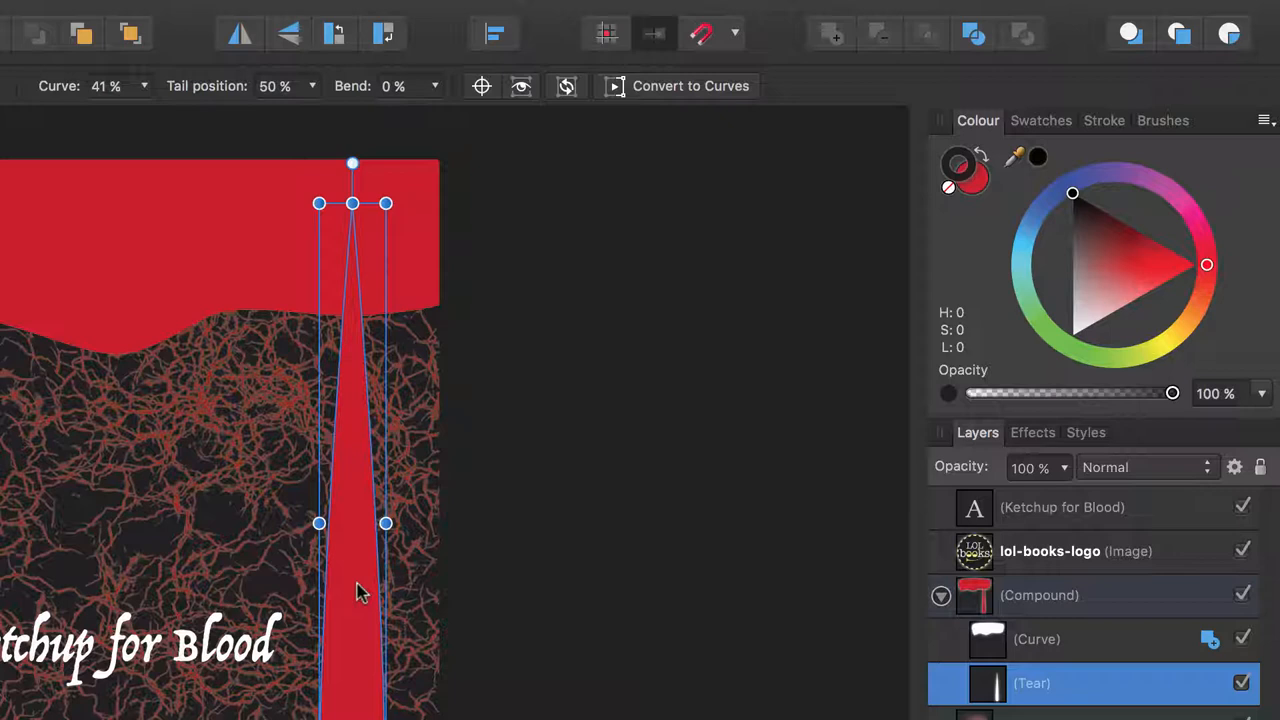
Fill the compound with a linear red gradient running from the top down the tear.
left_click(1040, 596)
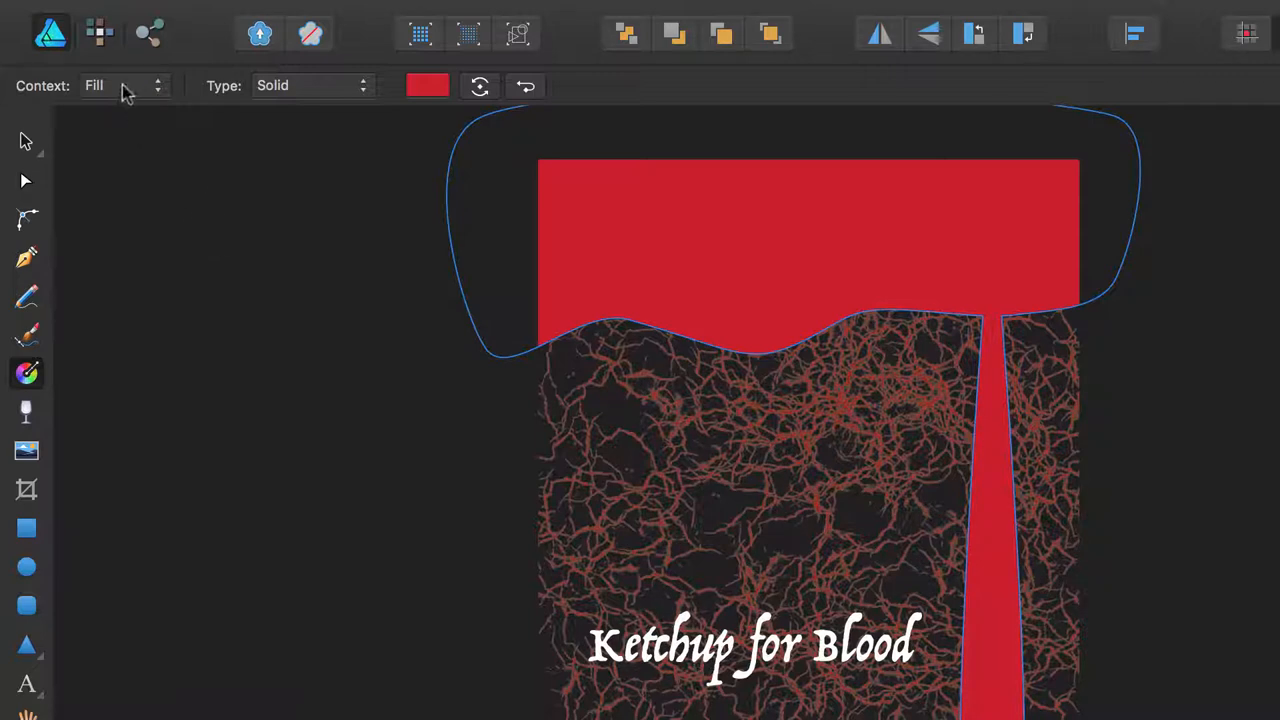
mouse_move(90, 84)
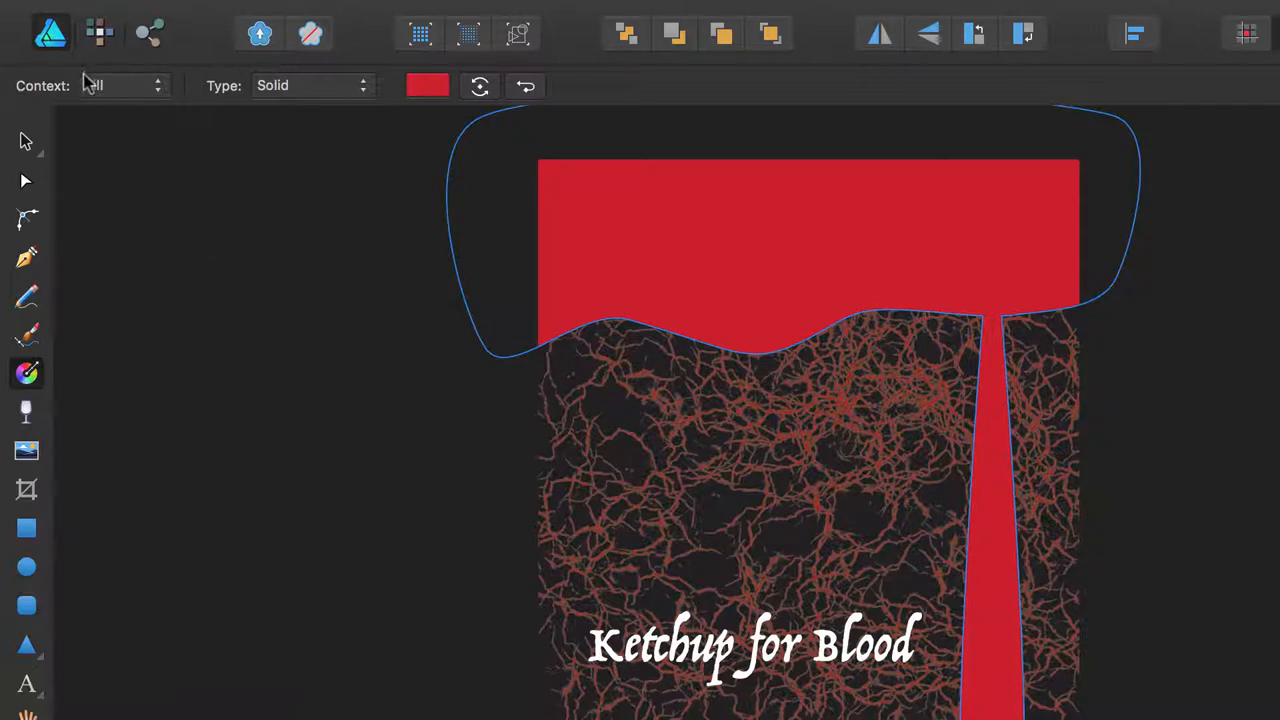
left_click(120, 84)
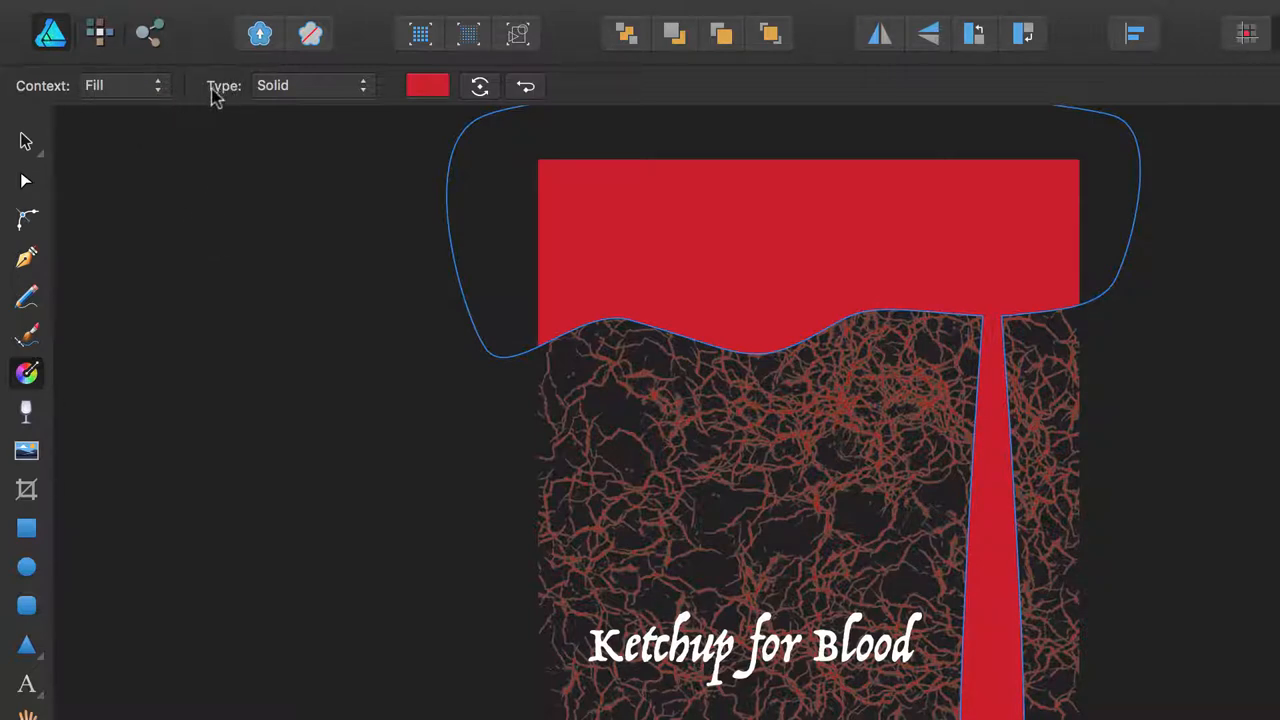
left_click(310, 84)
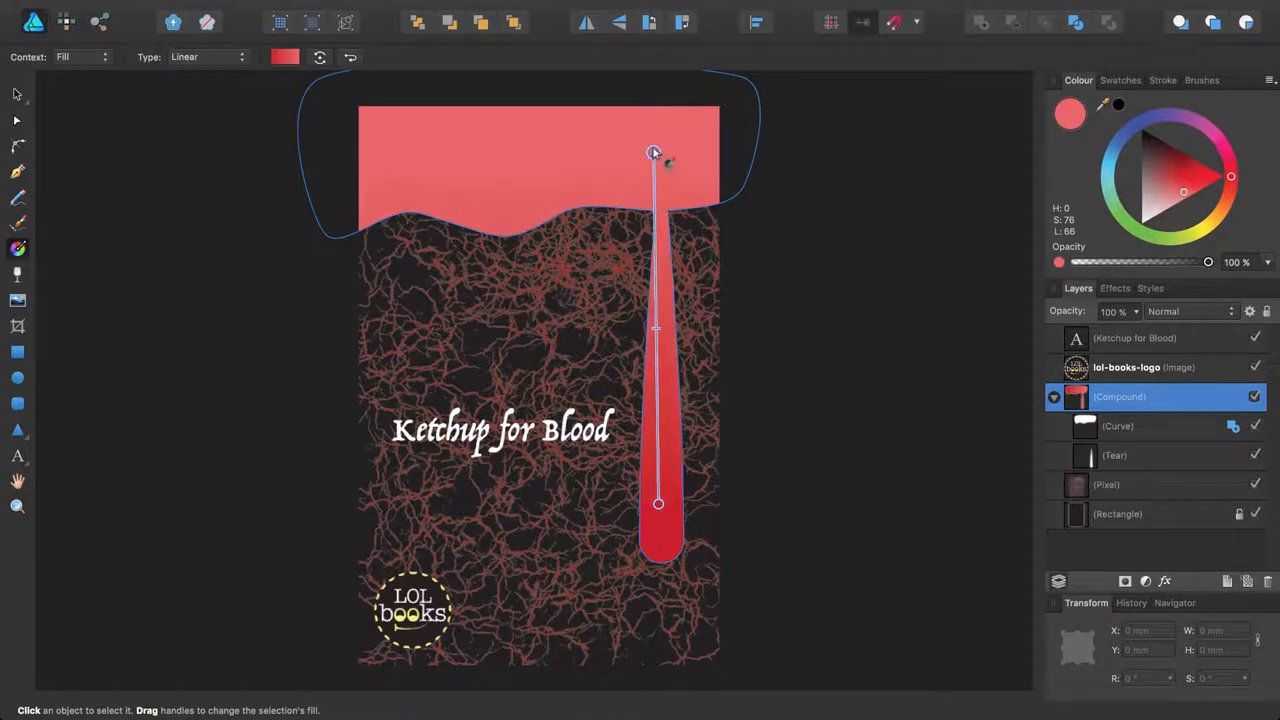
left_click_drag(652, 152, 658, 128)
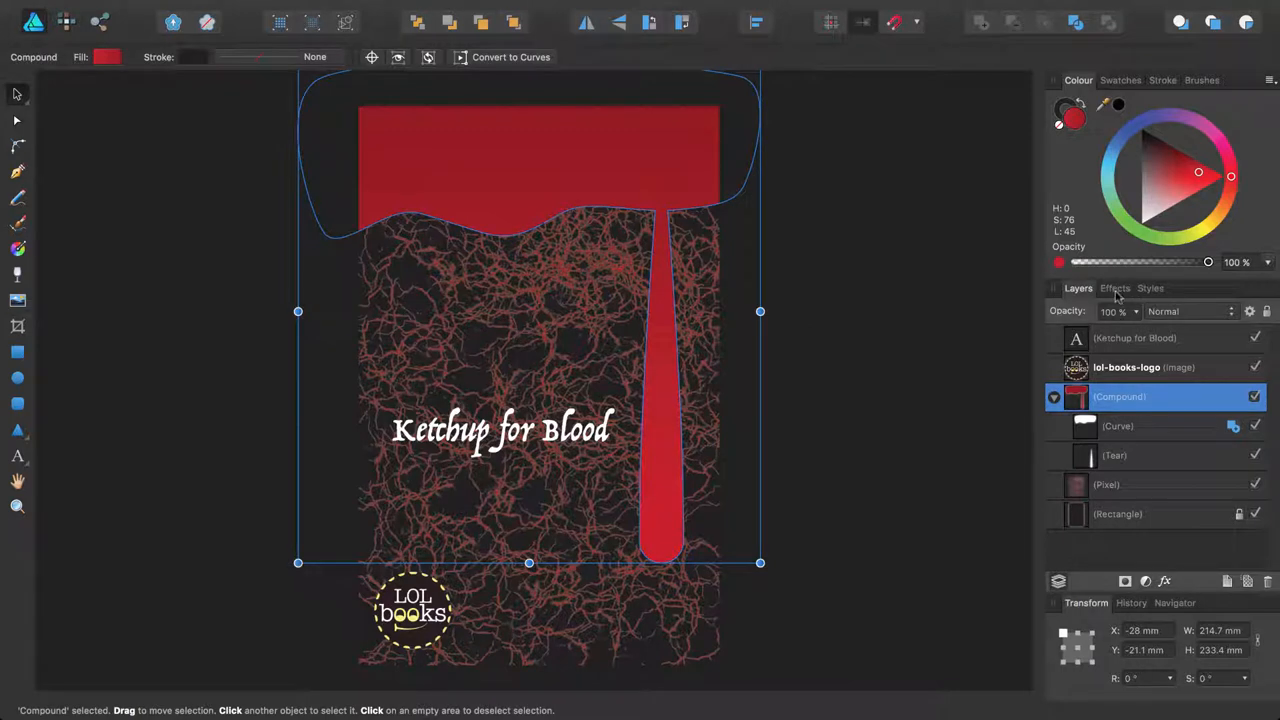
Enable the Inner Shadow effect on the compound drip in the Effects panel.
left_click(1114, 288)
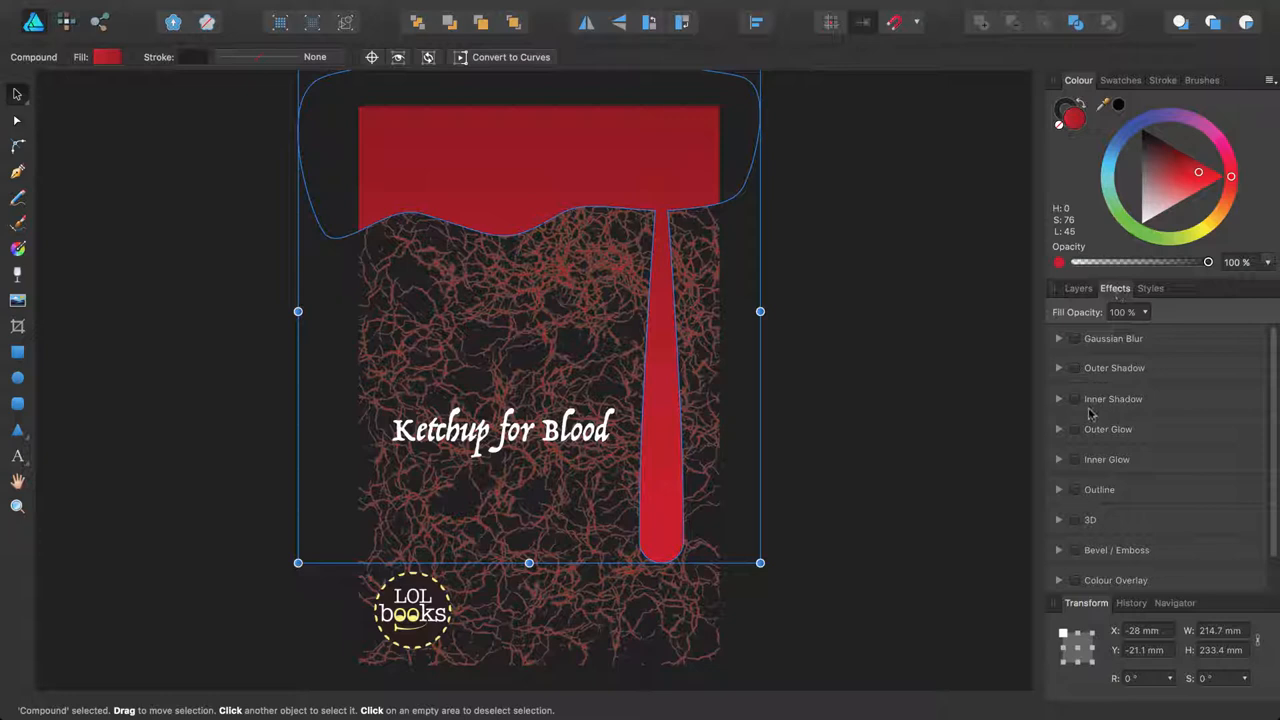
left_click(1076, 398)
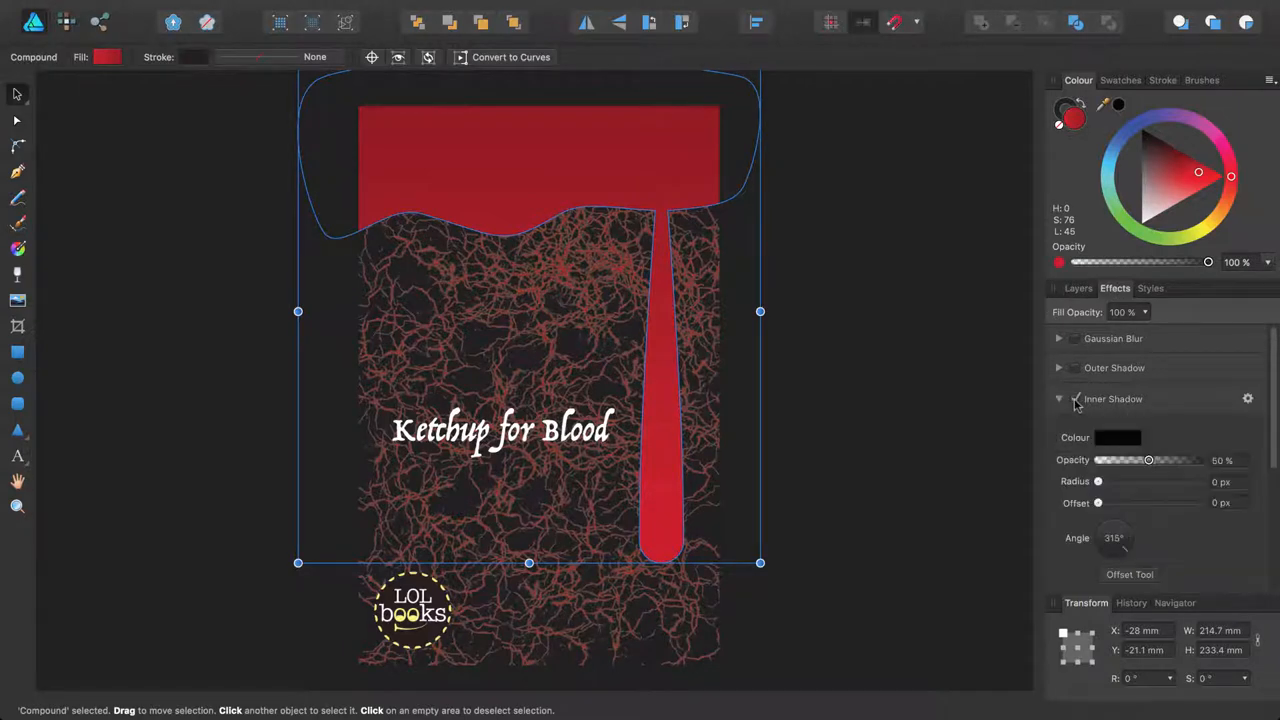
left_click(1076, 398)
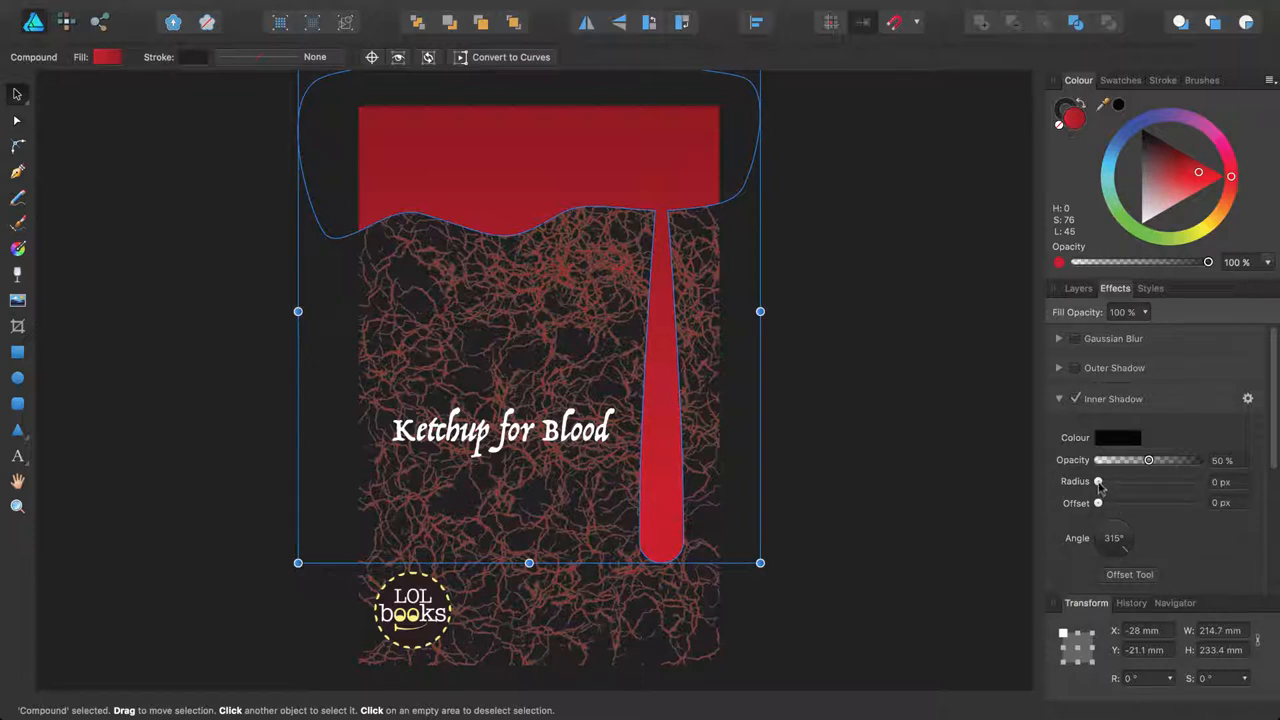
Raise the inner shadow radius to about 25 px and lower its opacity to 40%.
left_click_drag(1100, 480, 1116, 480)
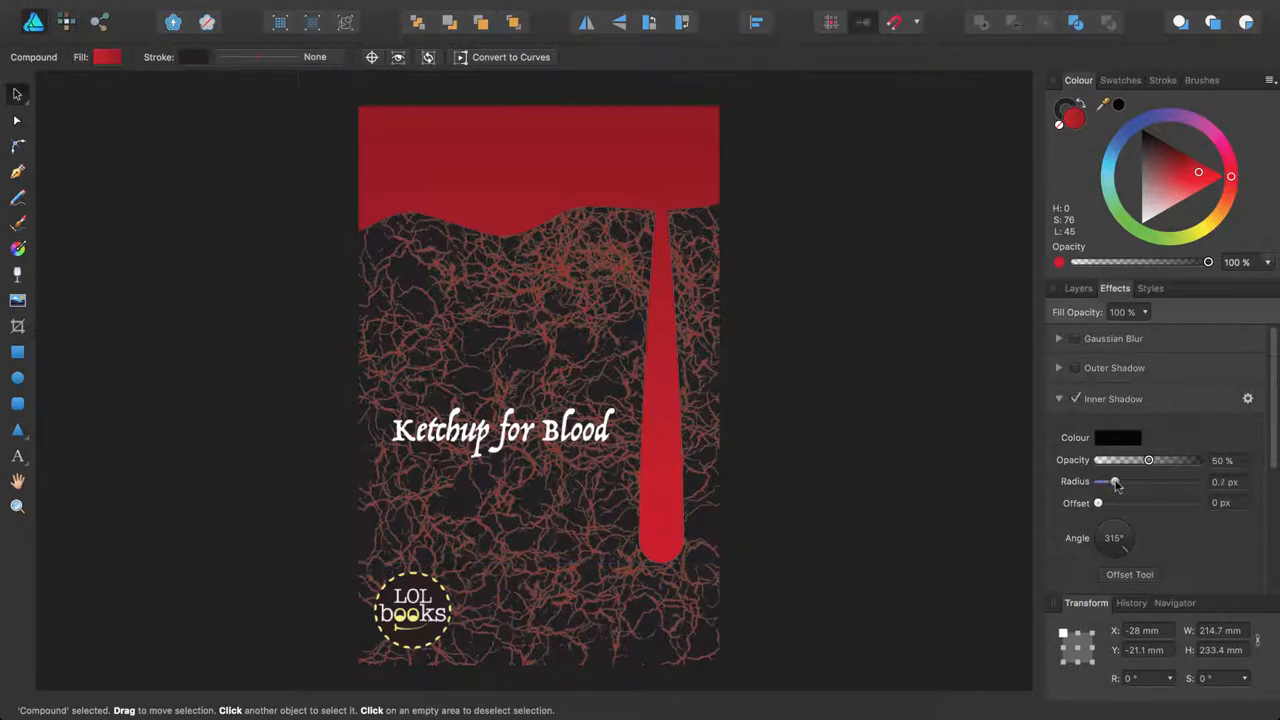
left_click_drag(1104, 482, 1128, 482)
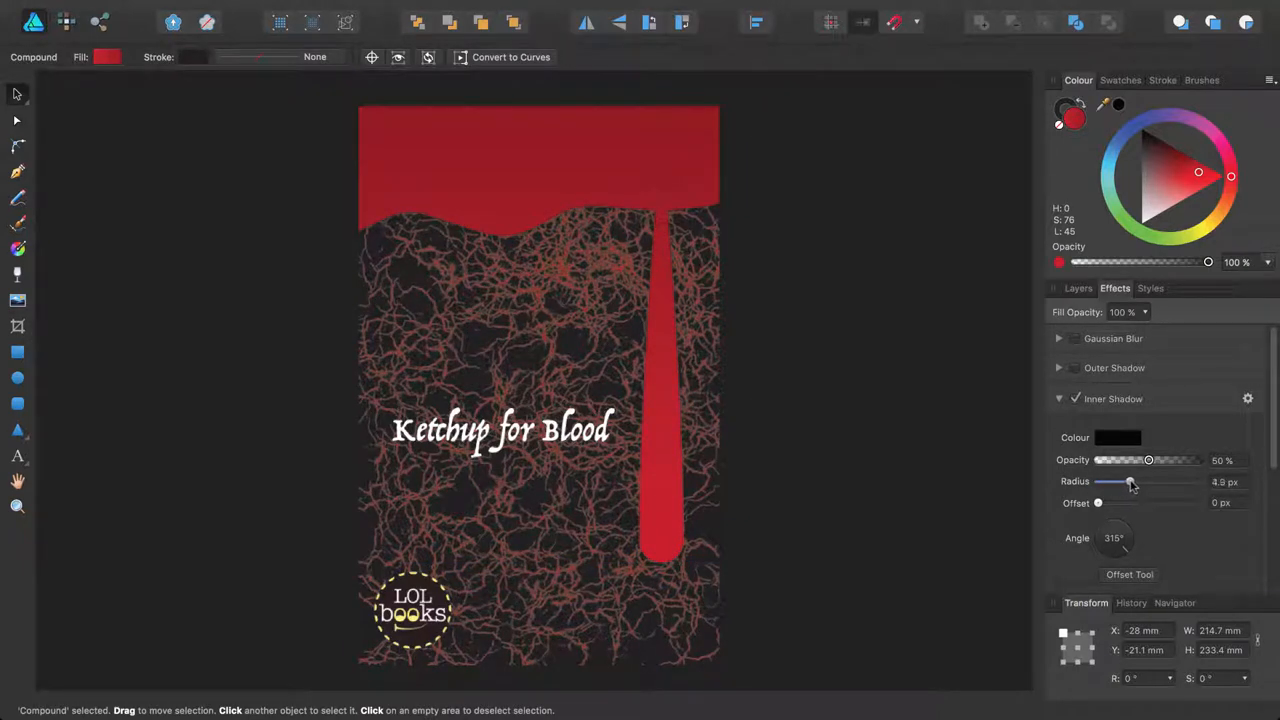
left_click_drag(1128, 480, 1136, 480)
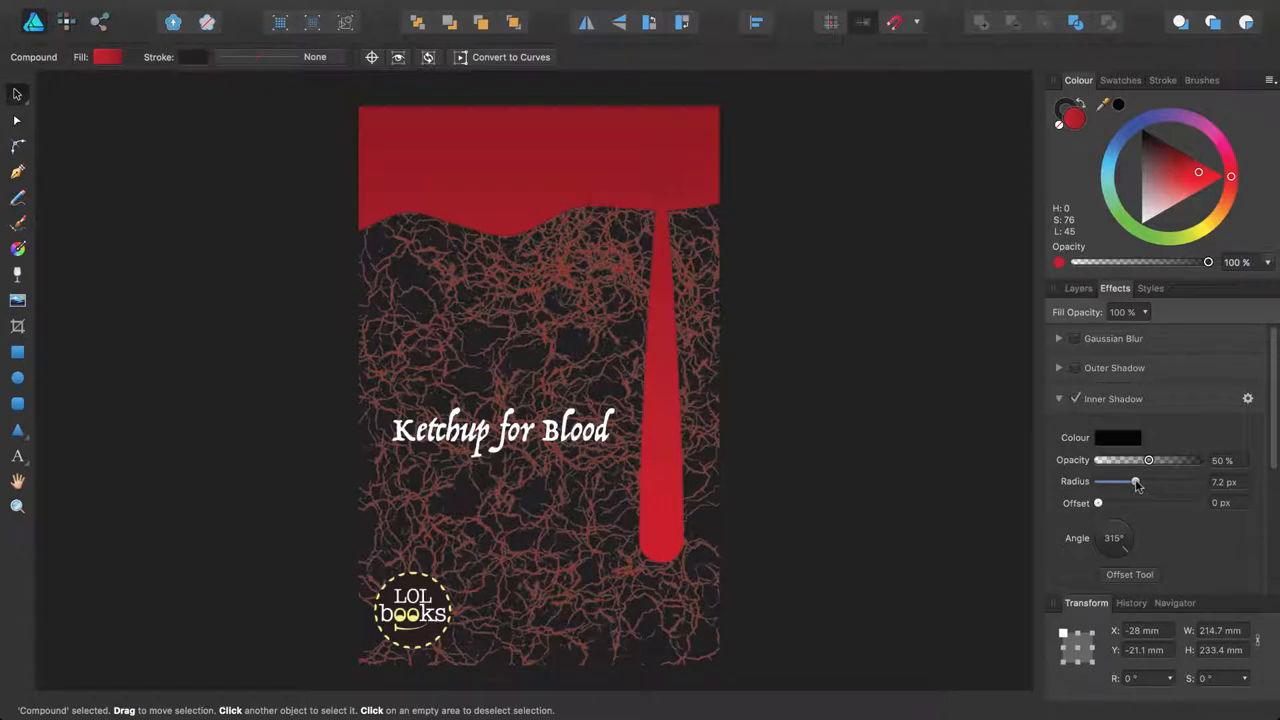
left_click_drag(1132, 482, 1142, 482)
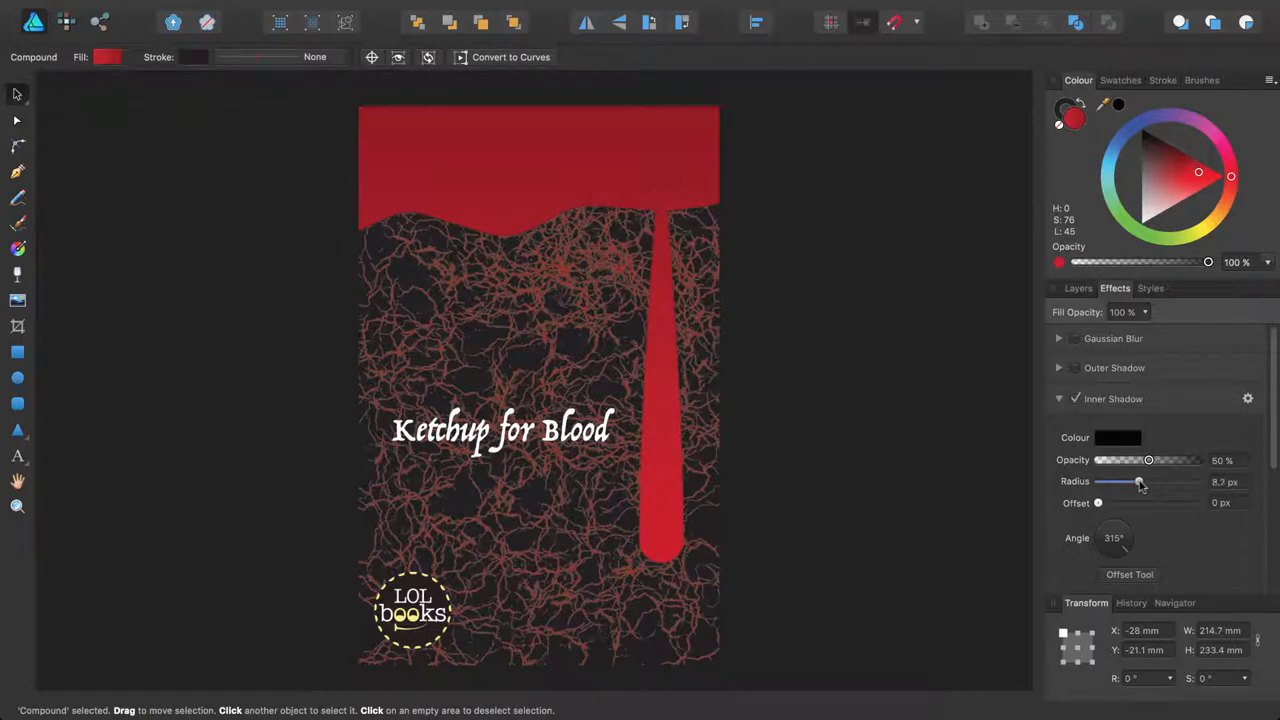
left_click_drag(1104, 480, 1148, 480)
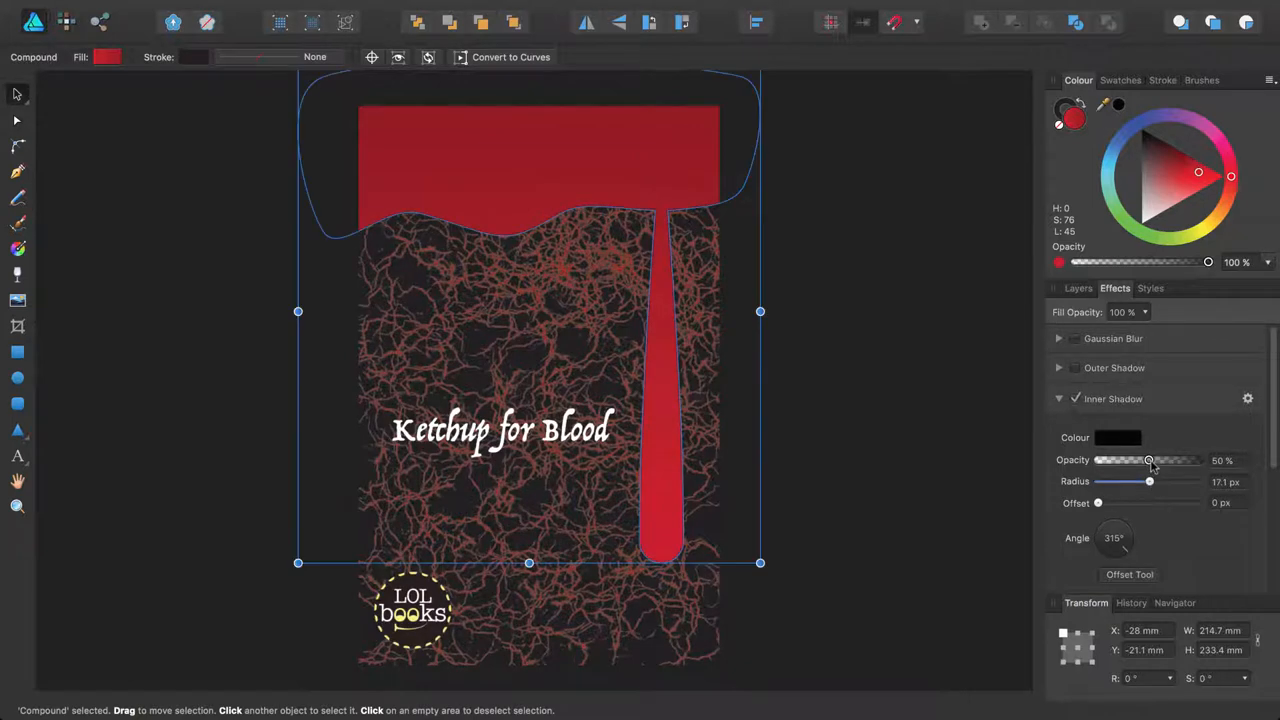
left_click_drag(1148, 460, 1140, 460)
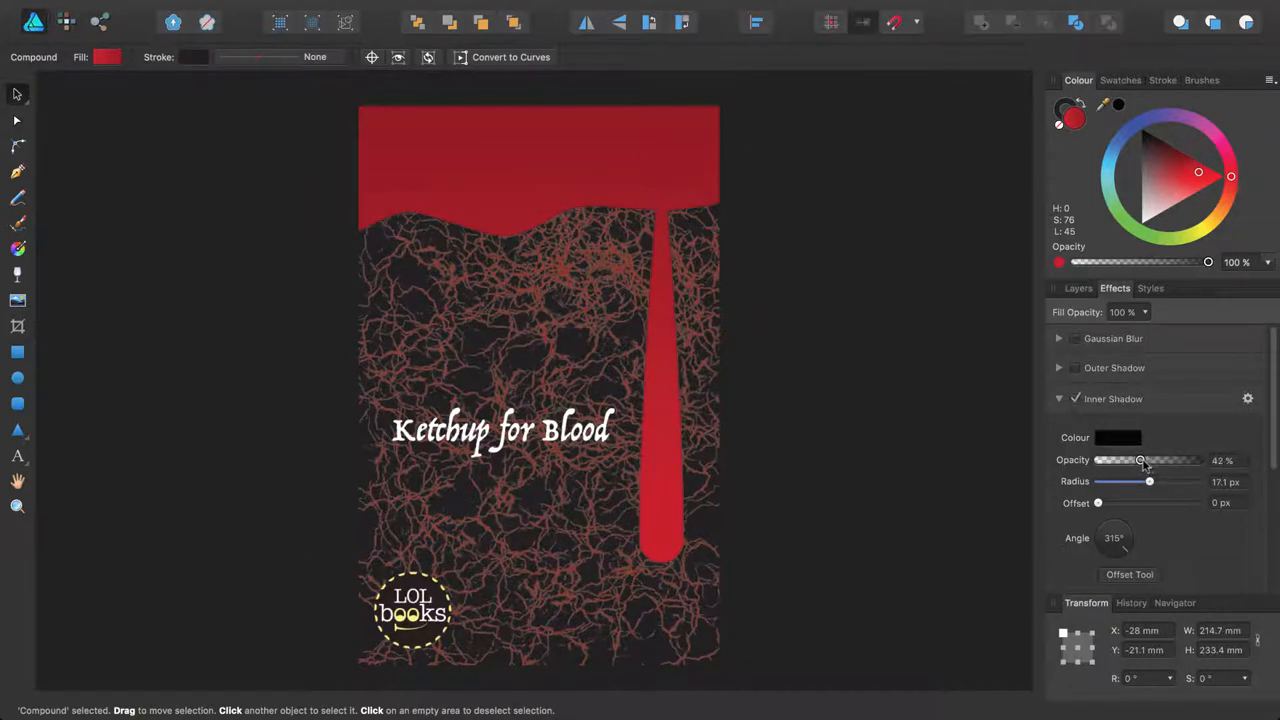
left_click_drag(1140, 460, 1136, 460)
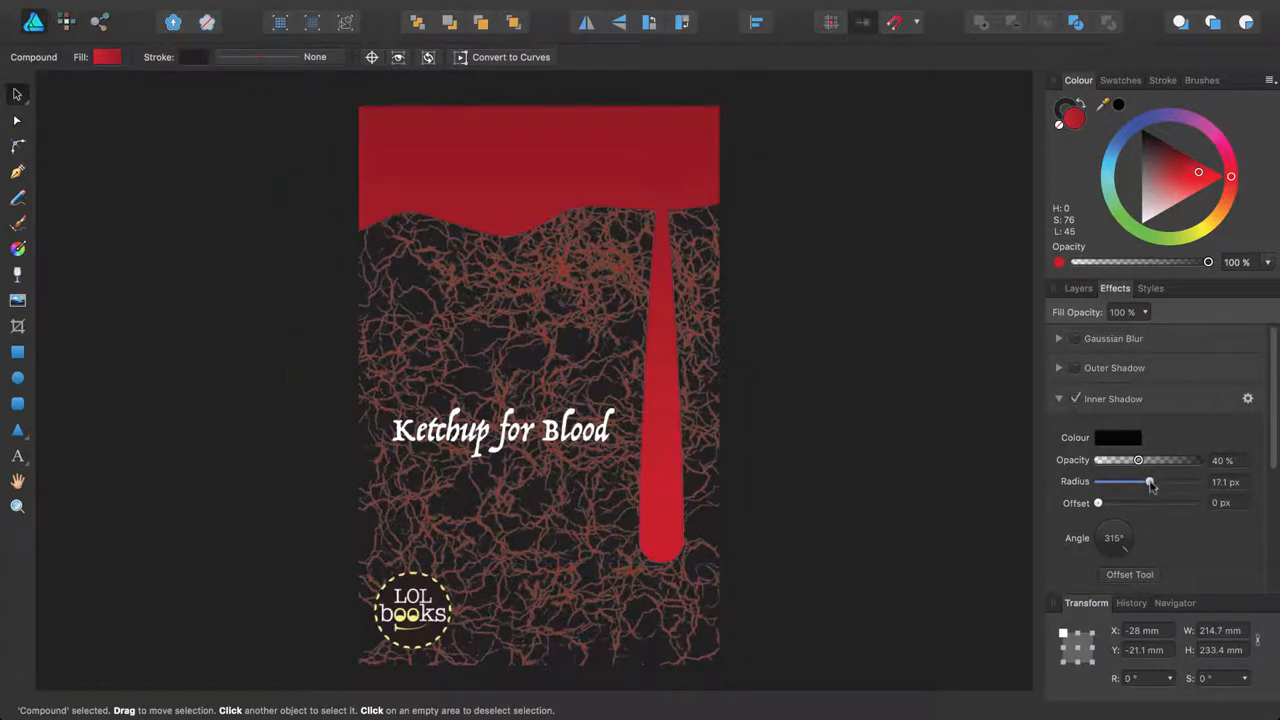
left_click_drag(1148, 482, 1158, 482)
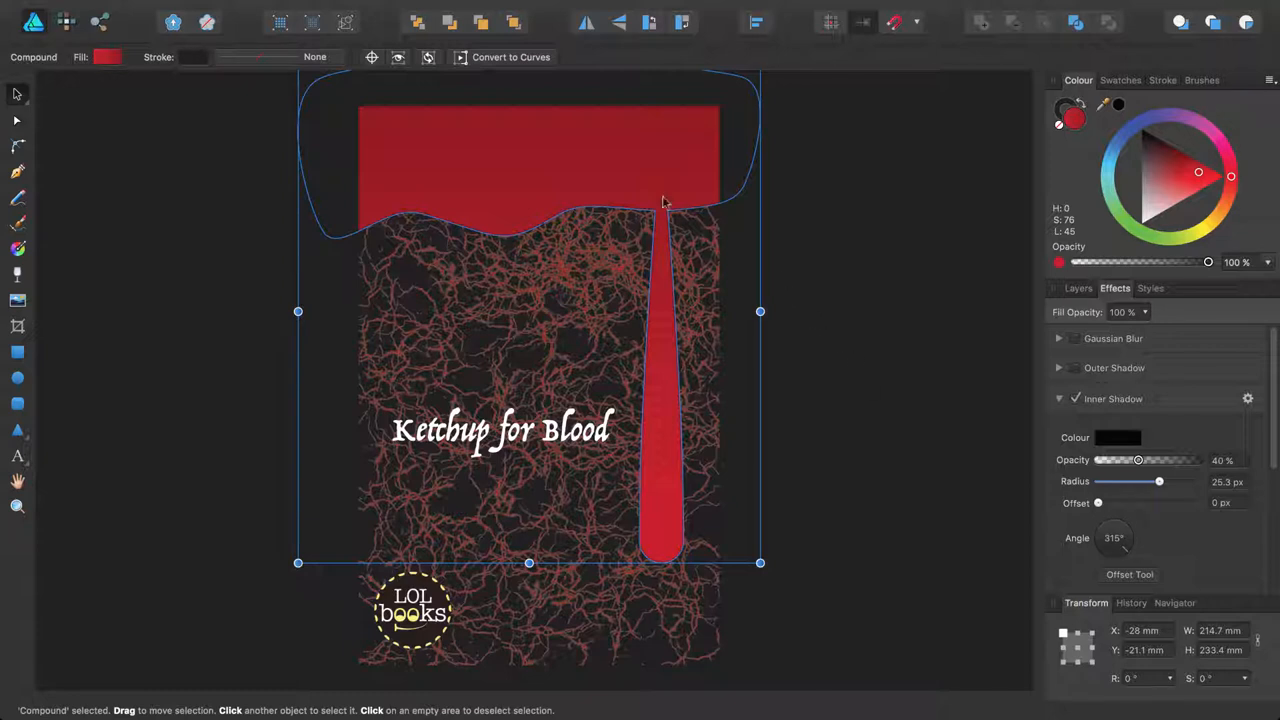
mouse_move(650, 218)
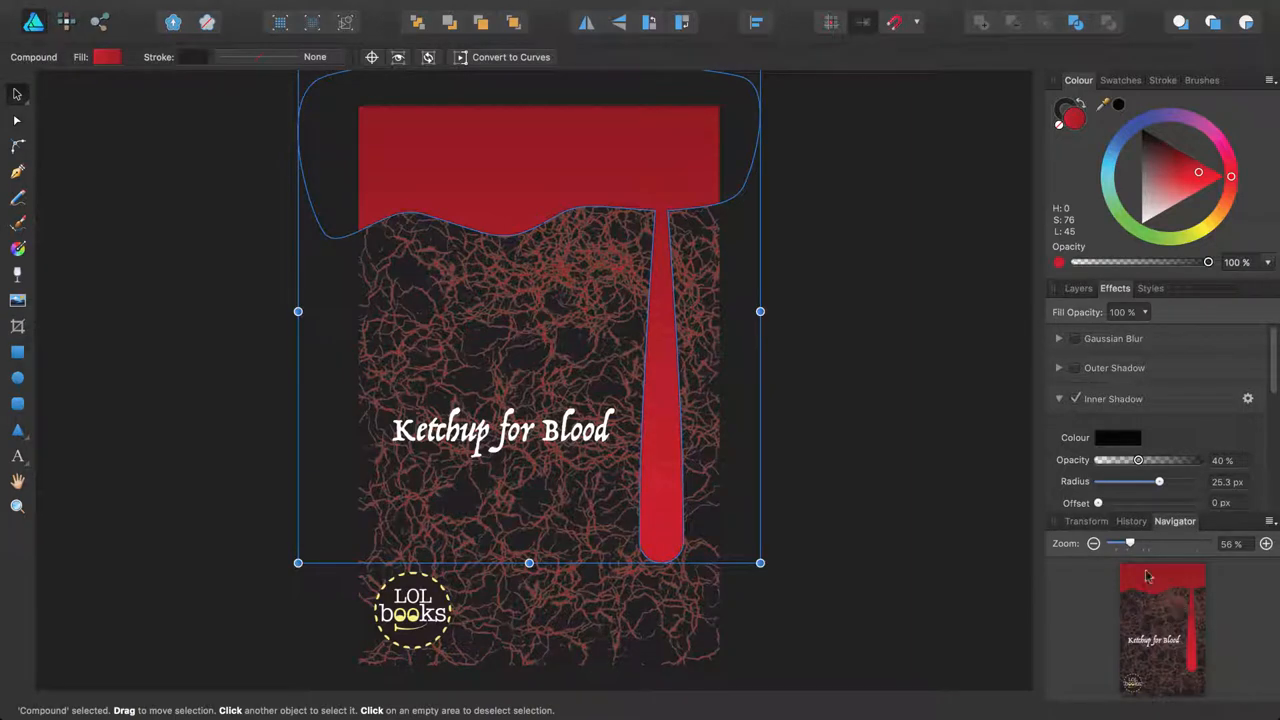
Zoom to about 336% on the drip's join with the top red band.
left_click_drag(1130, 544, 1196, 544)
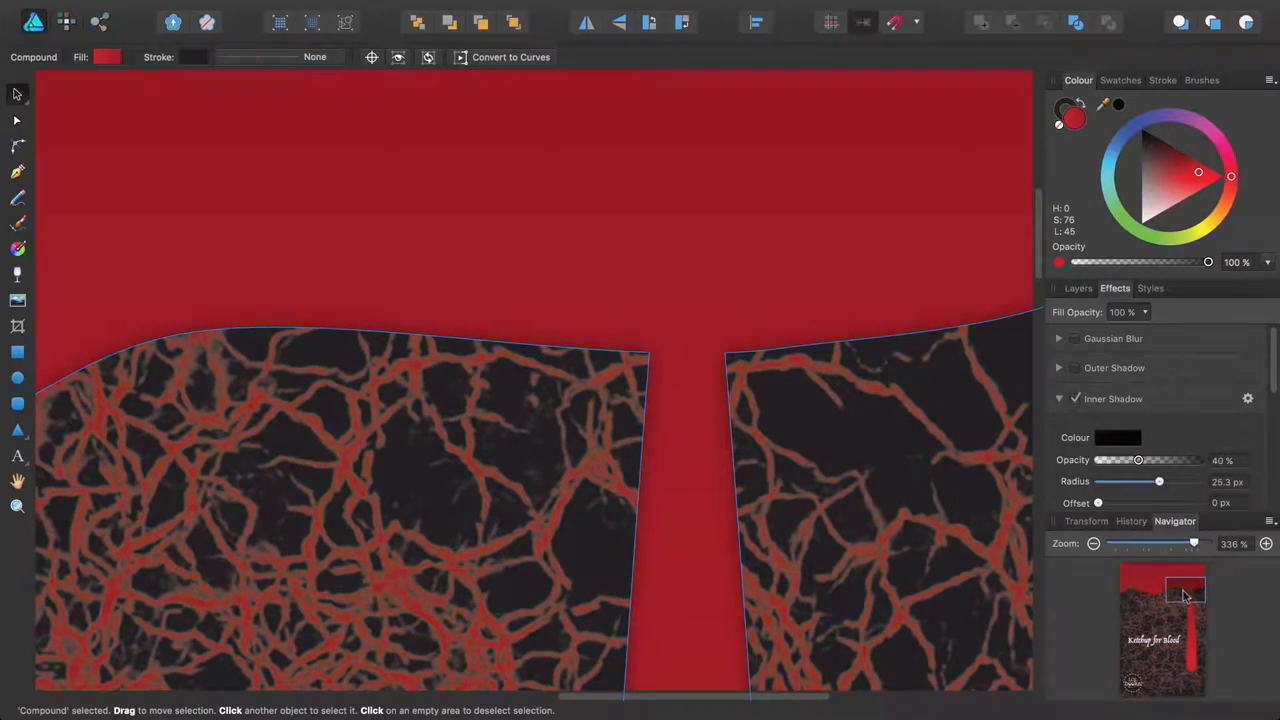
mouse_move(560, 330)
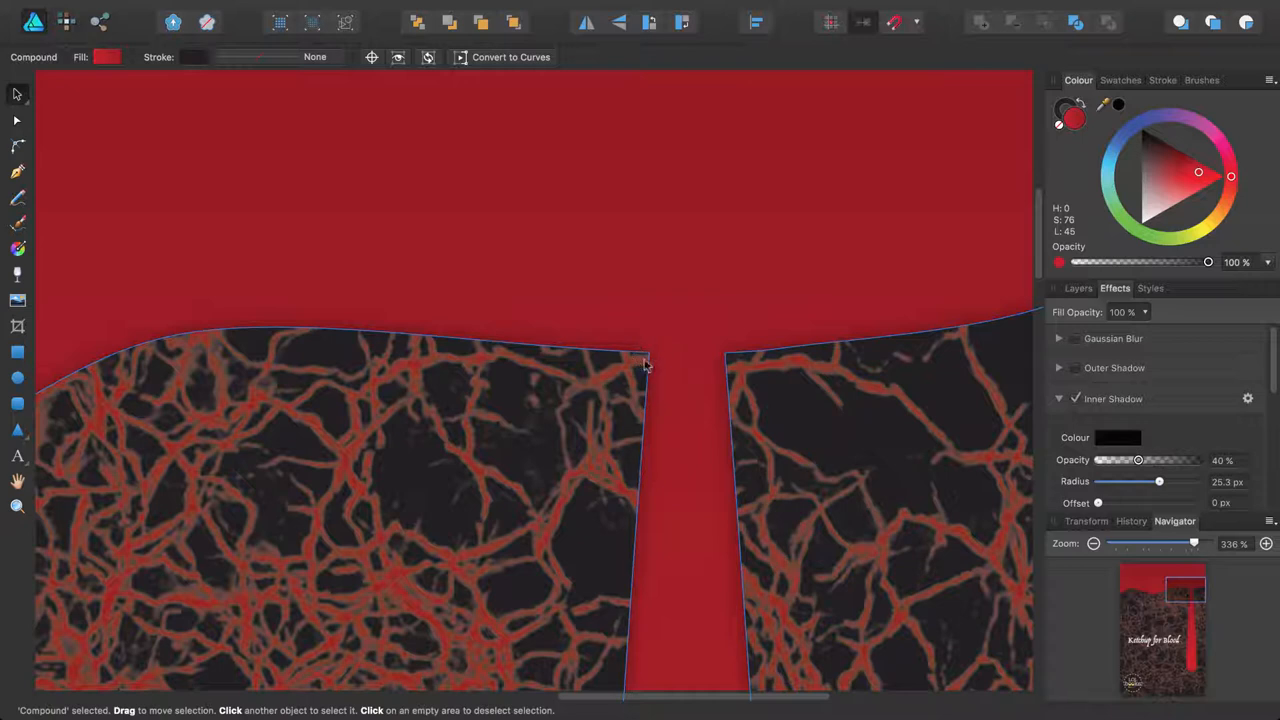
mouse_move(740, 338)
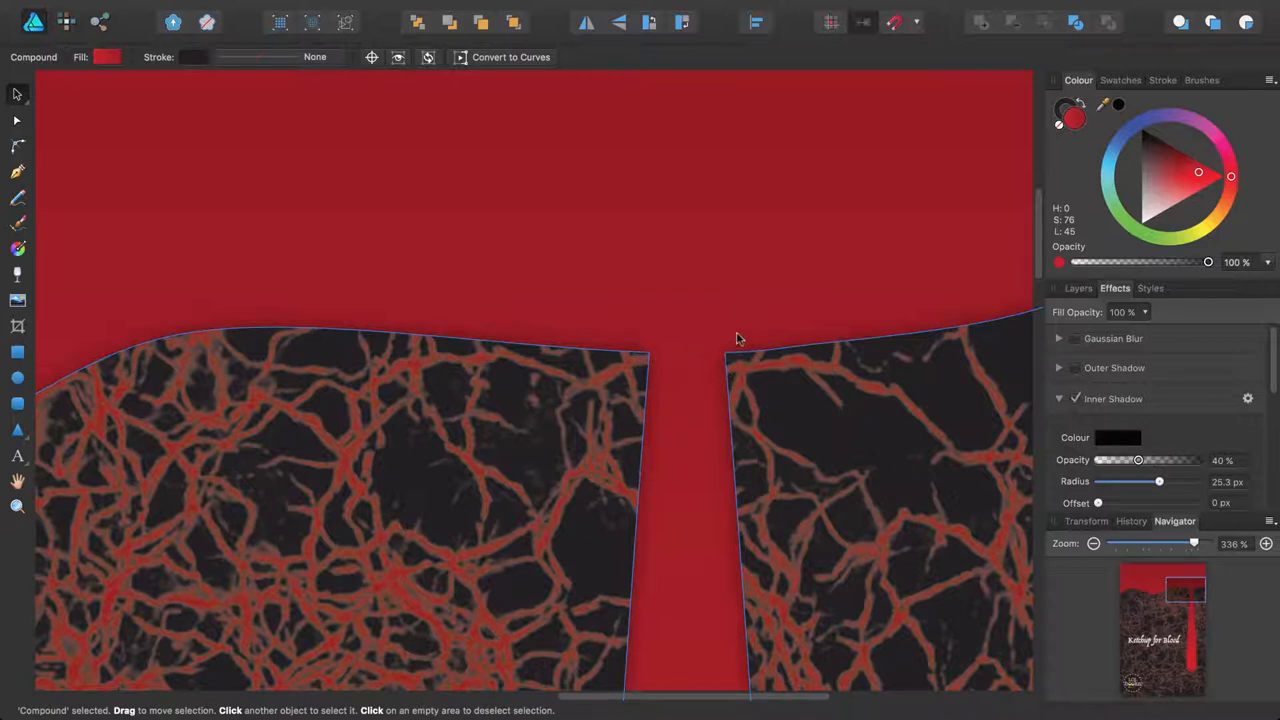
mouse_move(596, 376)
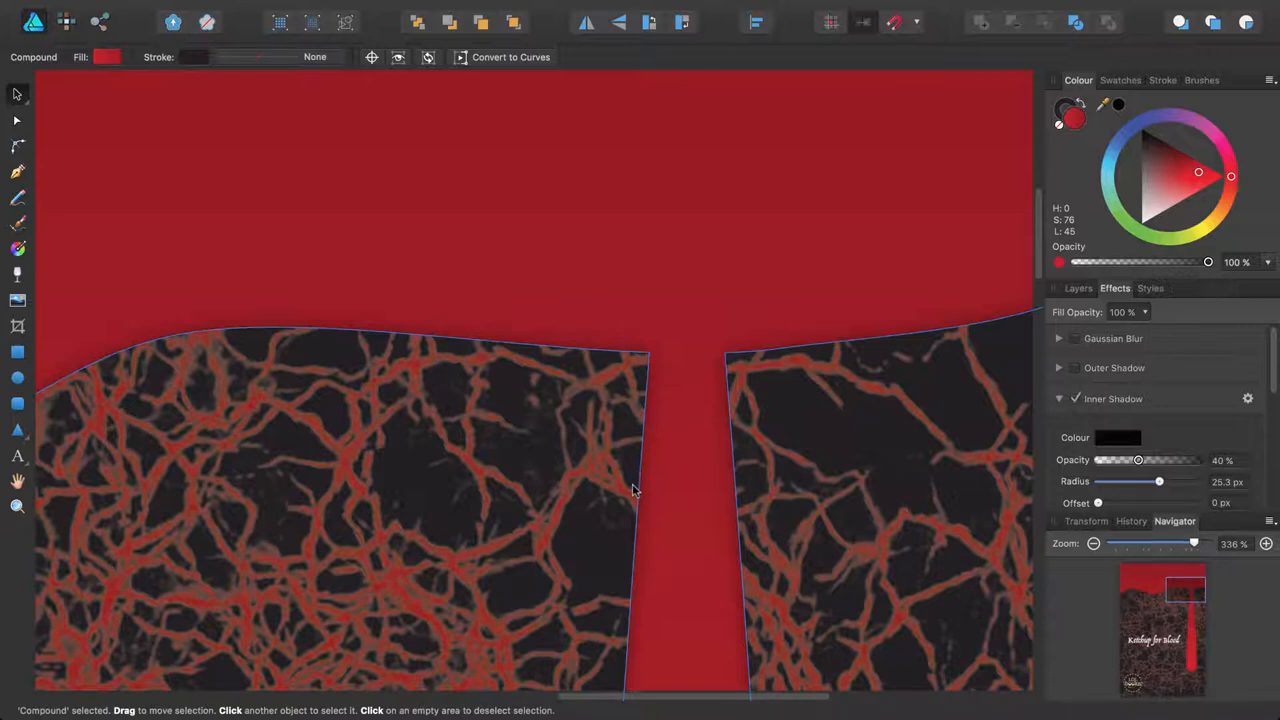
mouse_move(604, 464)
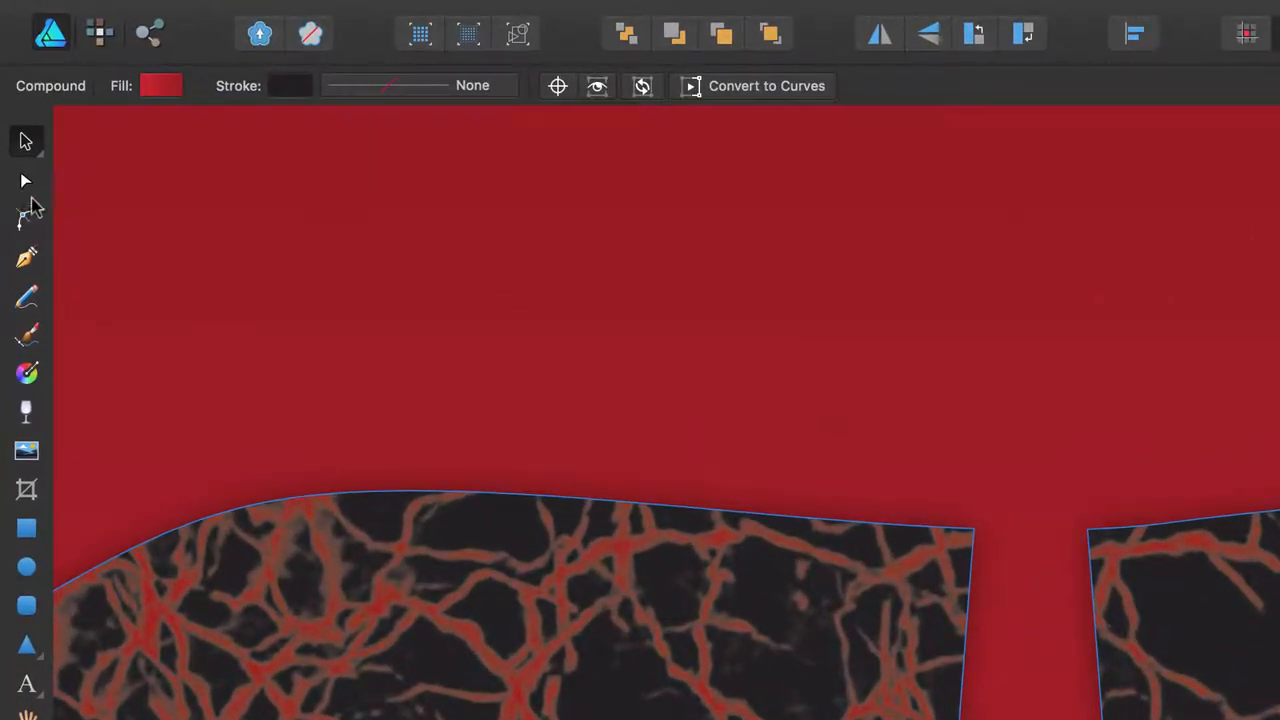
Use the Corner Tool's Bake Corners to convert the compound into a single curve.
left_click(26, 218)
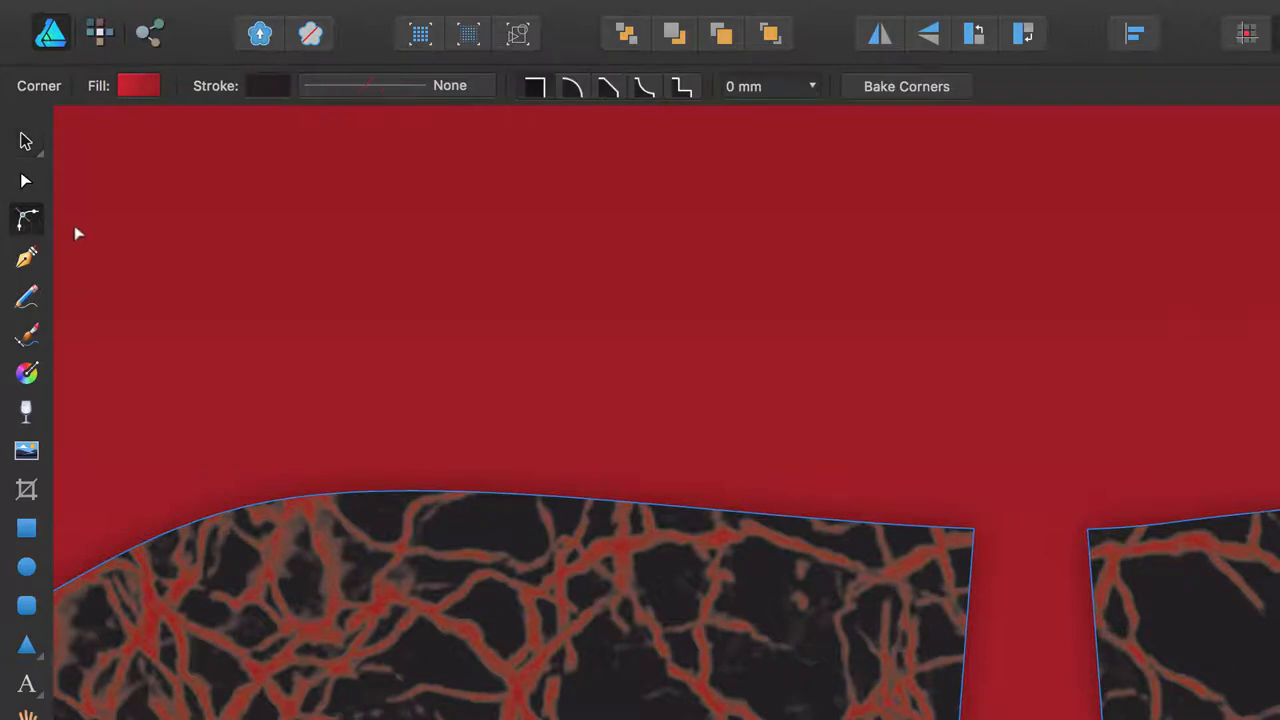
mouse_move(152, 252)
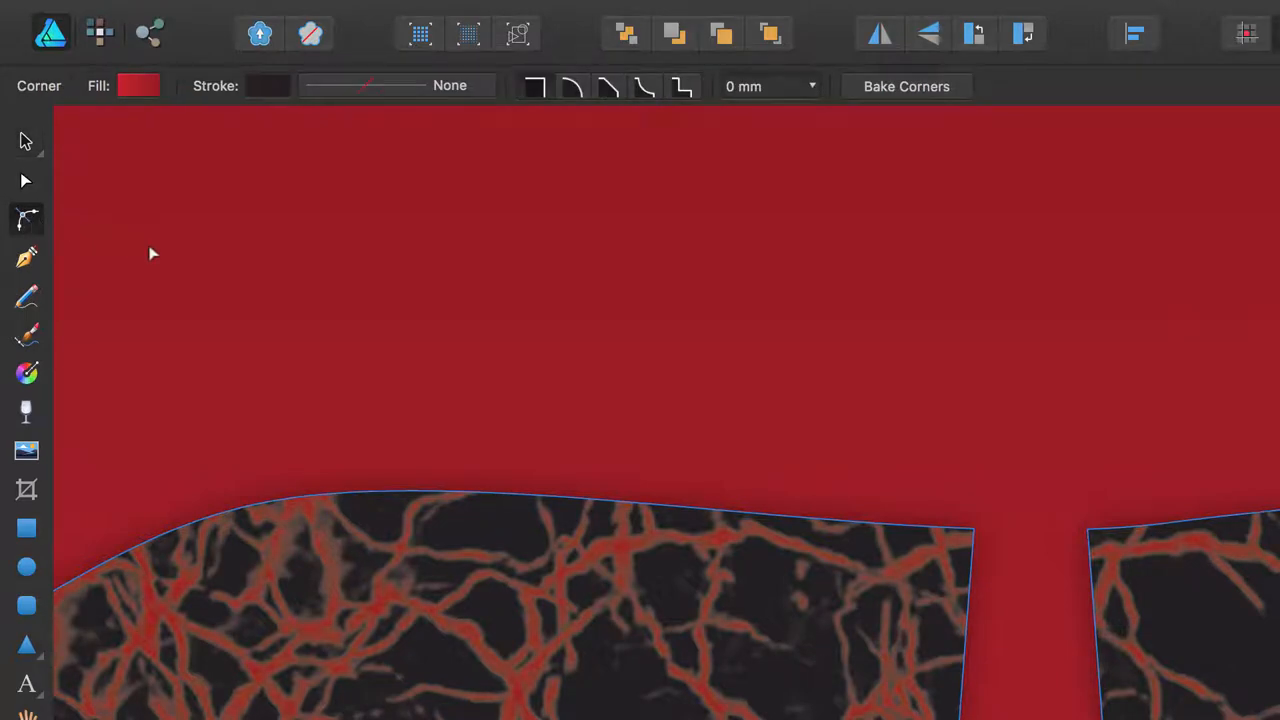
mouse_move(1144, 636)
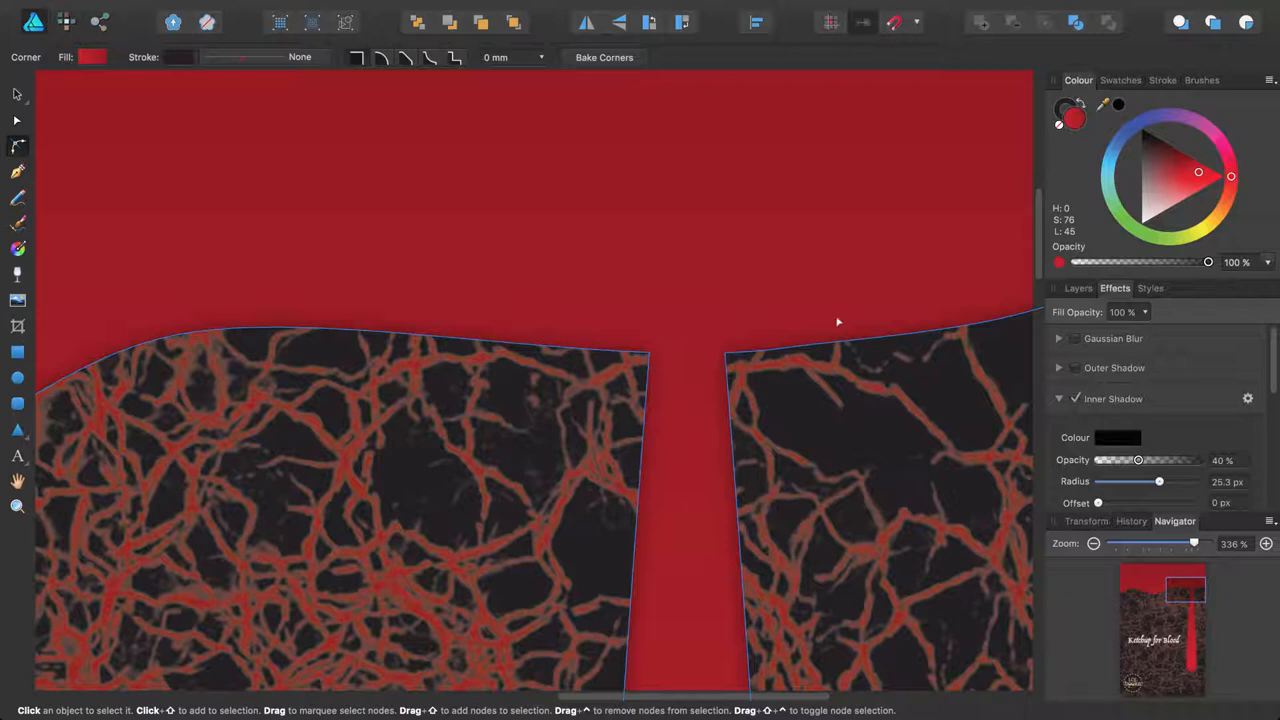
left_click(1078, 288)
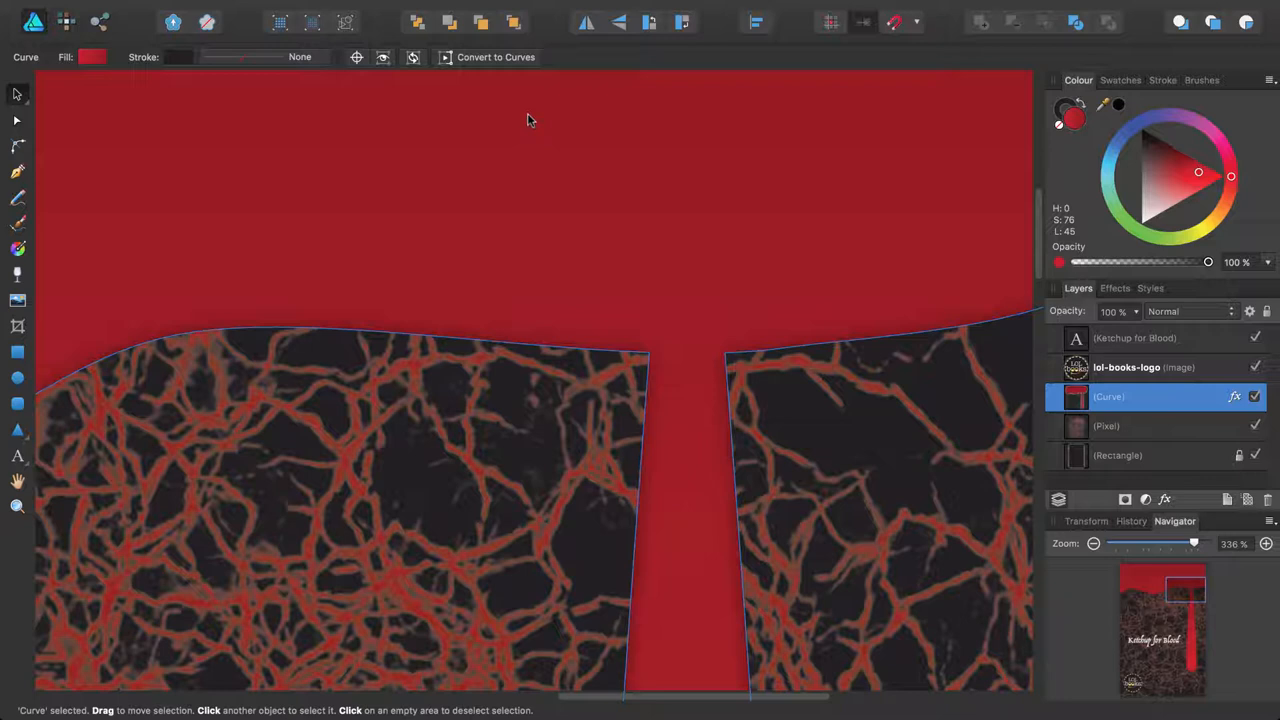
mouse_move(580, 164)
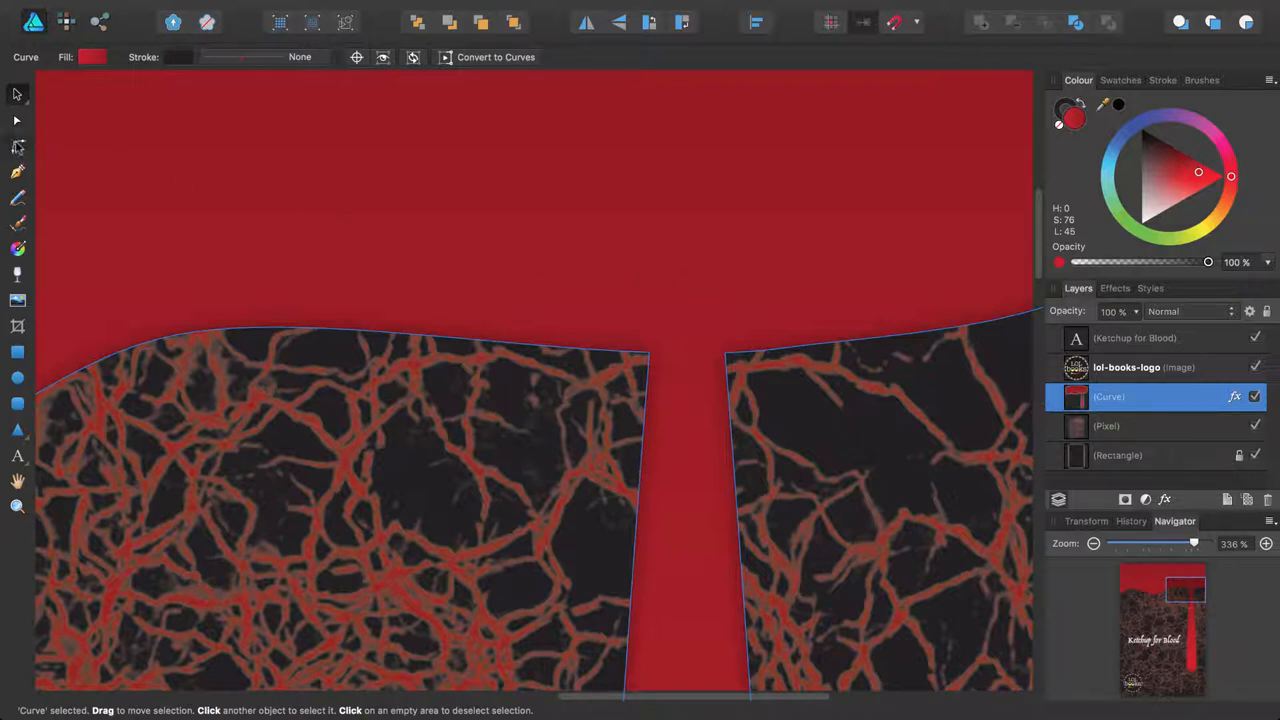
Round the corner nodes where the drip meets the top band with the Corner Tool.
left_click(16, 148)
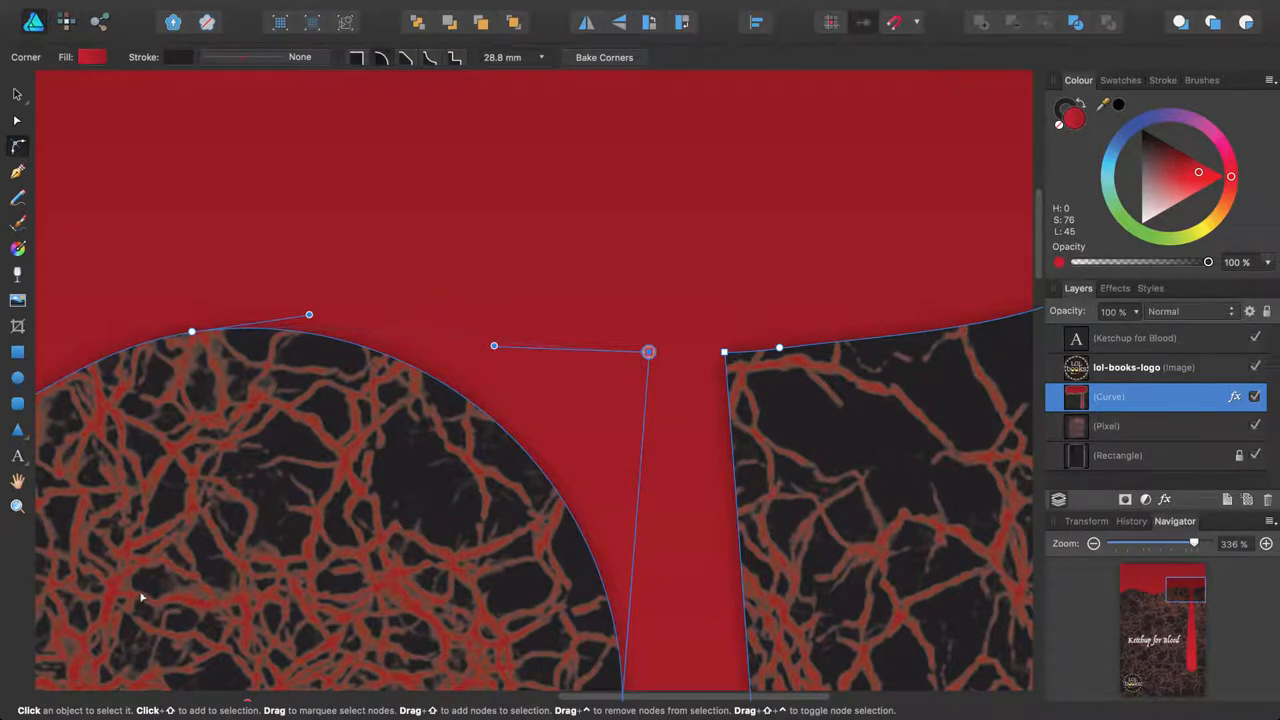
left_click_drag(1194, 544, 1190, 544)
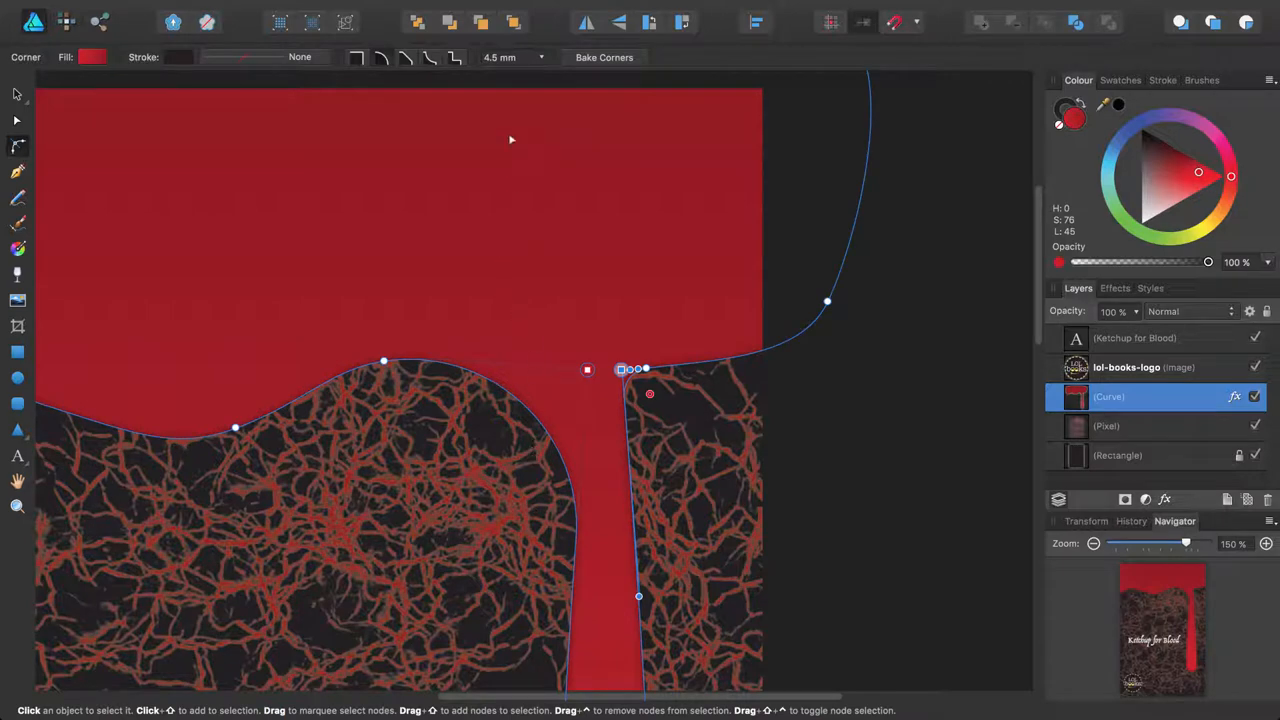
Fit the whole cover in view, then zoom in on the drip's rounded bottom tip.
left_click(398, 8)
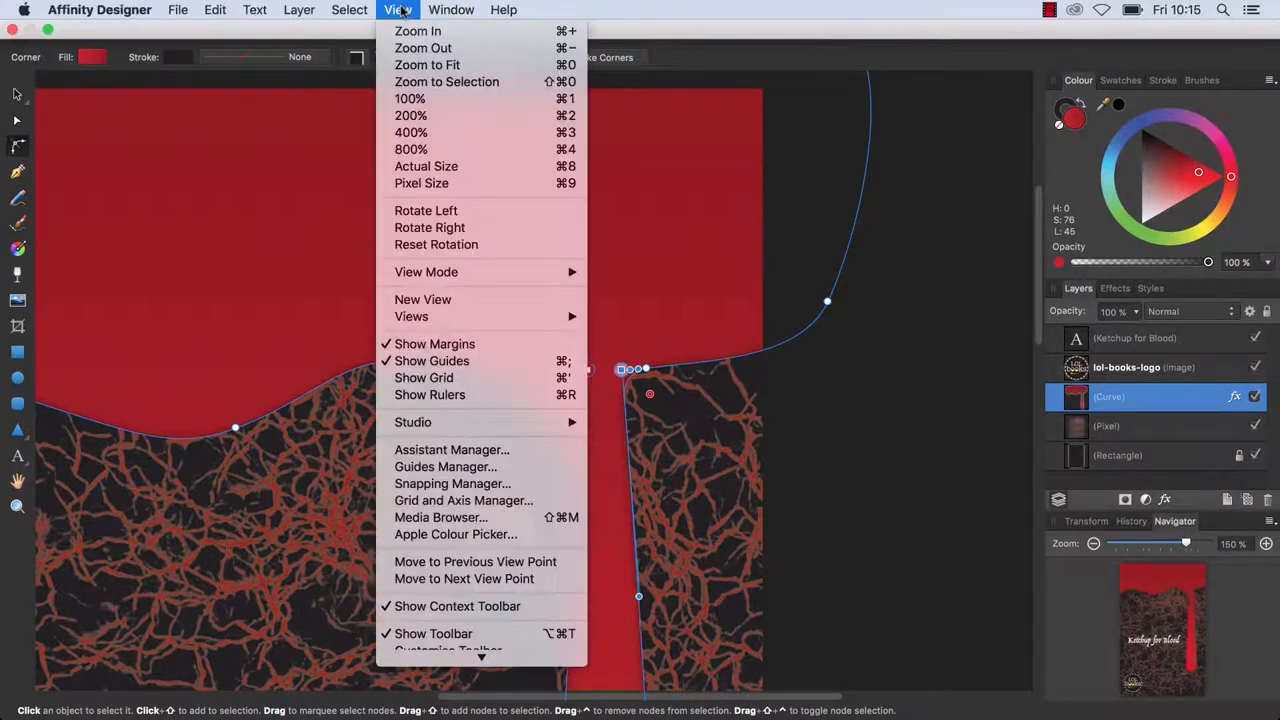
mouse_move(428, 64)
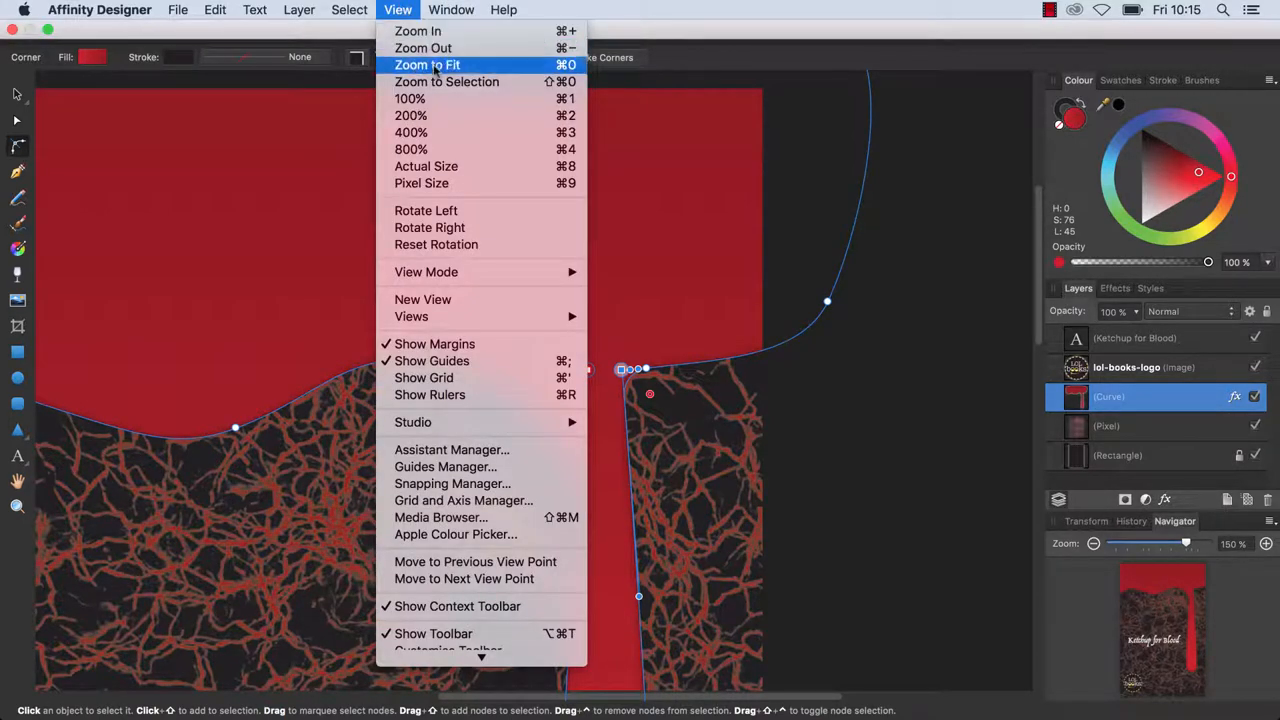
mouse_move(488, 70)
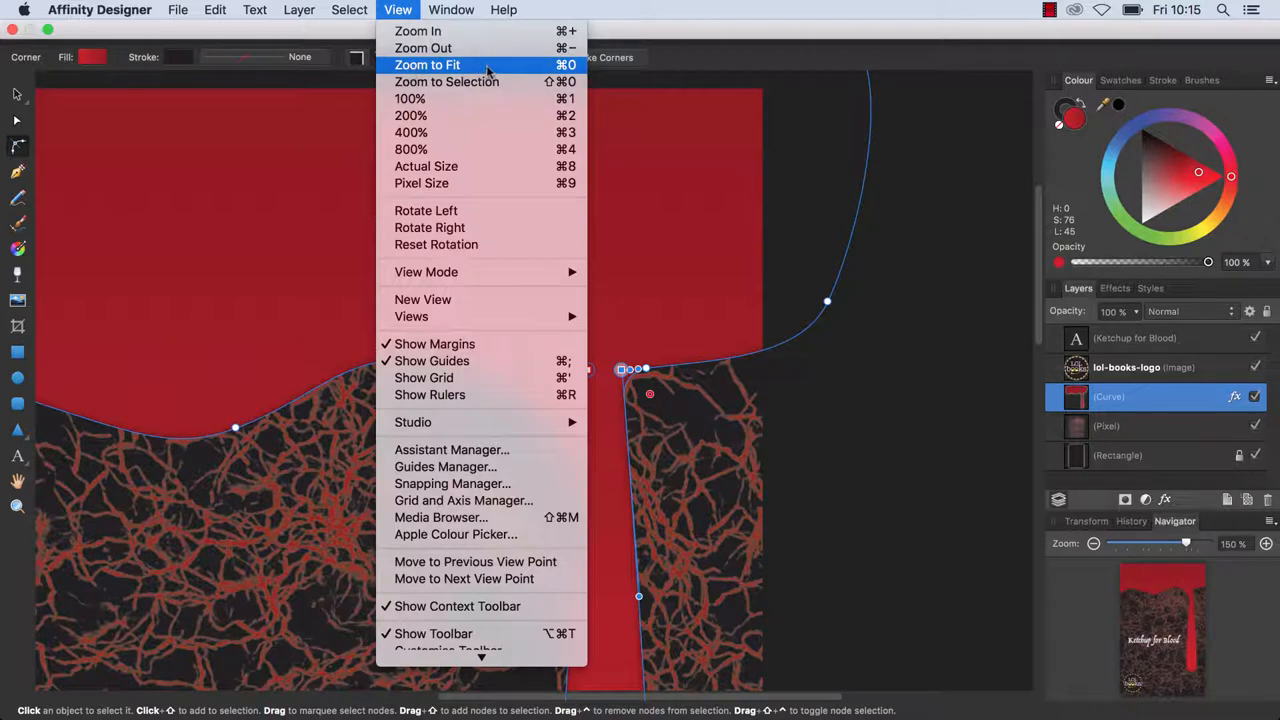
left_click(428, 64)
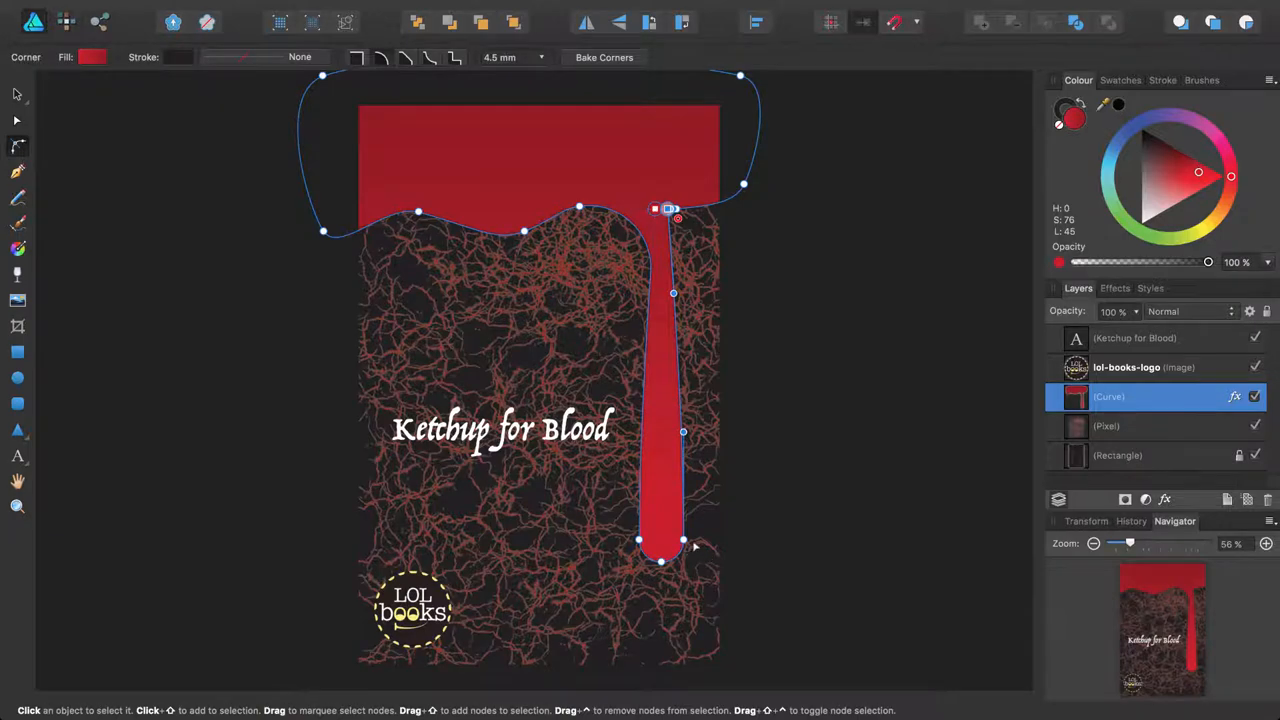
left_click_drag(1130, 544, 1190, 544)
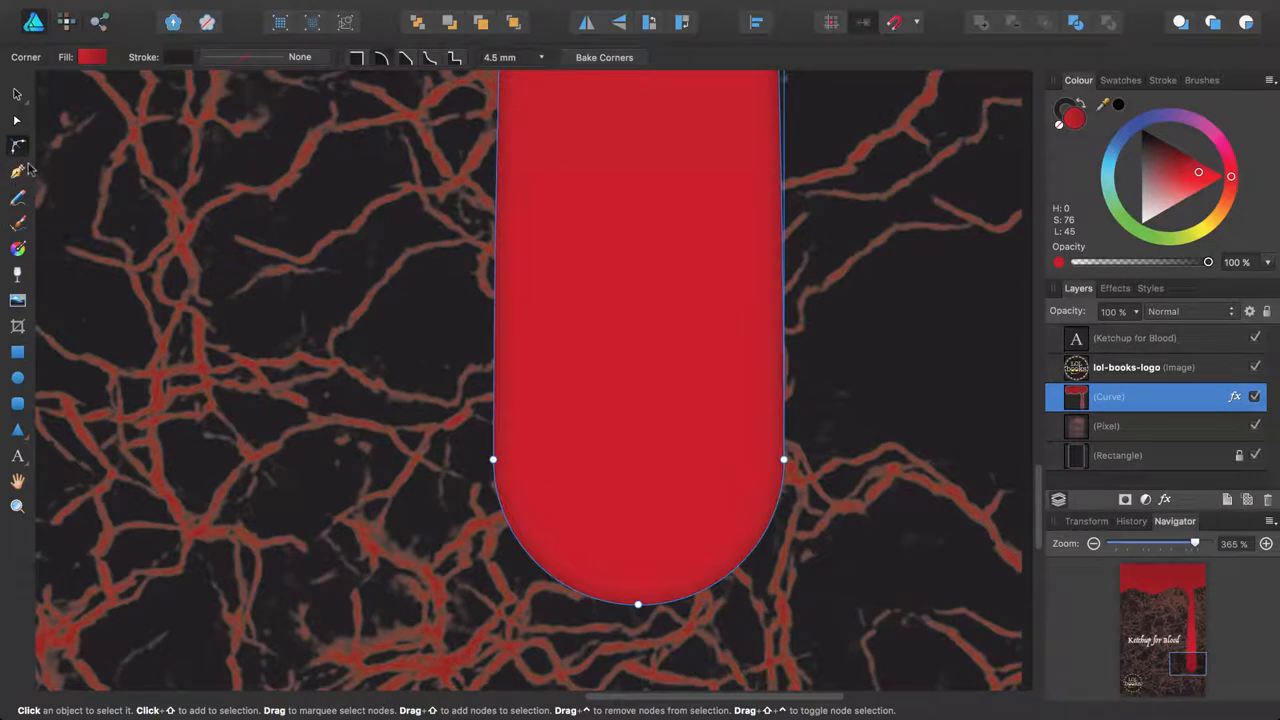
Start a small triangular pen path near the drip's rounded tip.
left_click(16, 172)
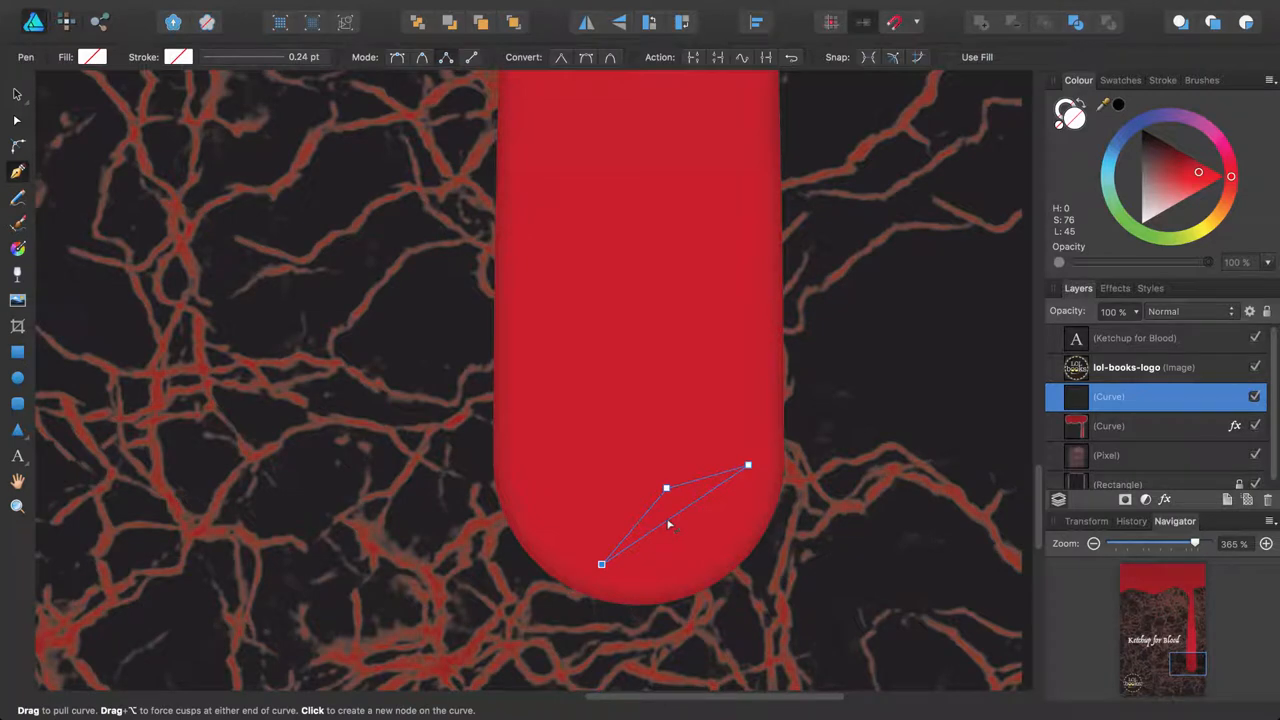
Reshape the path into a sharper crescent with the Node tool and fill it white.
key("a")
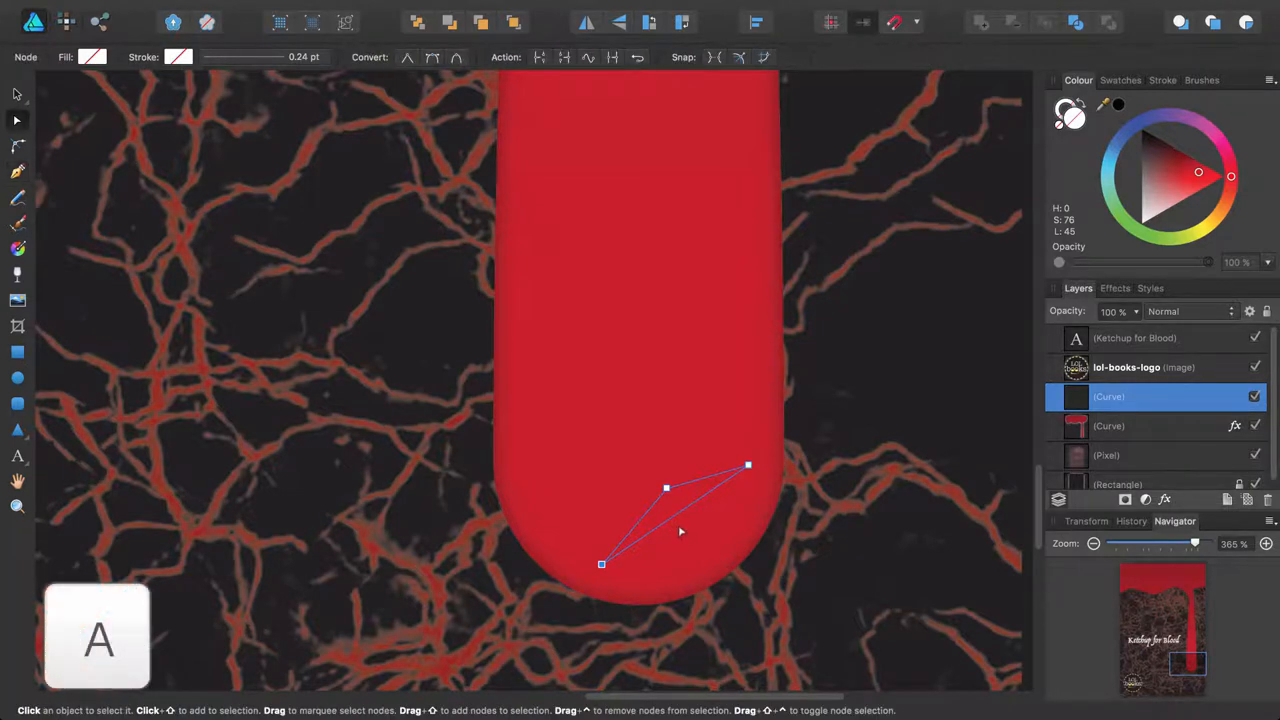
mouse_move(672, 522)
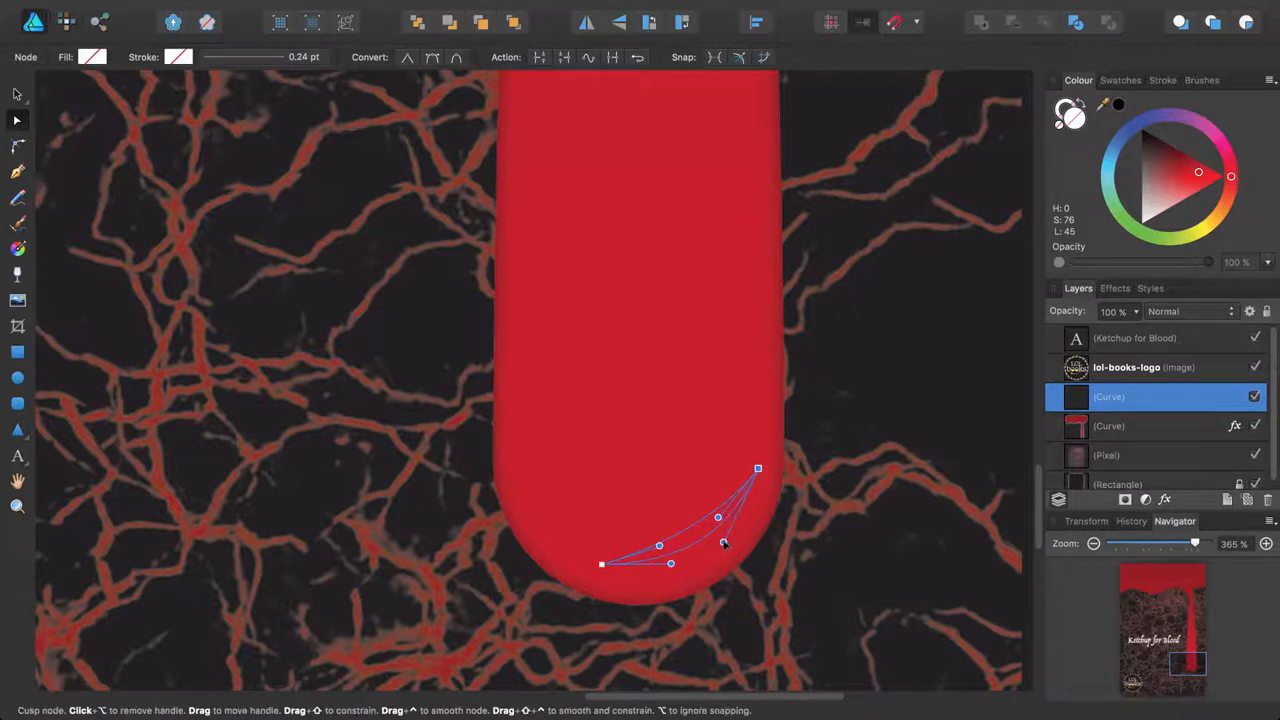
left_click_drag(724, 544, 716, 552)
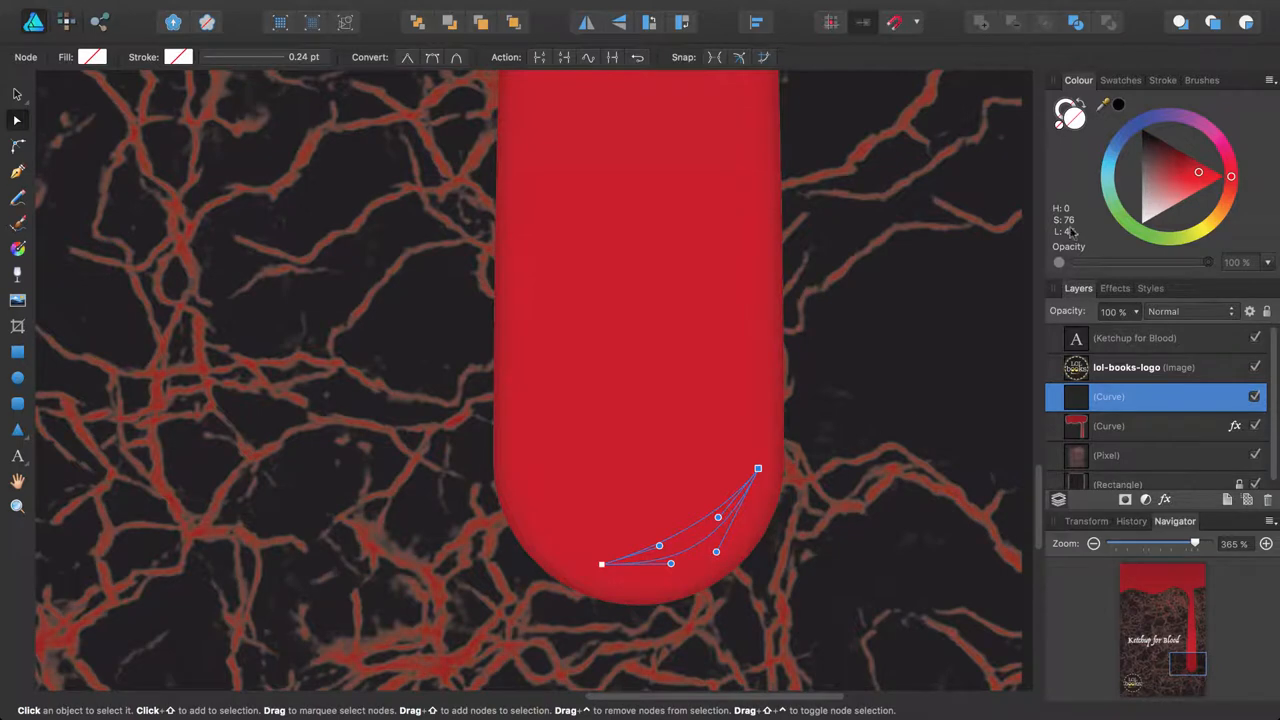
left_click(1120, 80)
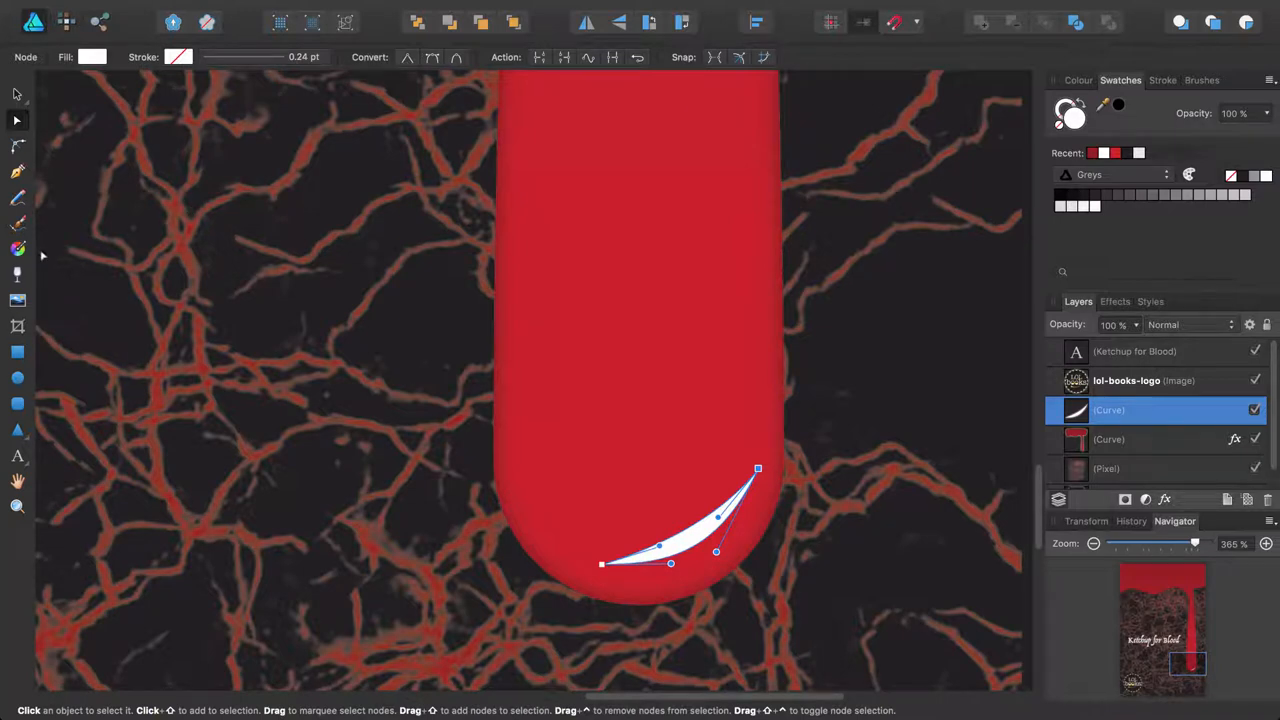
Convert the crescent highlight's white fill to a Linear gradient via the Fill tool.
left_click(16, 248)
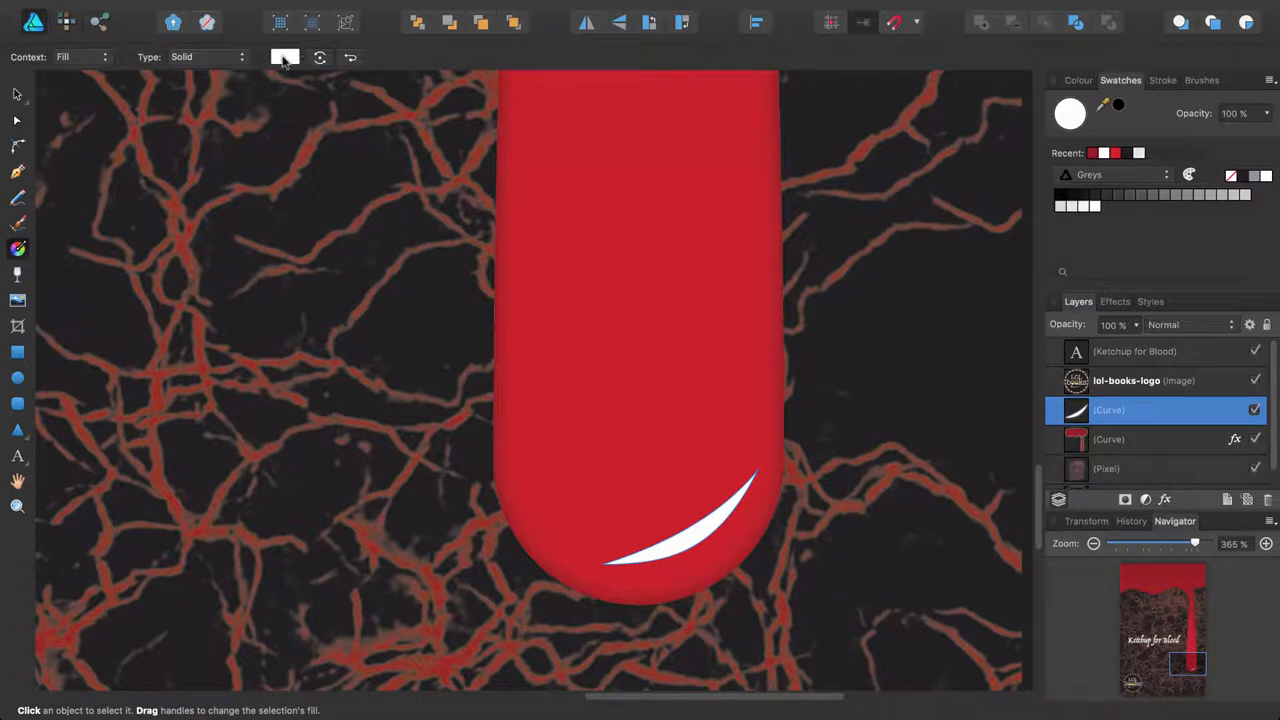
left_click(284, 56)
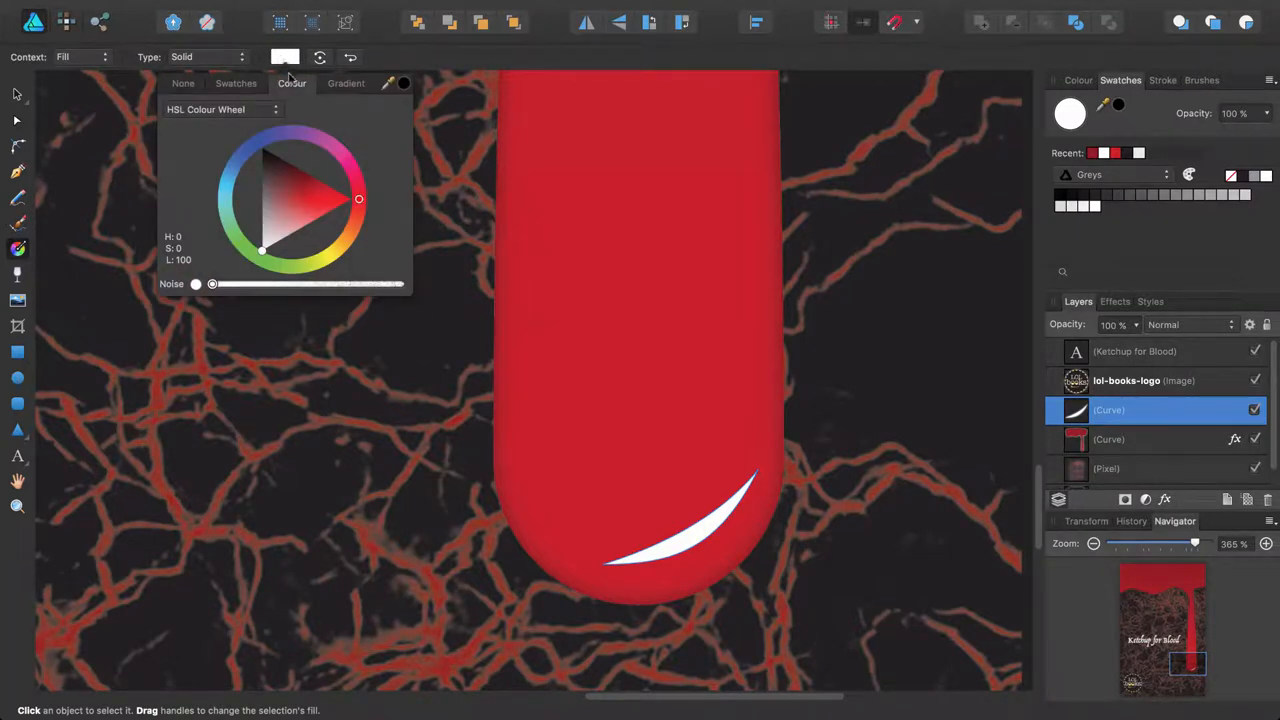
mouse_move(350, 96)
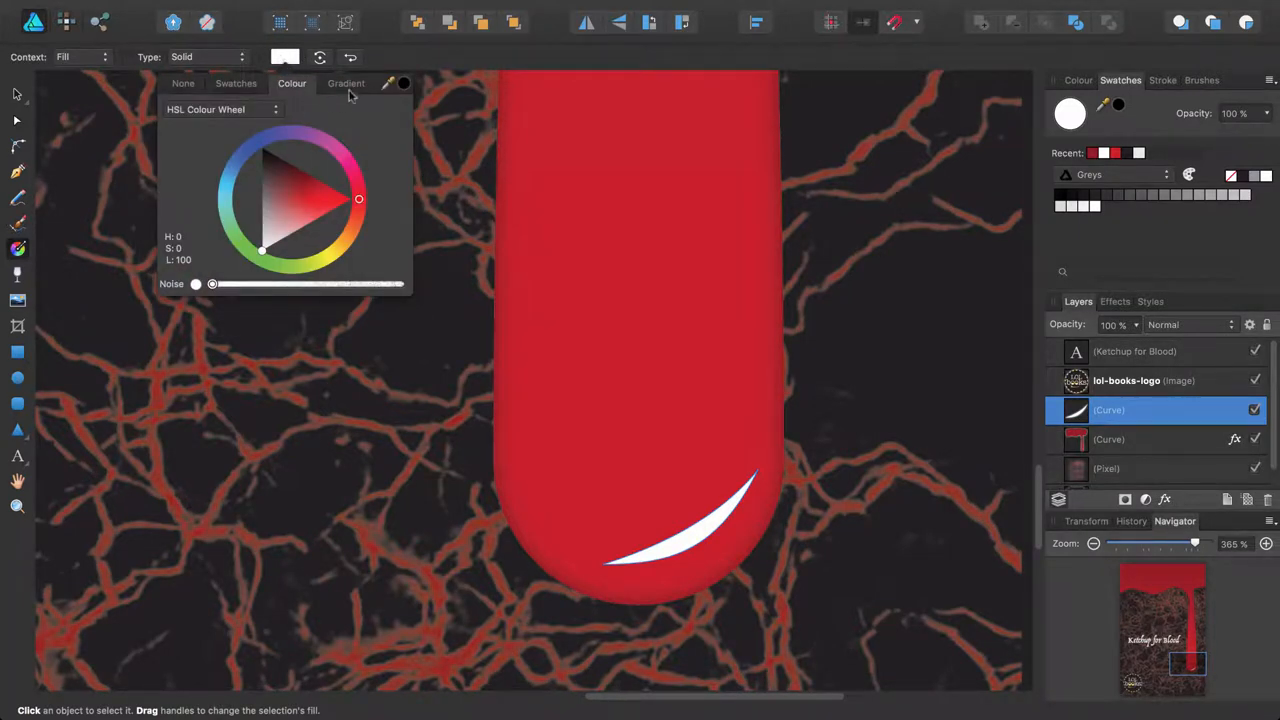
left_click(346, 84)
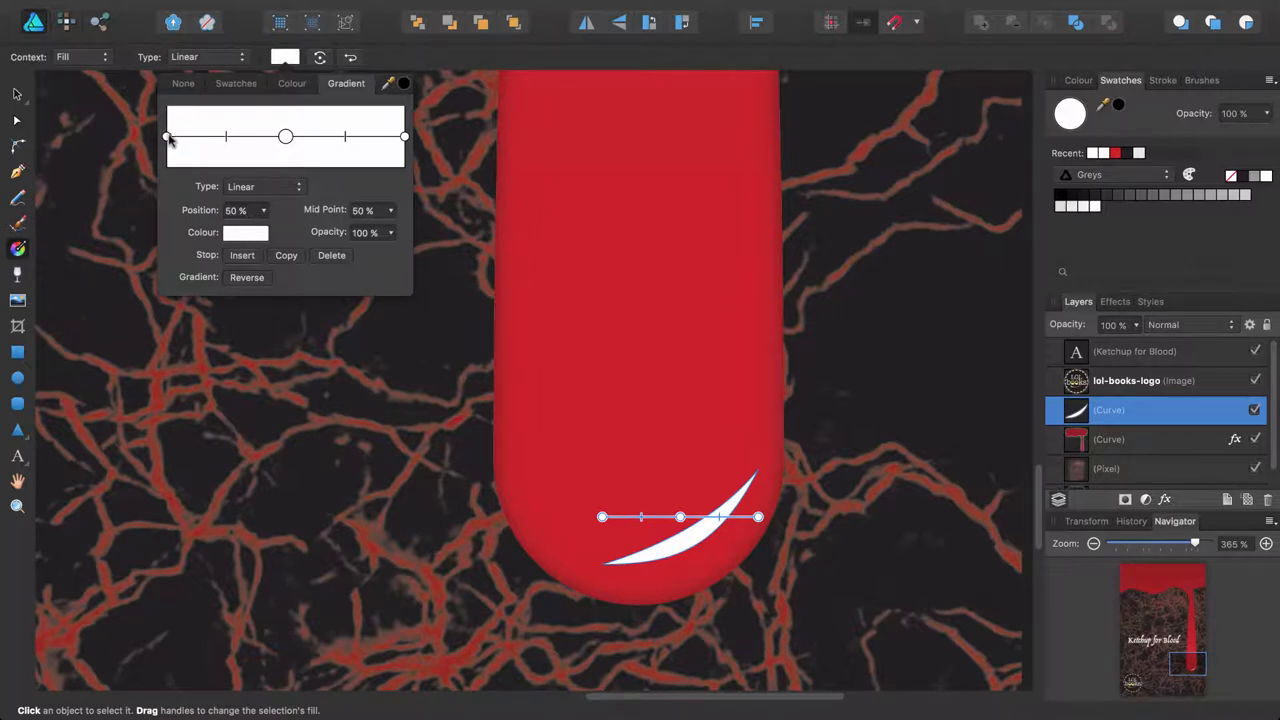
Fade the gradient from a transparent start stop to translucent white, aligned along the crescent's arc.
left_click(168, 136)
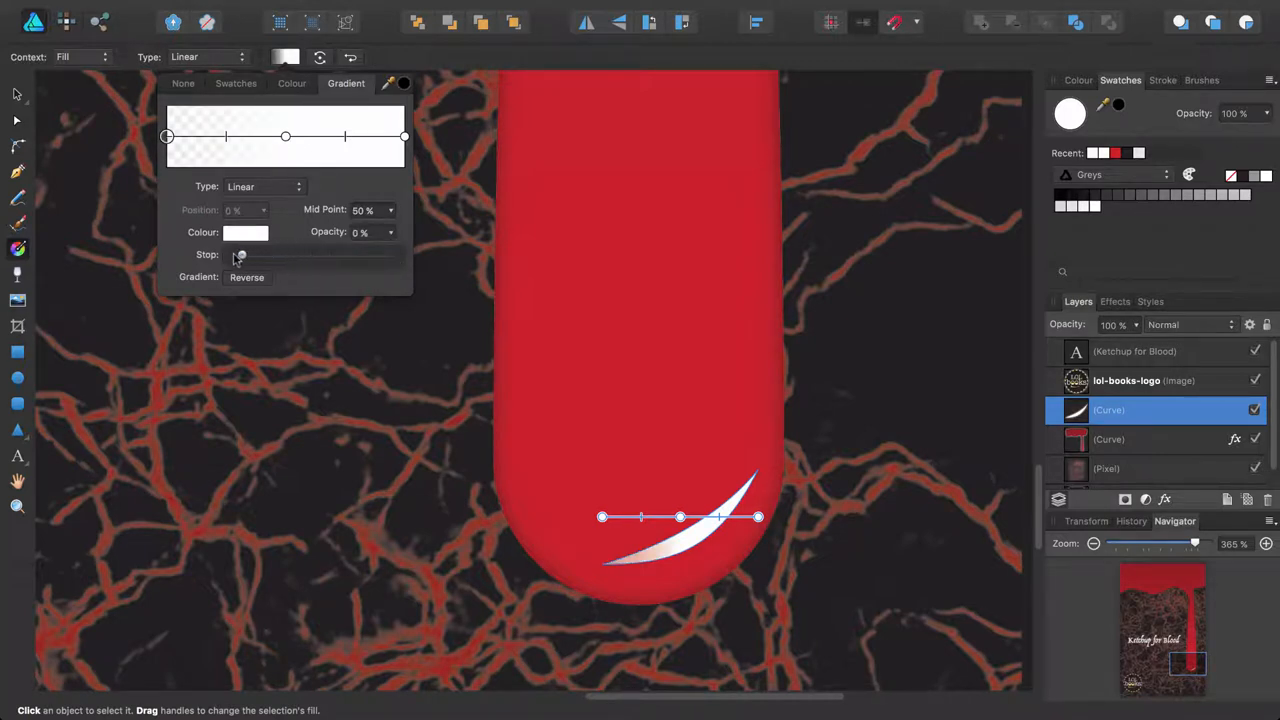
left_click(404, 136)
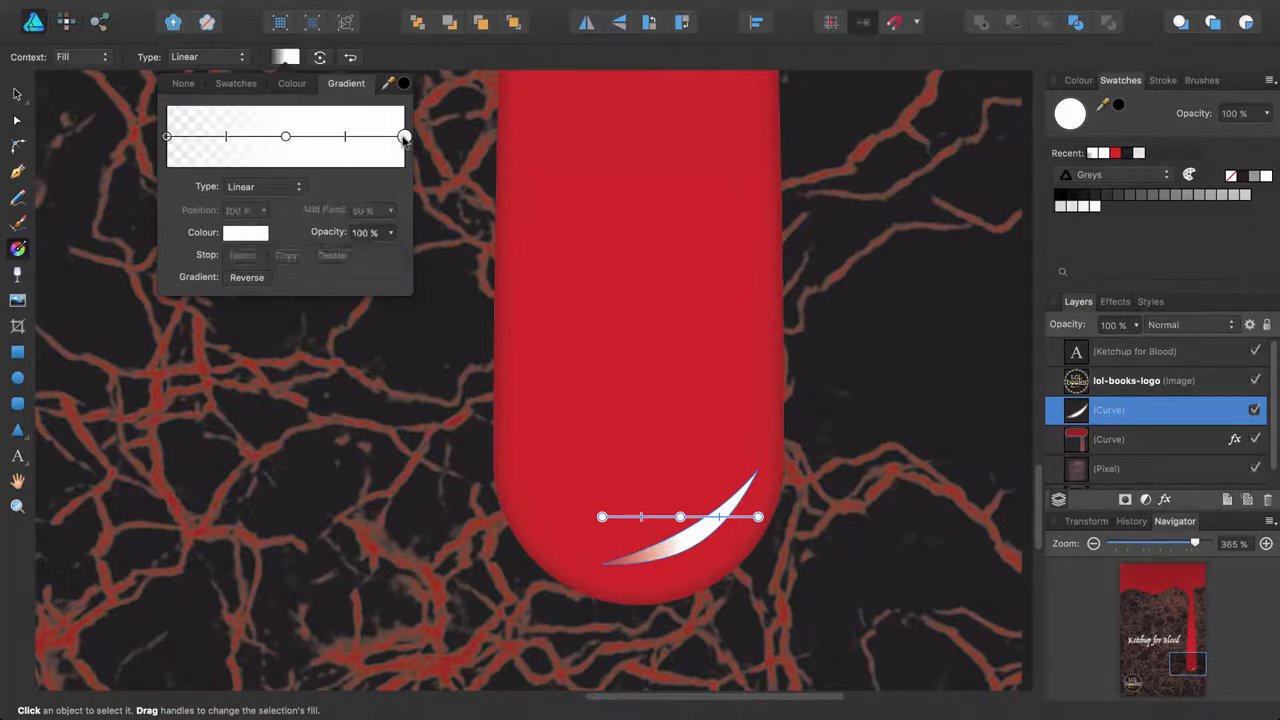
left_click_drag(404, 136, 296, 258)
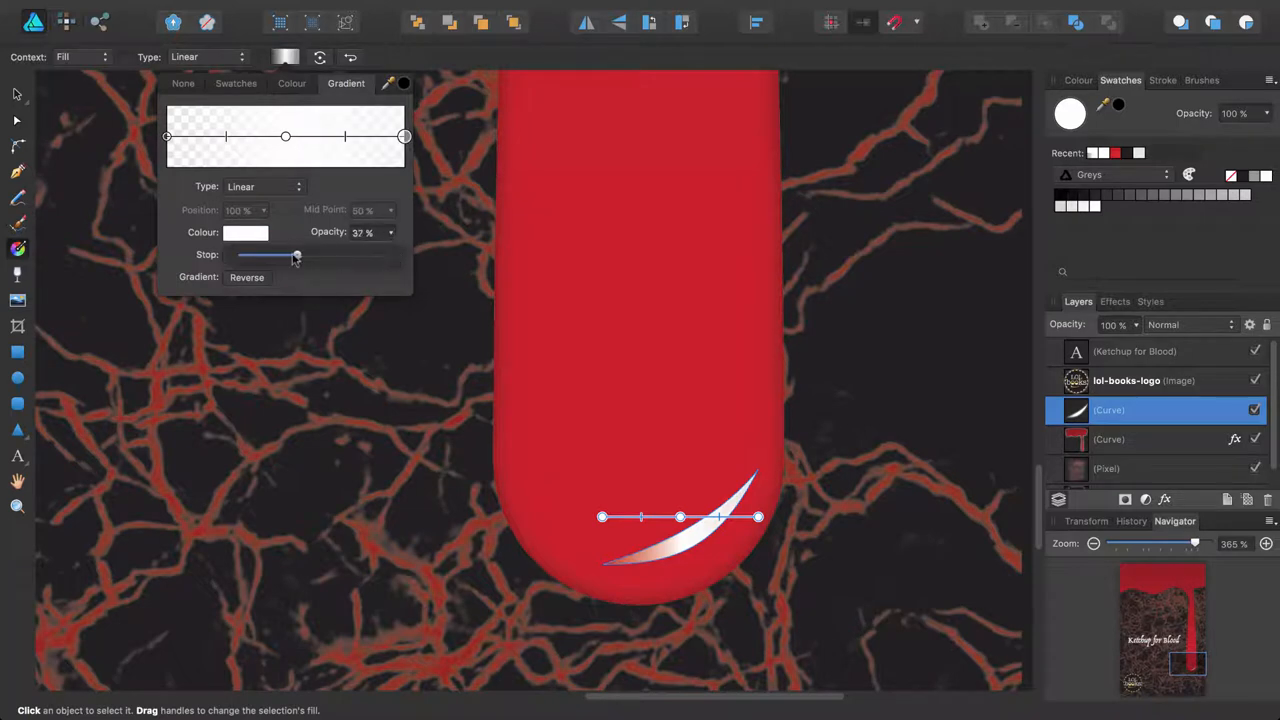
left_click_drag(296, 254, 240, 254)
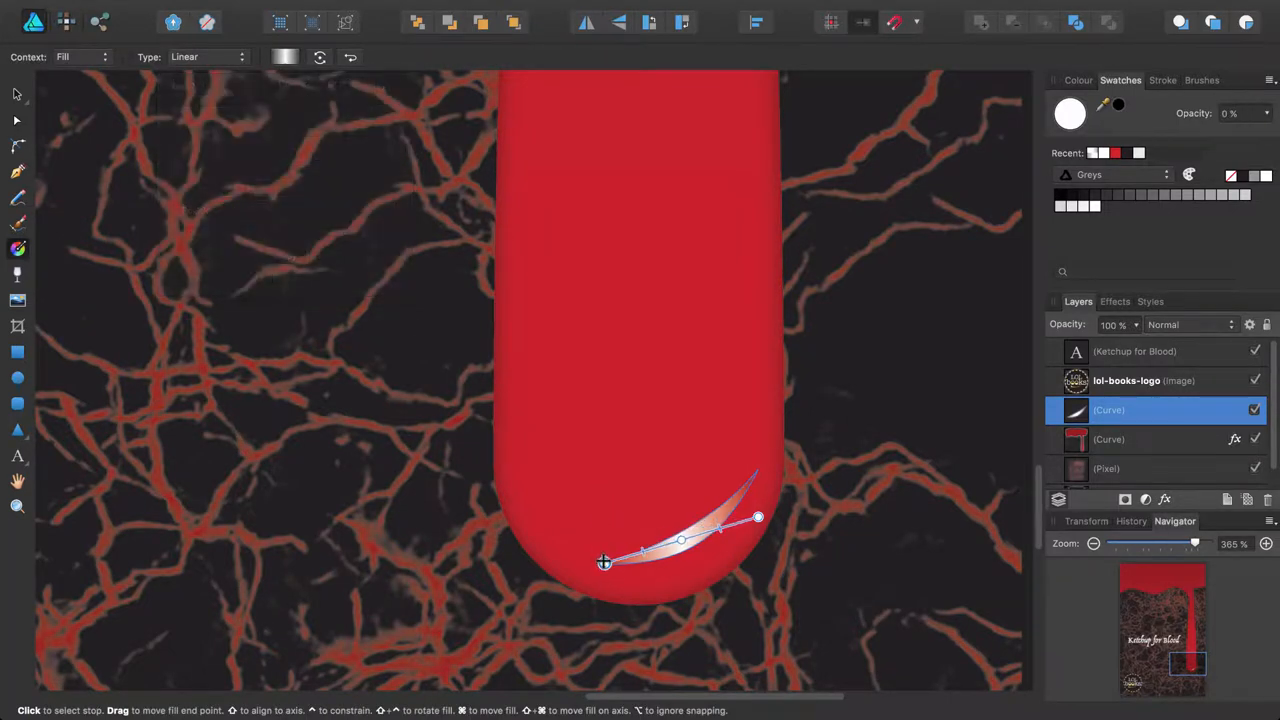
left_click_drag(758, 518, 758, 468)
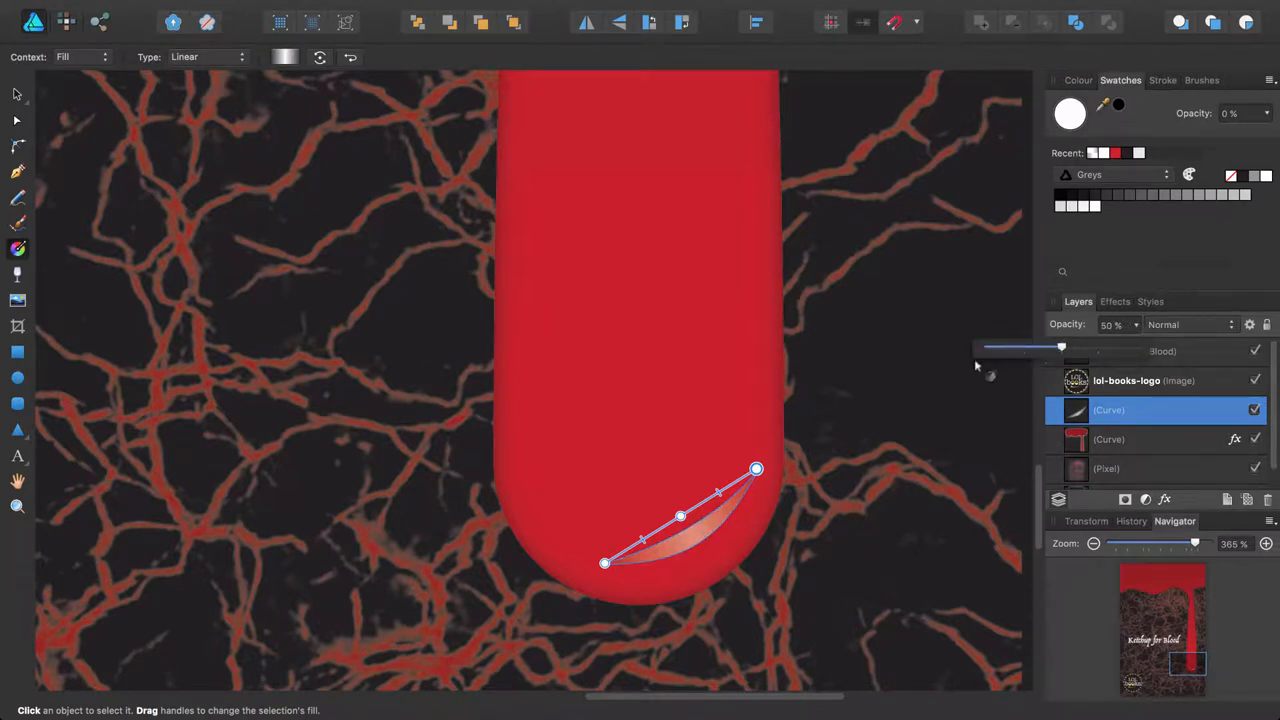
Zoom to fit the cover and set the vein texture's Pixel layer to Multiply blend mode.
left_click(398, 8)
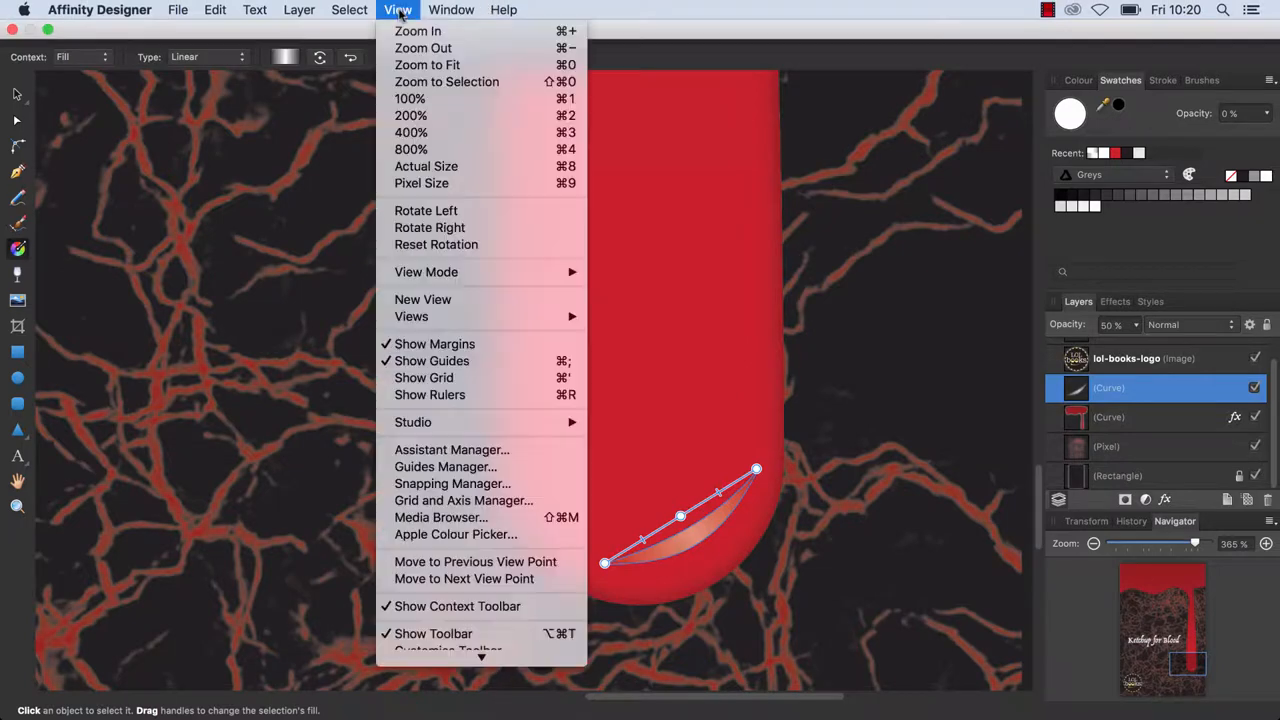
left_click(428, 64)
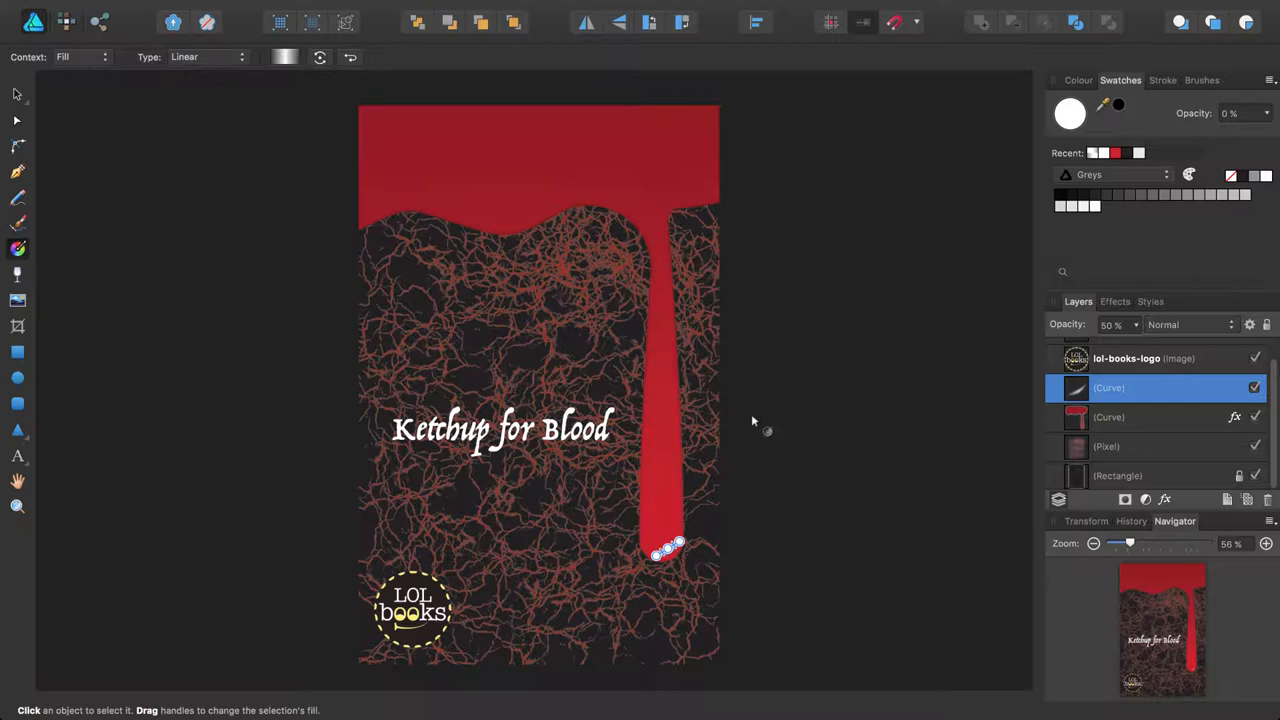
mouse_move(1130, 456)
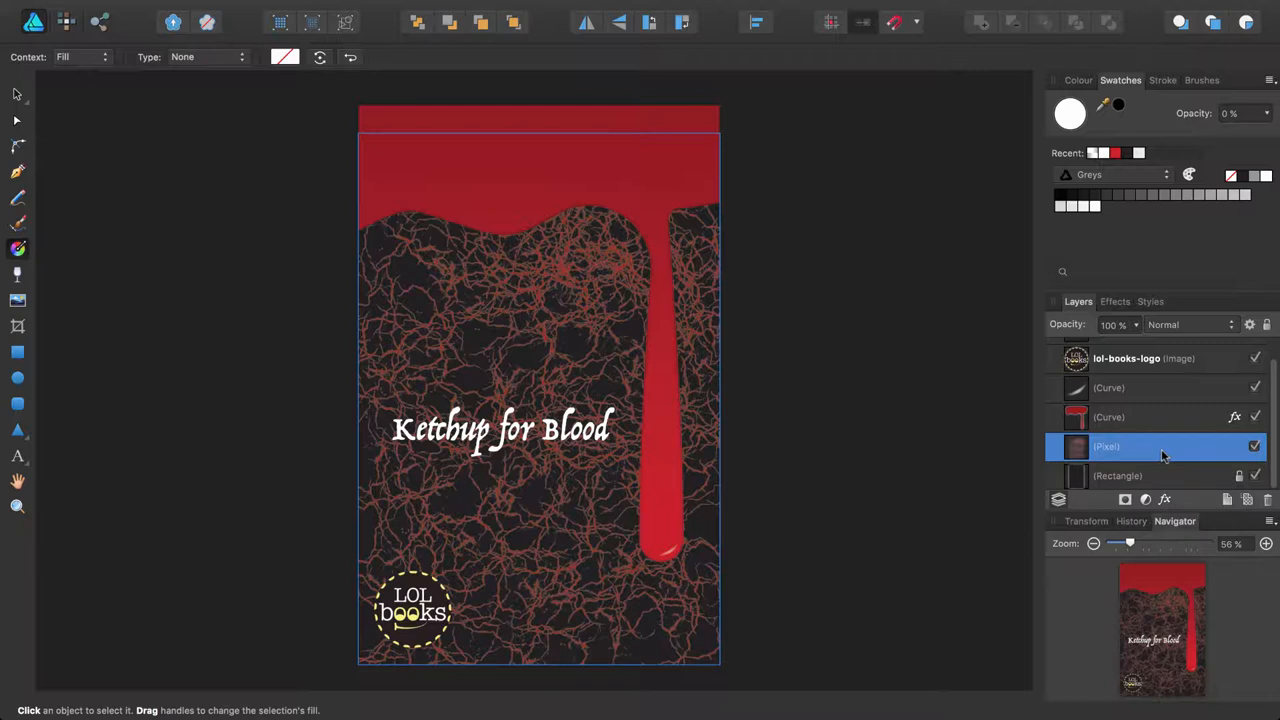
mouse_move(1136, 478)
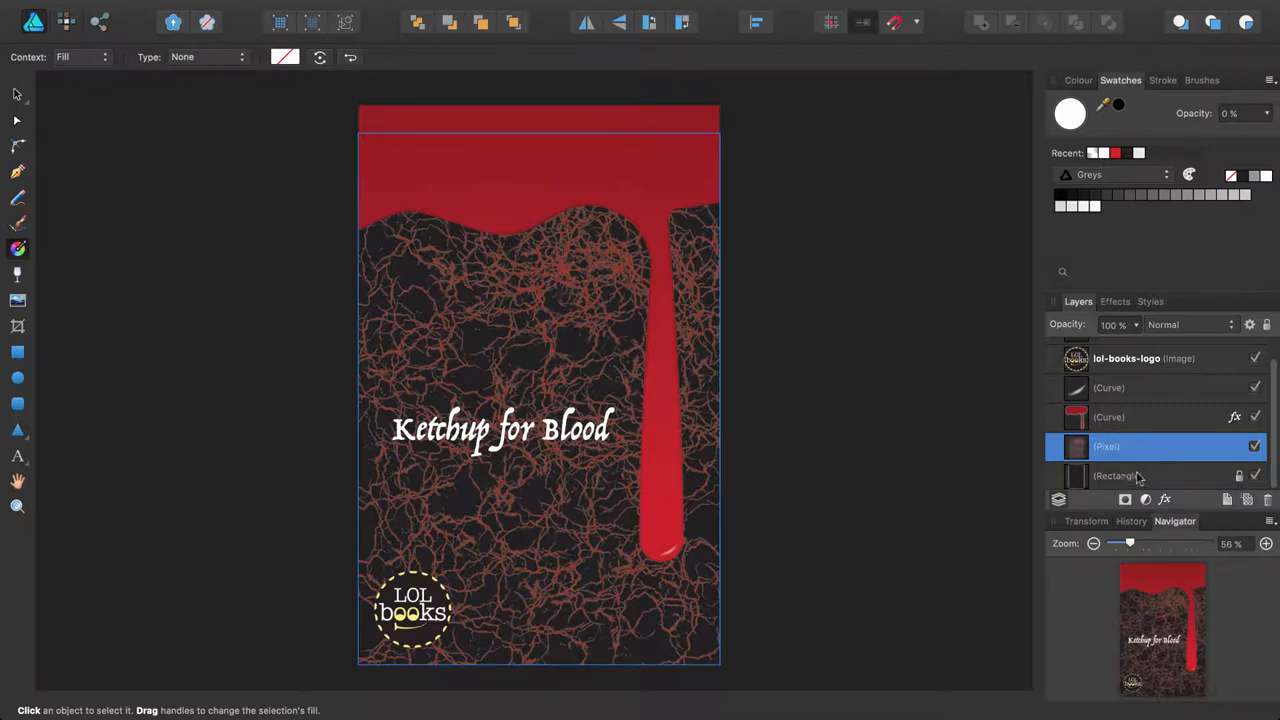
mouse_move(1148, 480)
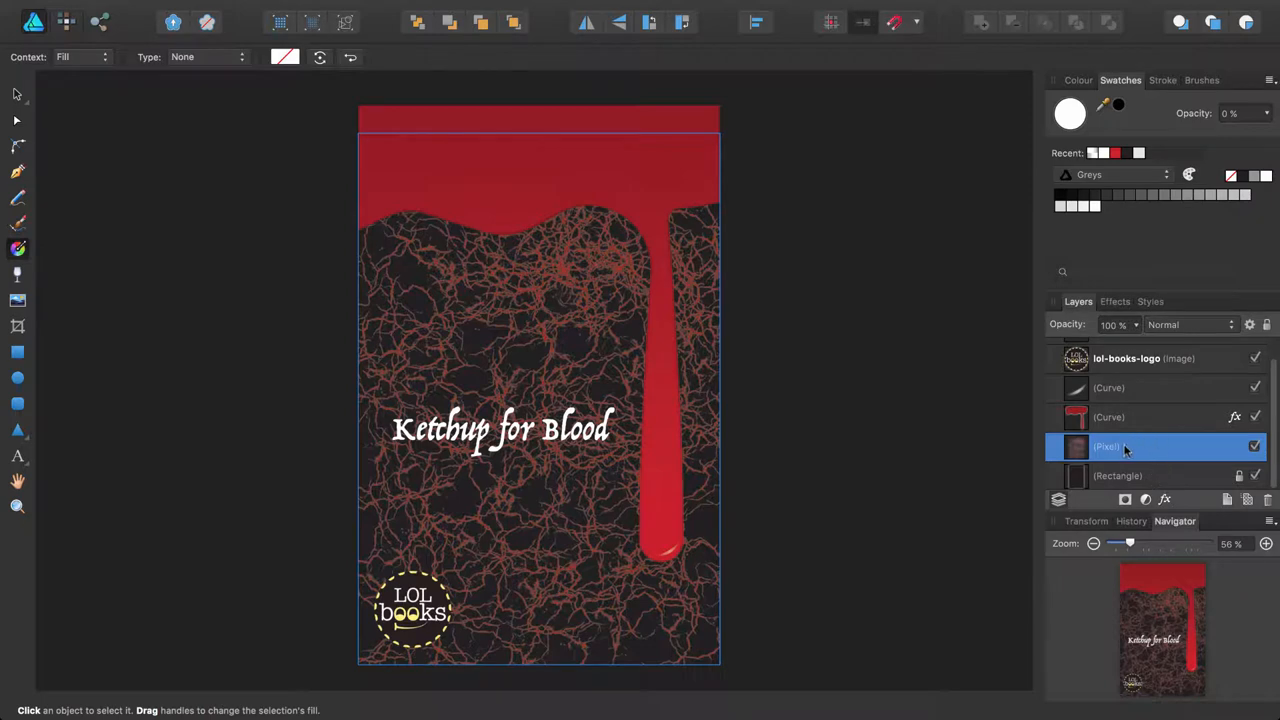
mouse_move(1162, 324)
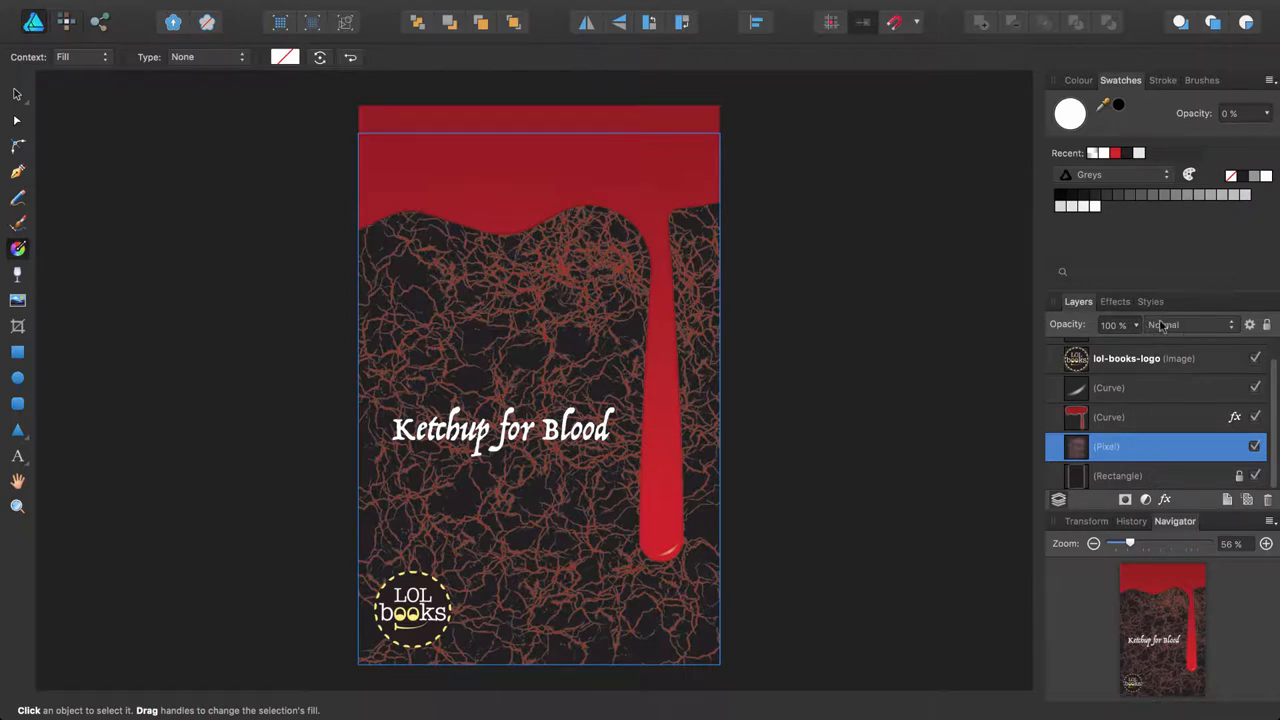
left_click(1184, 324)
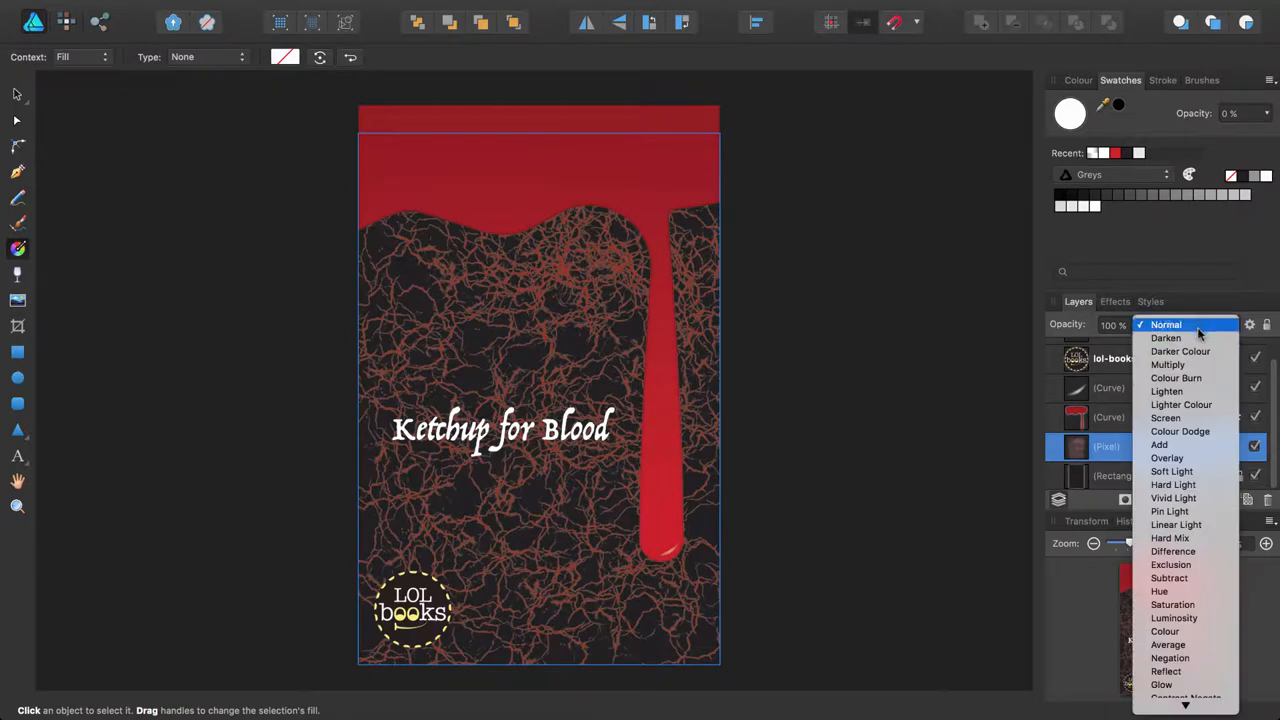
left_click(1168, 364)
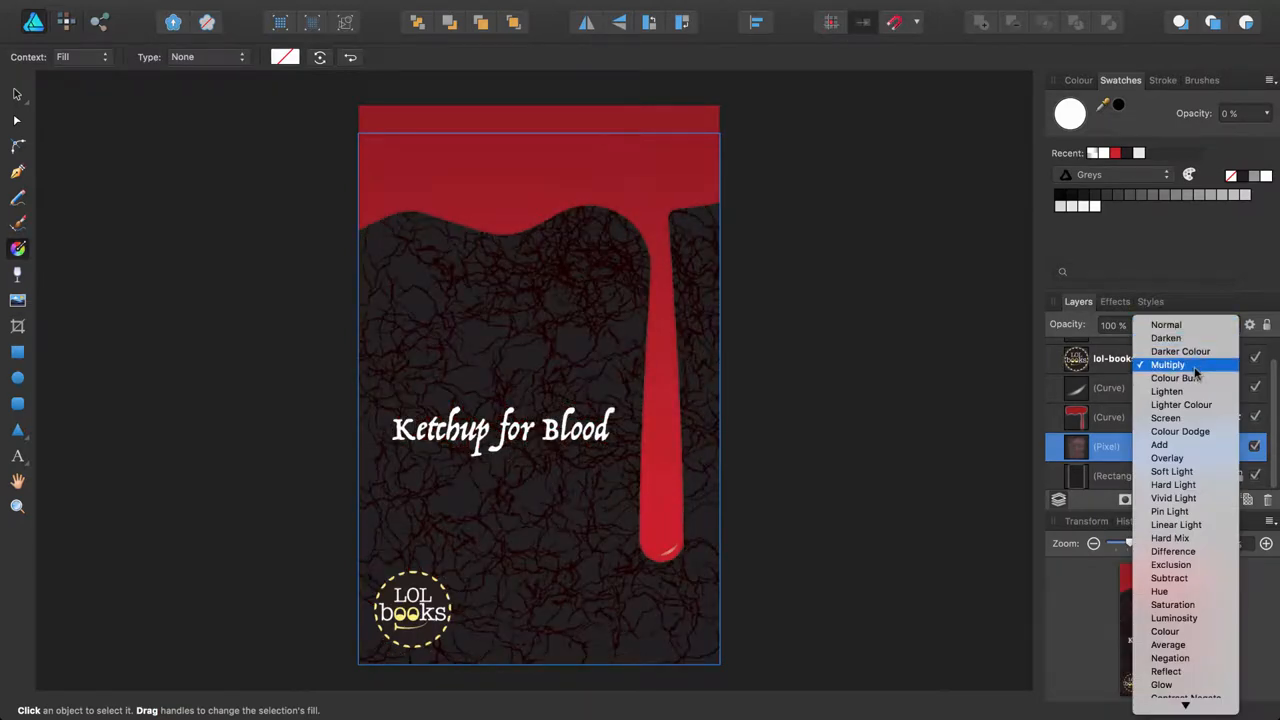
left_click(1168, 364)
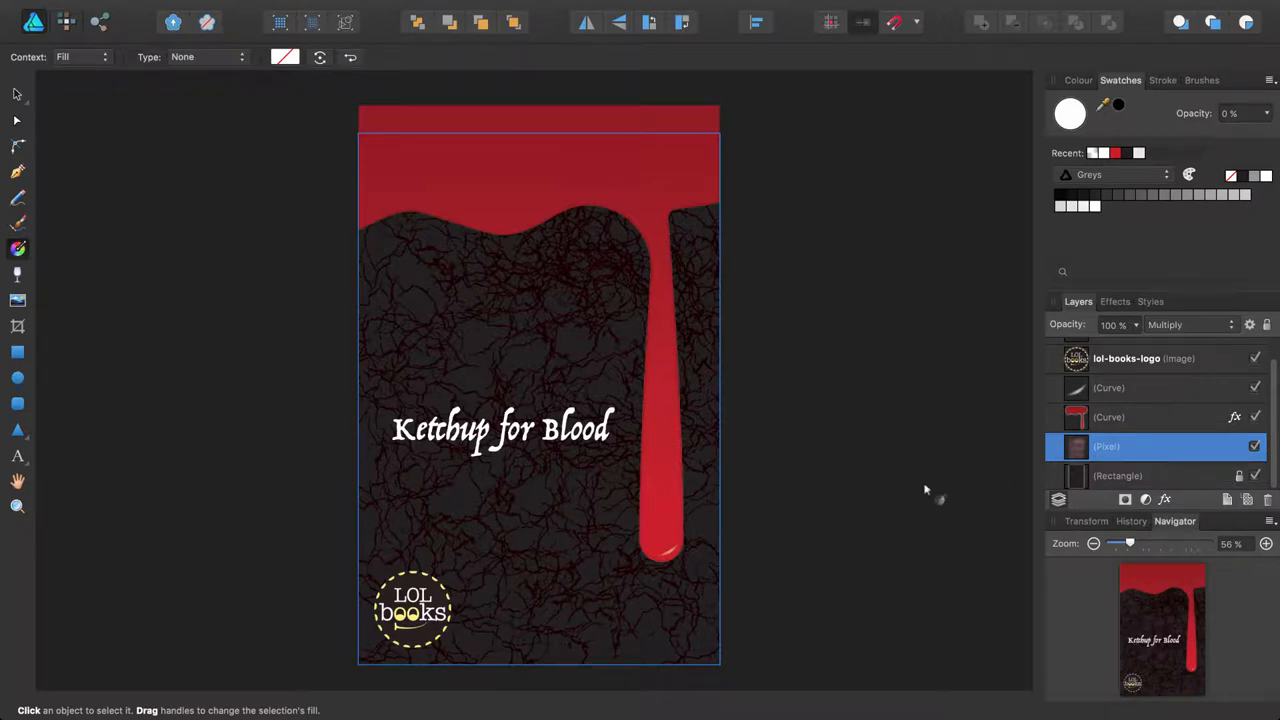
mouse_move(576, 536)
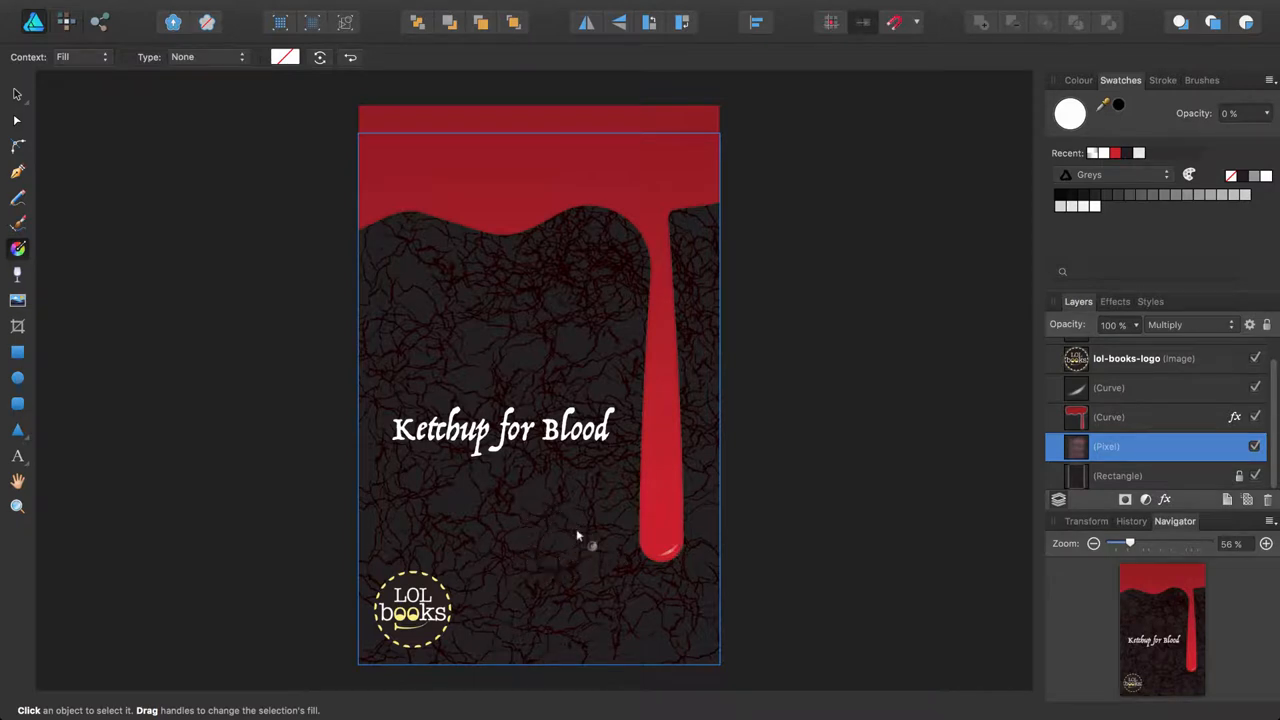
mouse_move(568, 554)
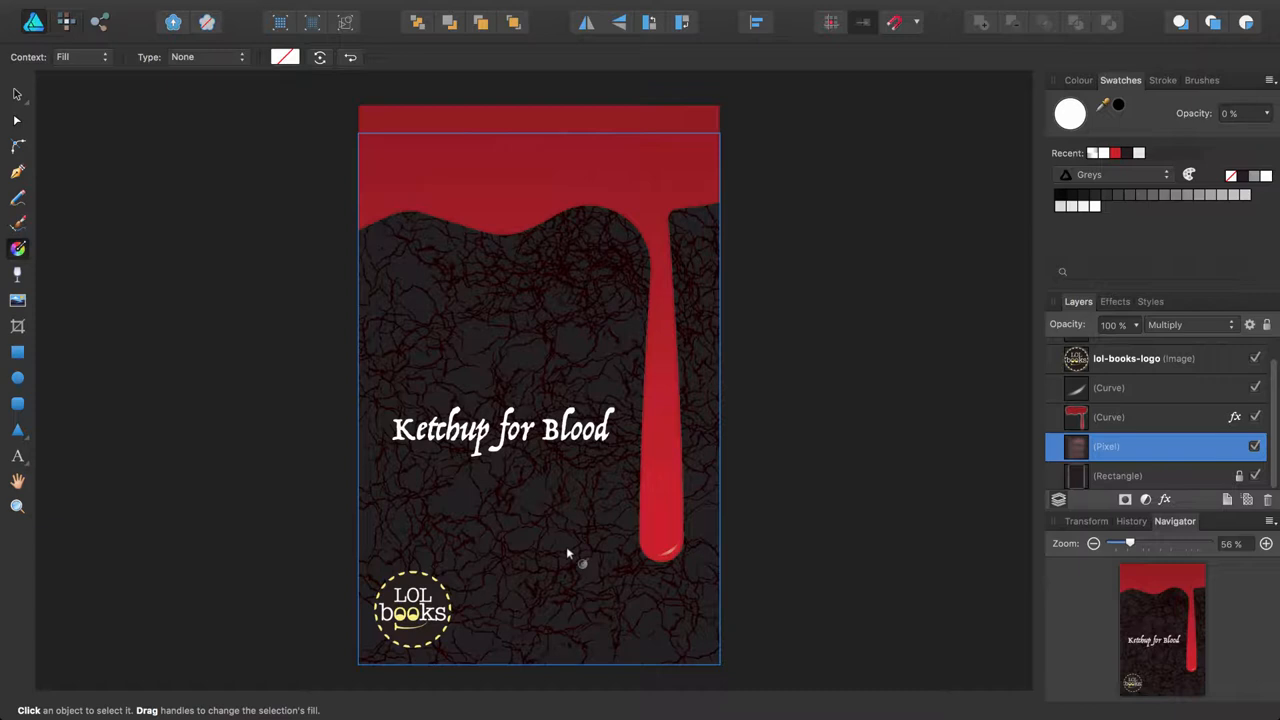
mouse_move(506, 536)
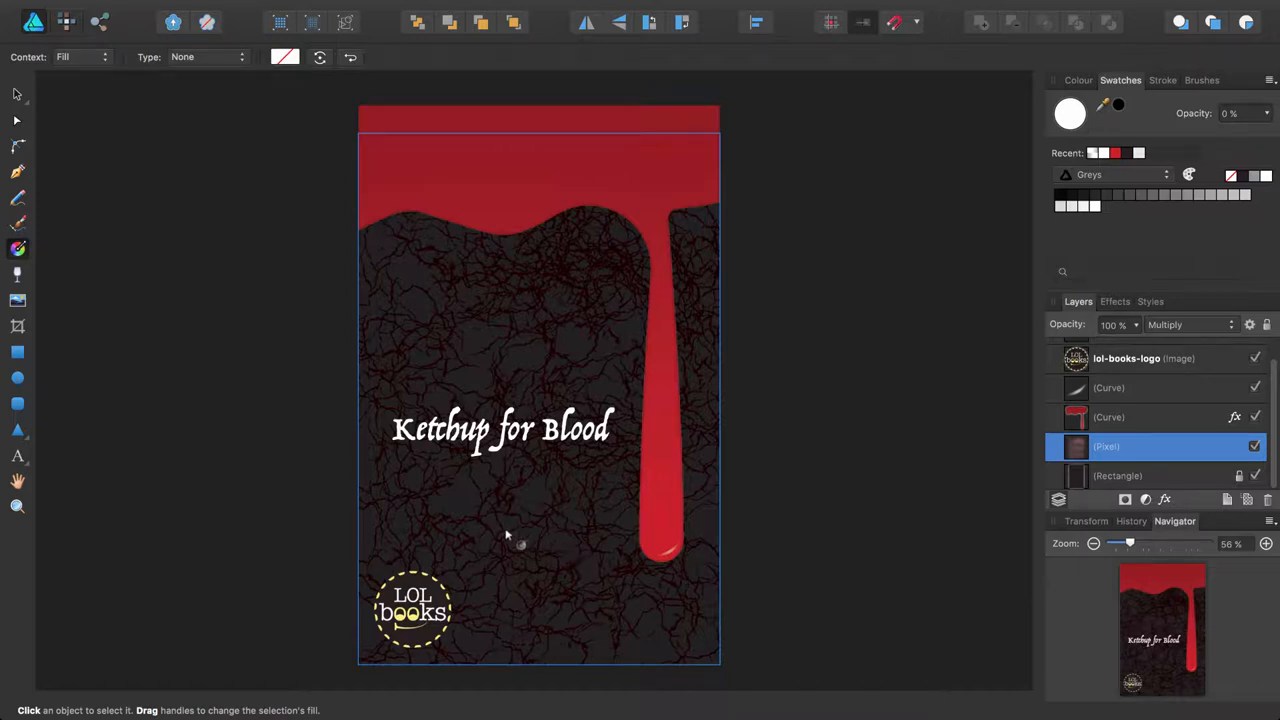
mouse_move(536, 472)
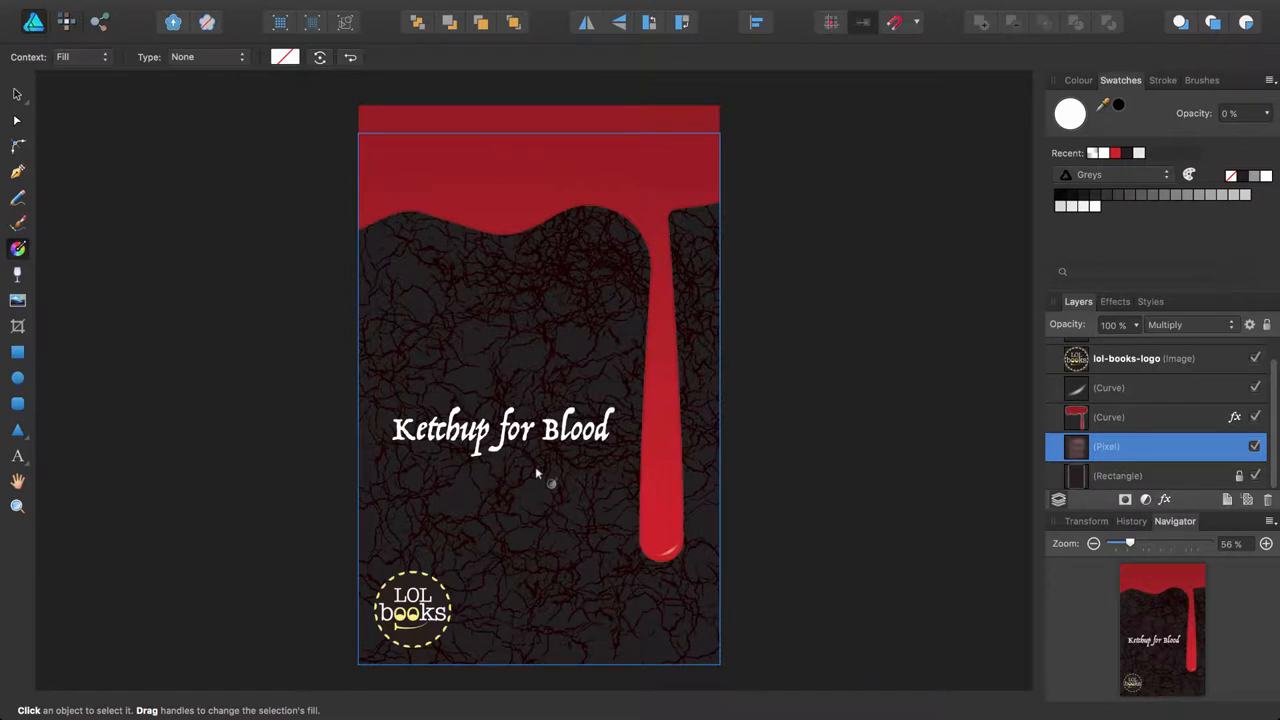
mouse_move(490, 418)
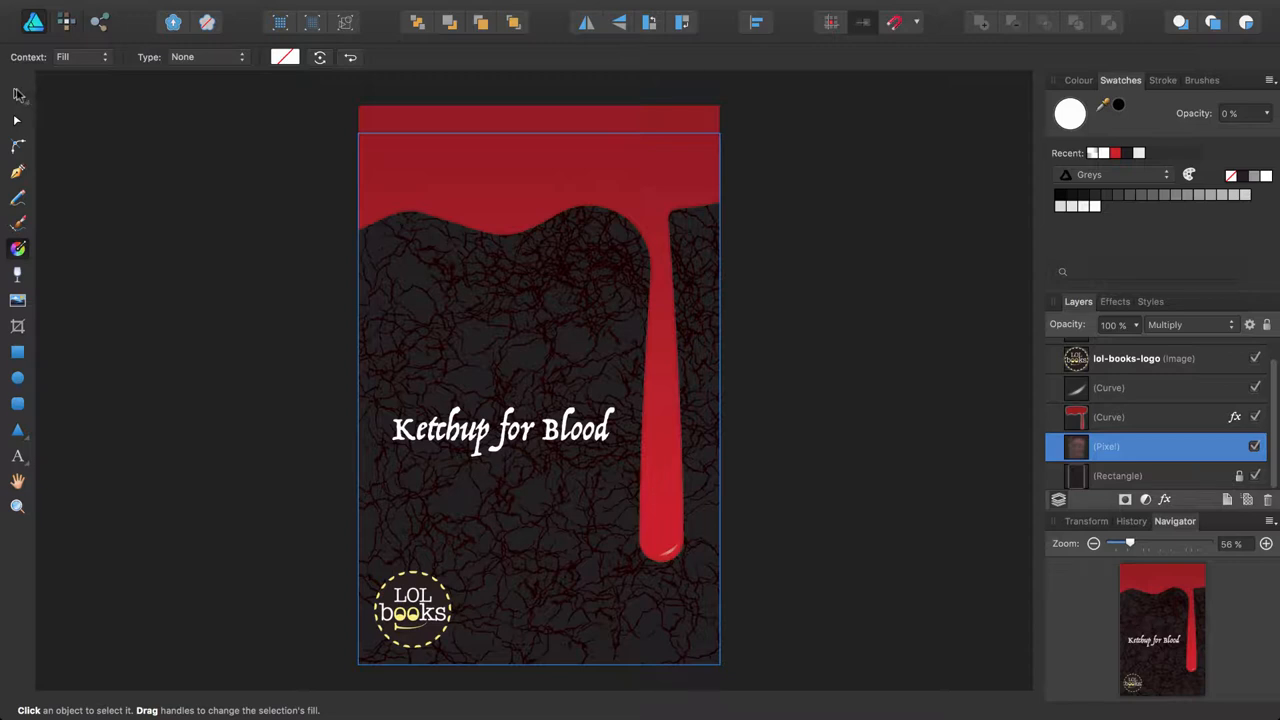
Select the 'Ketchup for Blood' title text and duplicate it via Edit > Duplicate.
left_click(500, 350)
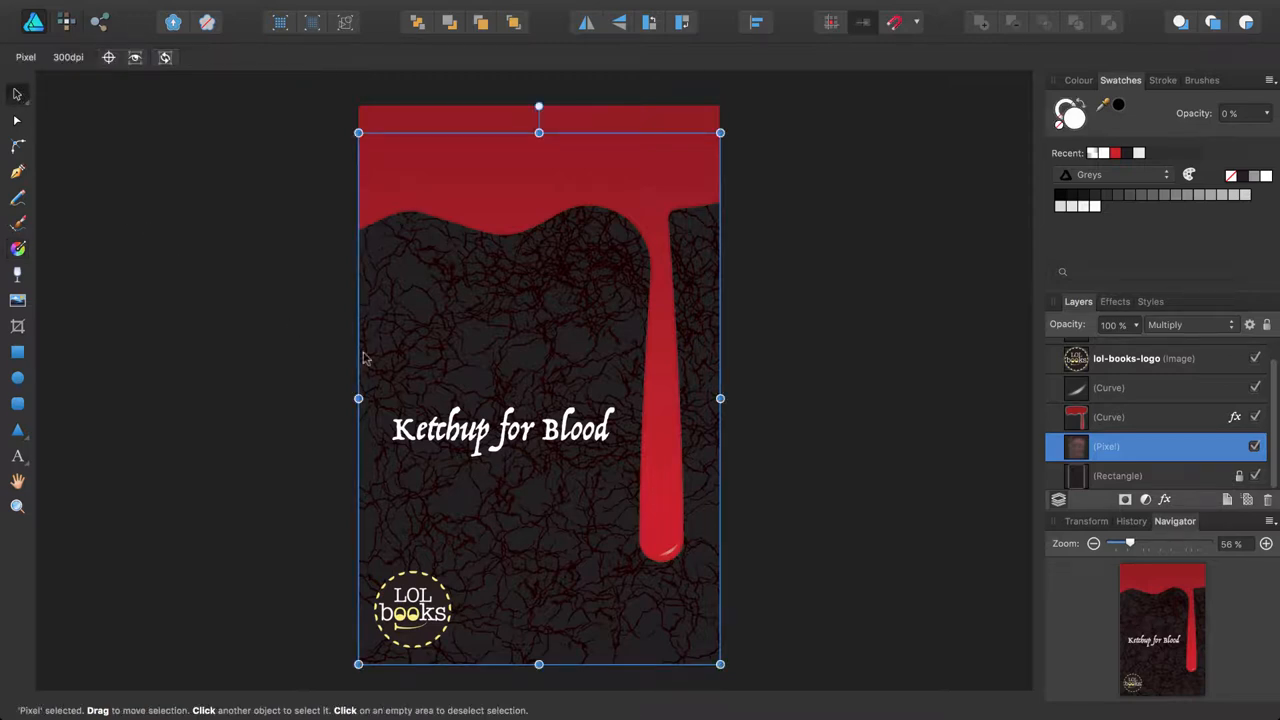
left_click(500, 428)
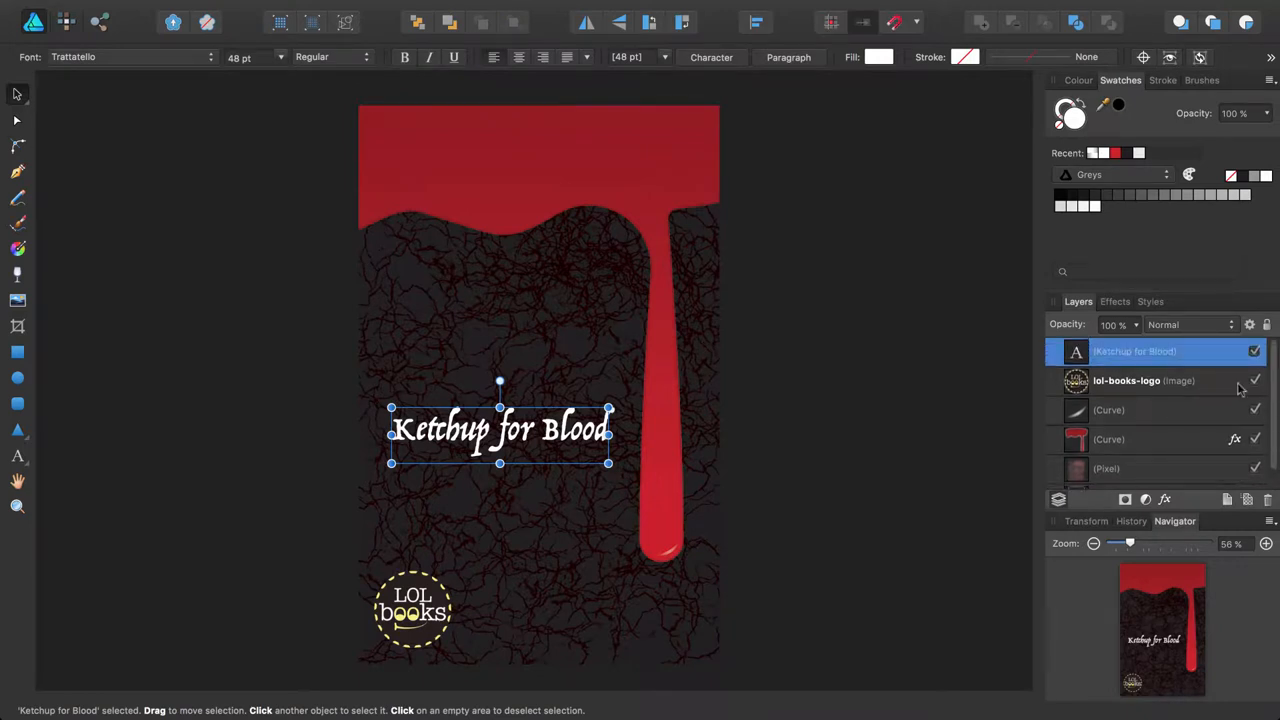
mouse_move(660, 228)
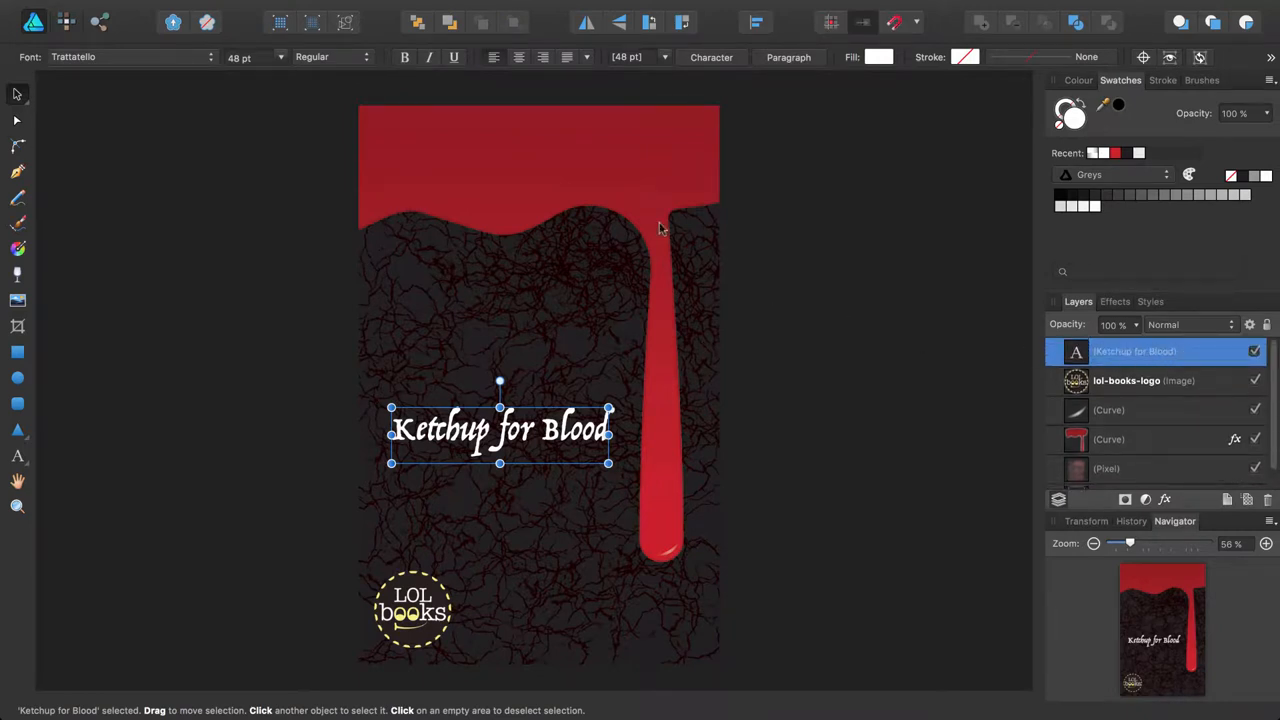
left_click(216, 8)
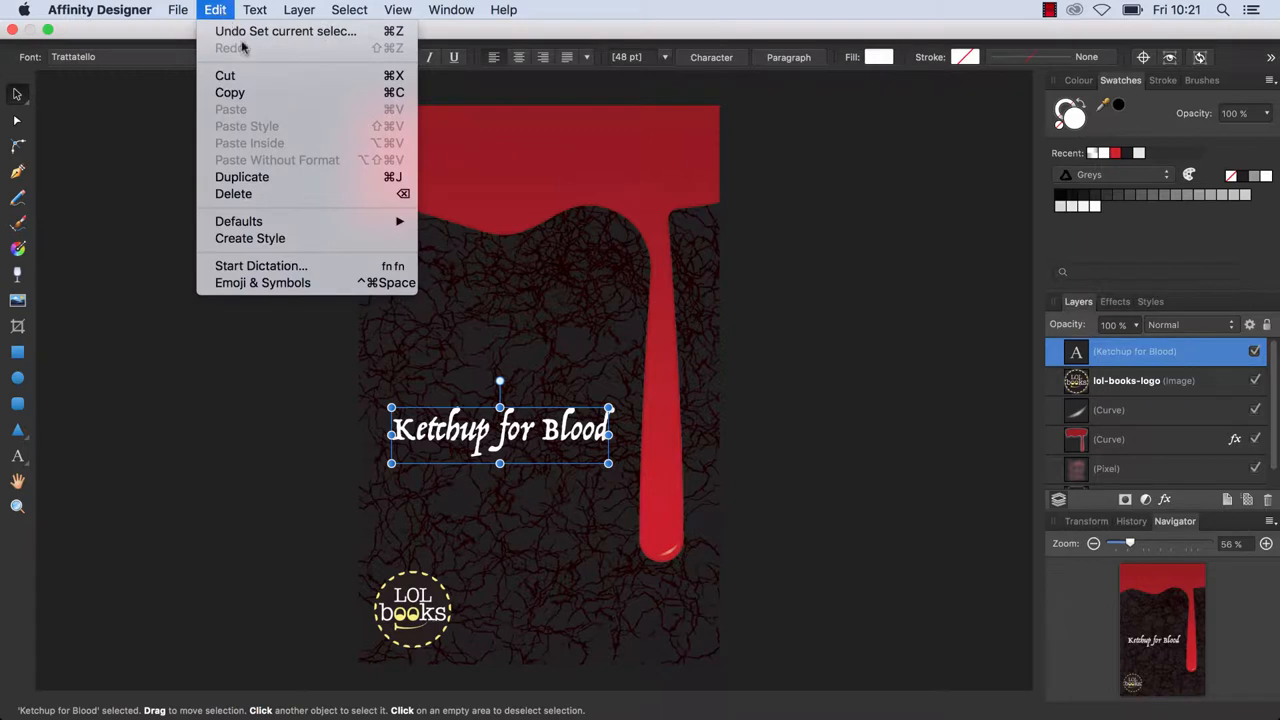
mouse_move(308, 188)
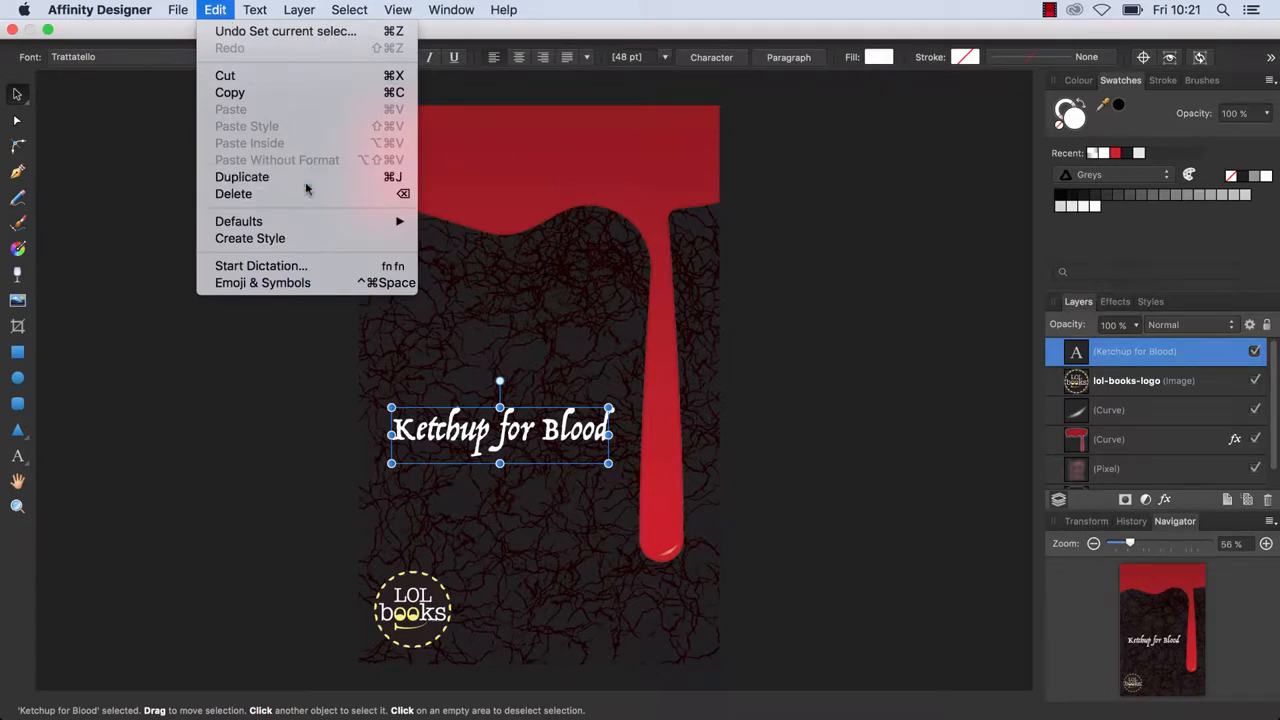
left_click(242, 176)
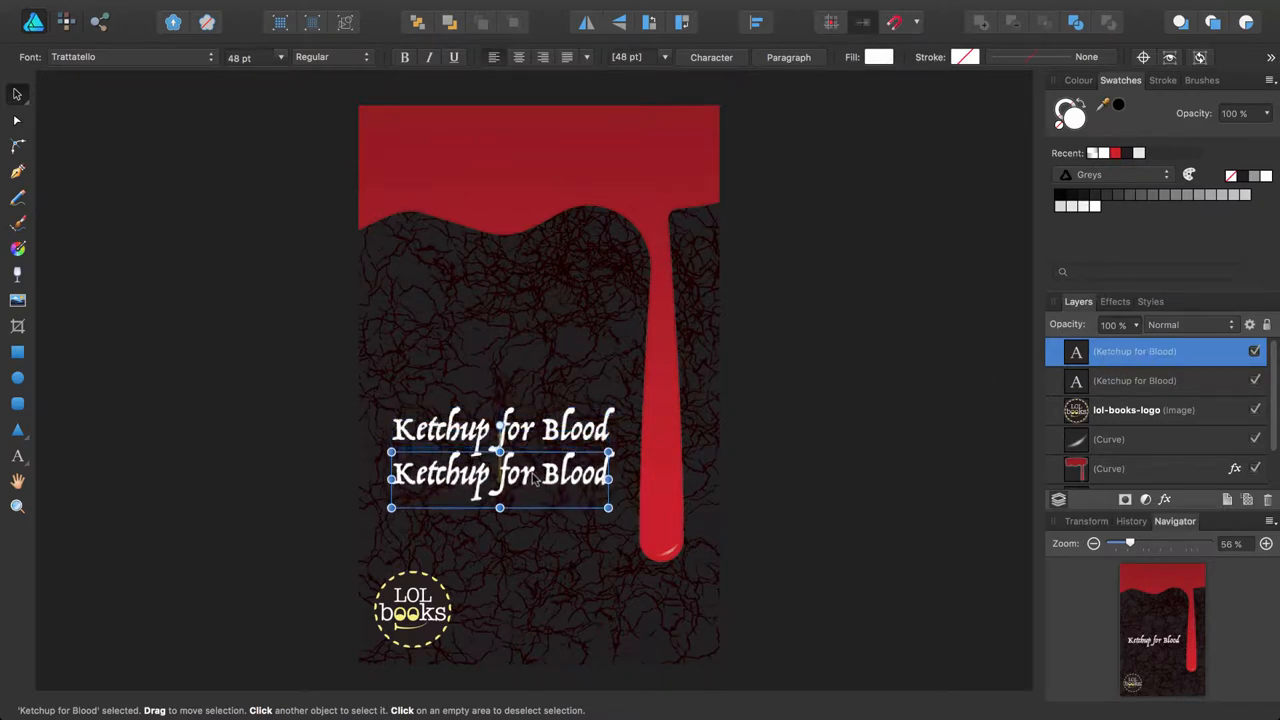
double_click(500, 472)
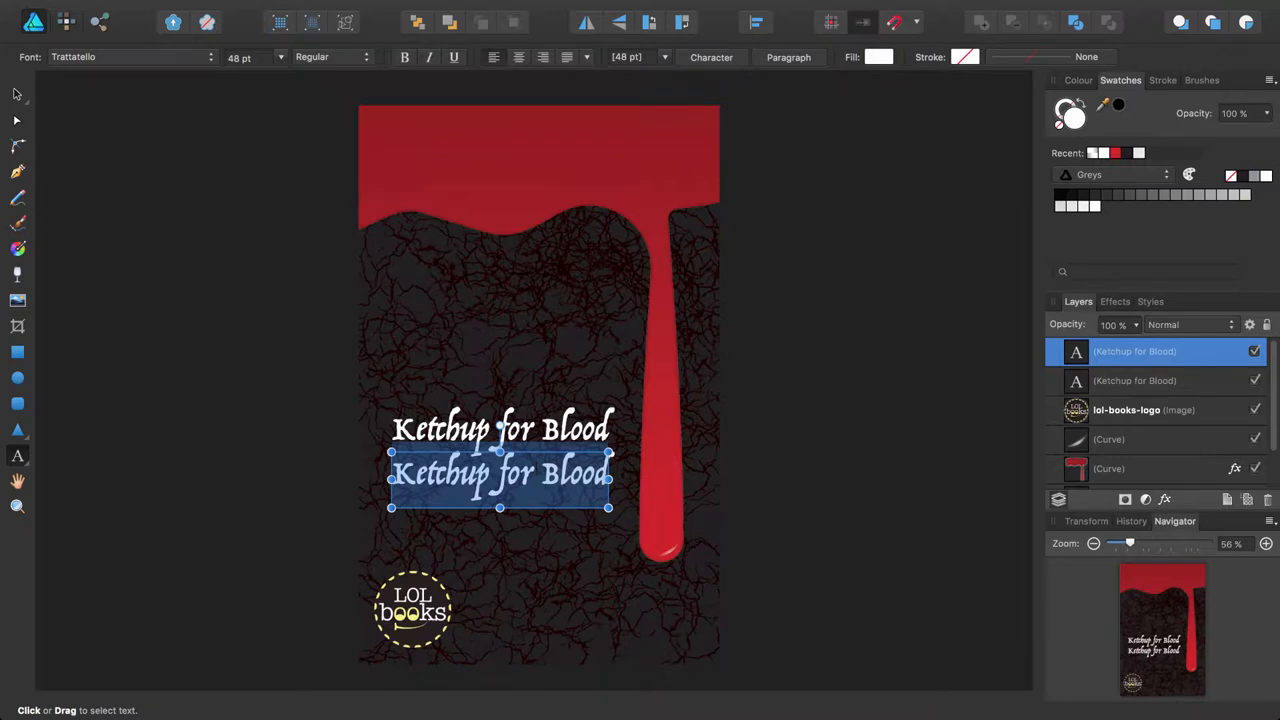
type("Drake U")
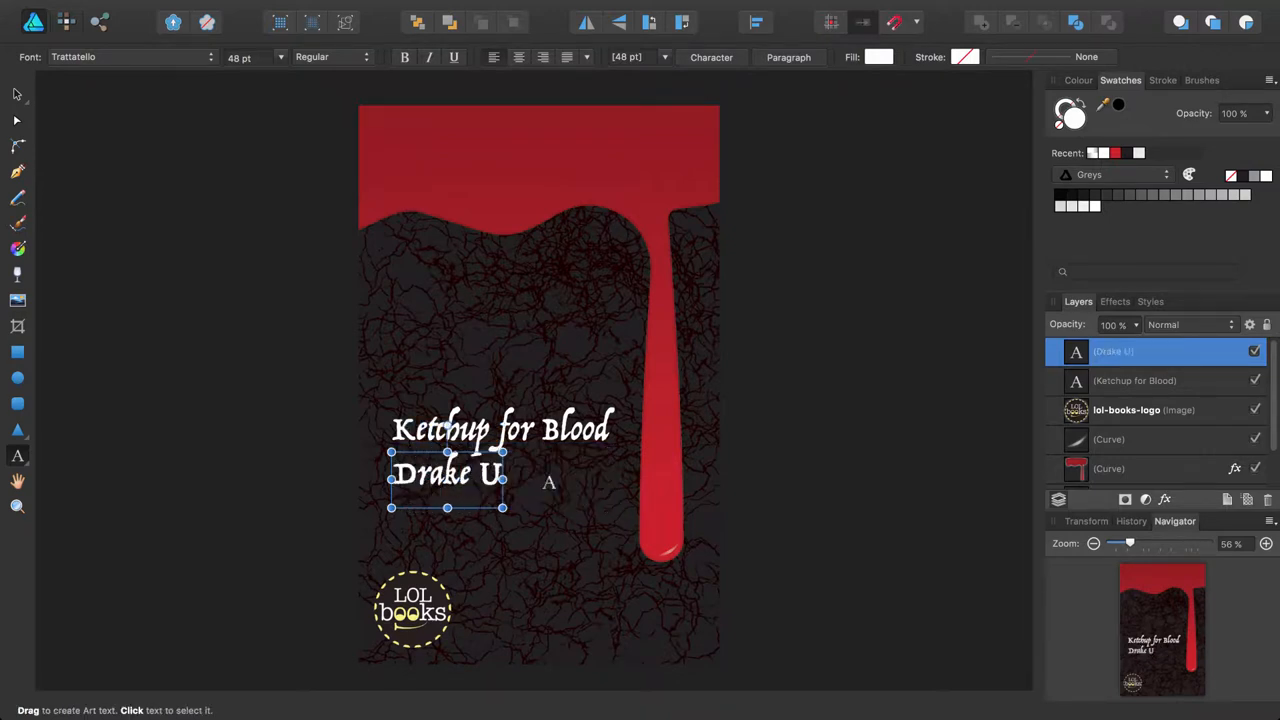
type("lysses")
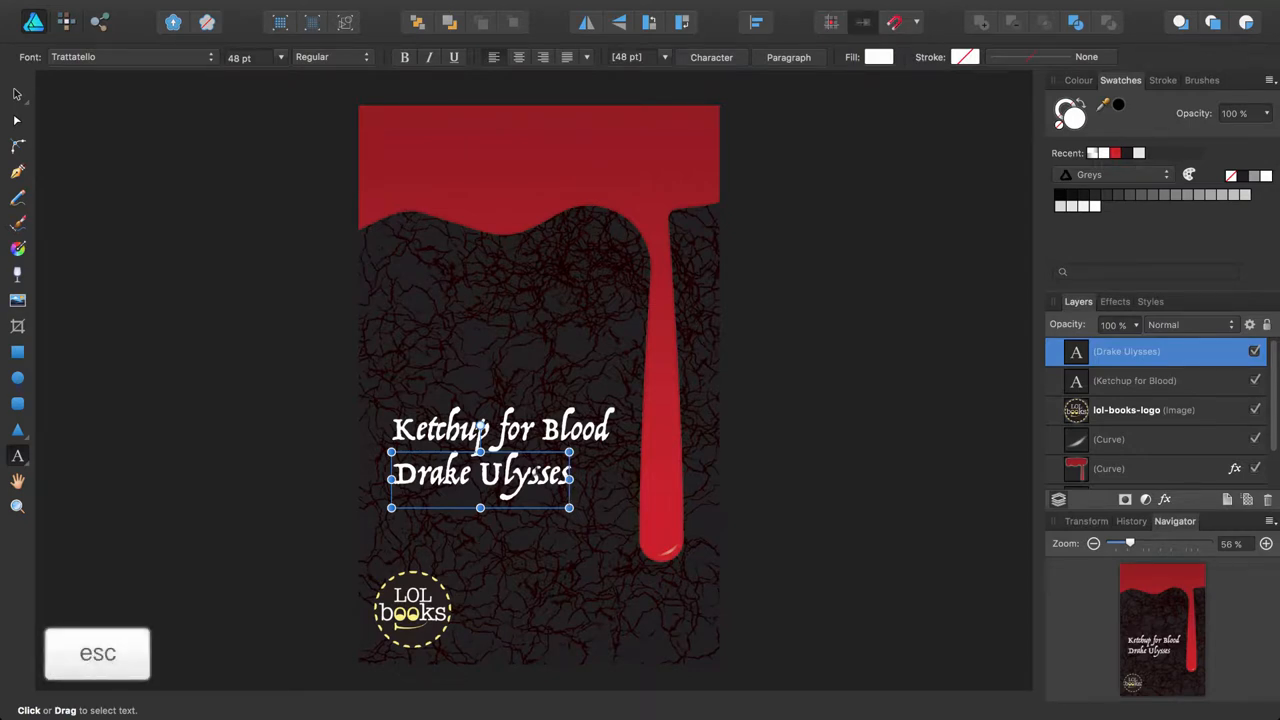
key("v")
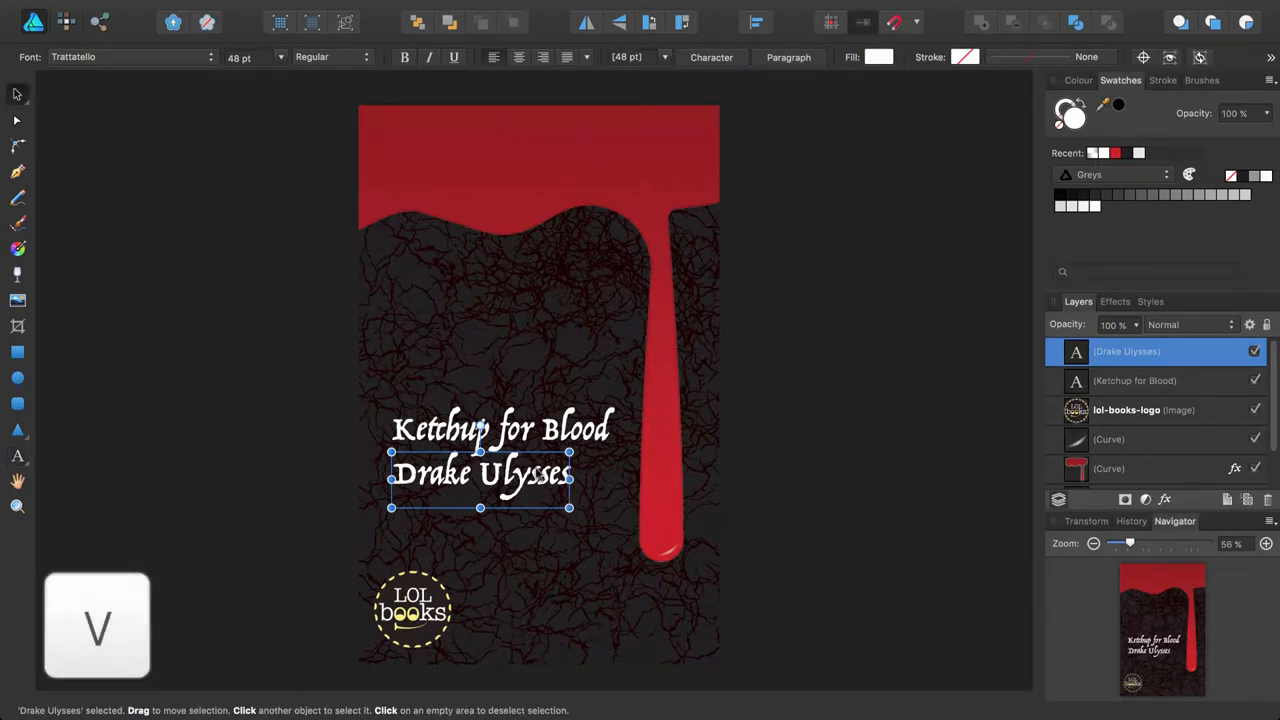
Nudge the 'Drake Ulysses' line so it sits centred beneath the title.
left_click_drag(480, 472, 484, 470)
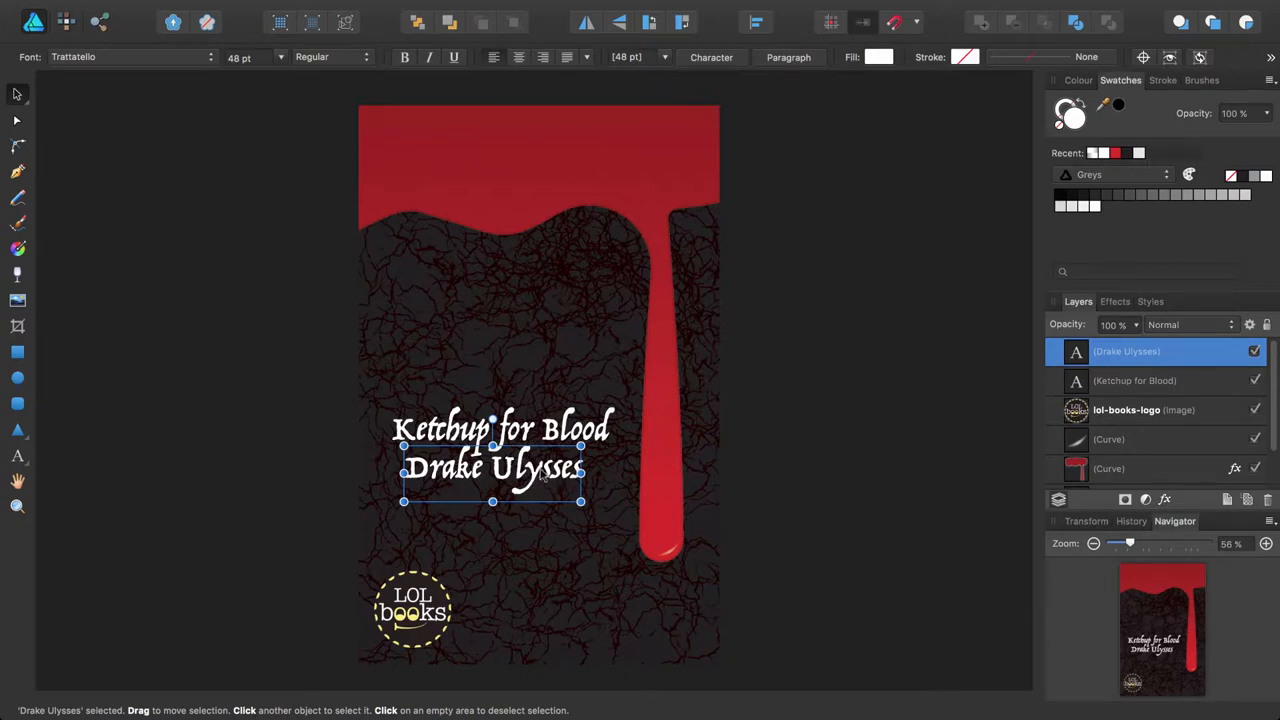
mouse_move(544, 476)
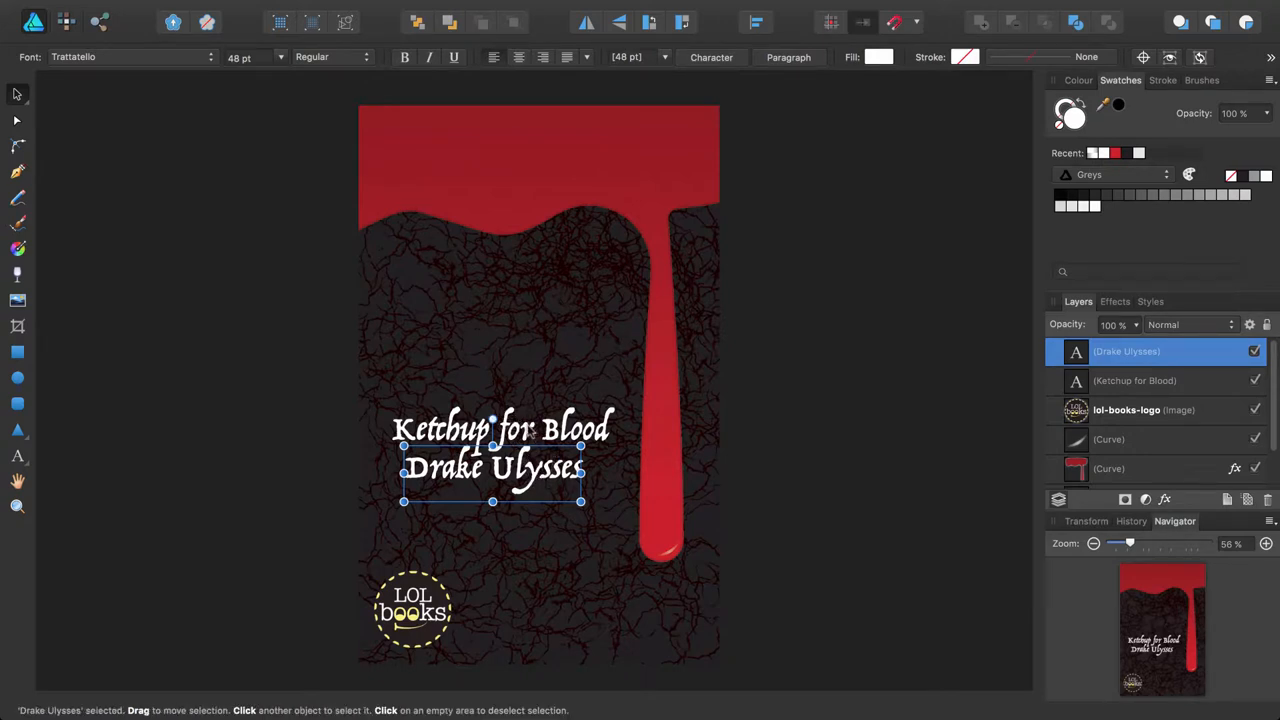
mouse_move(604, 290)
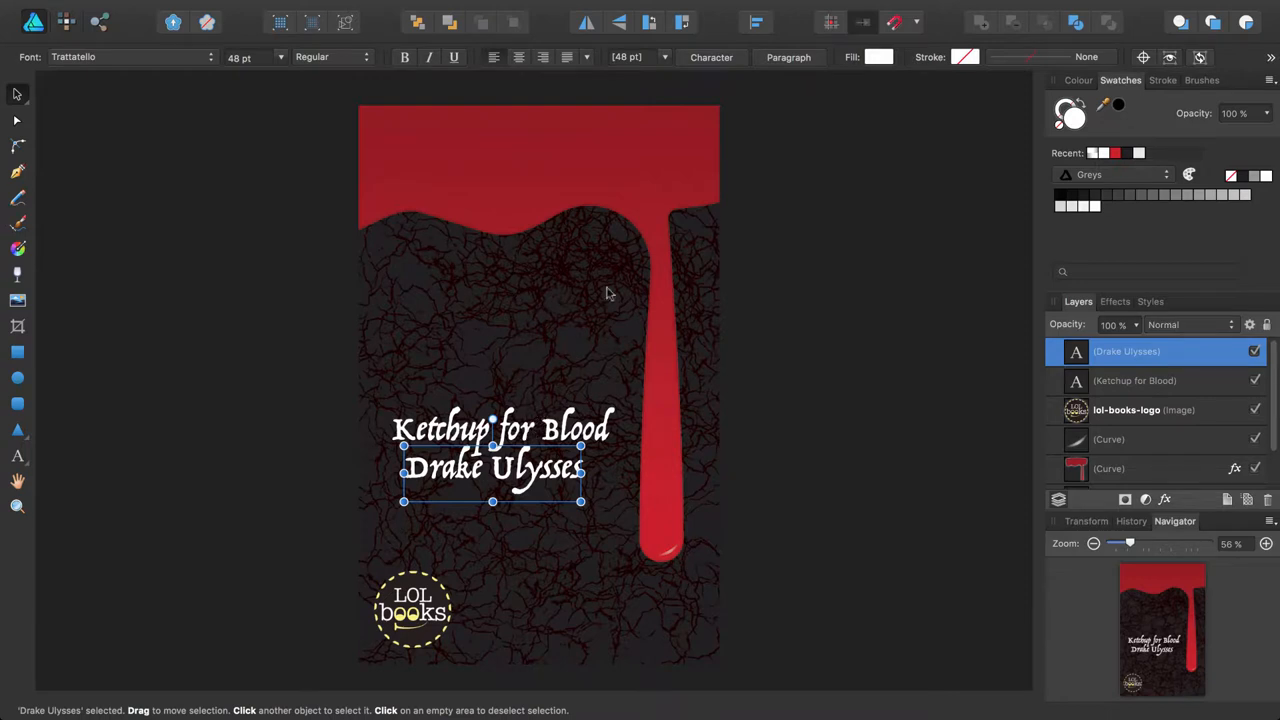
mouse_move(528, 206)
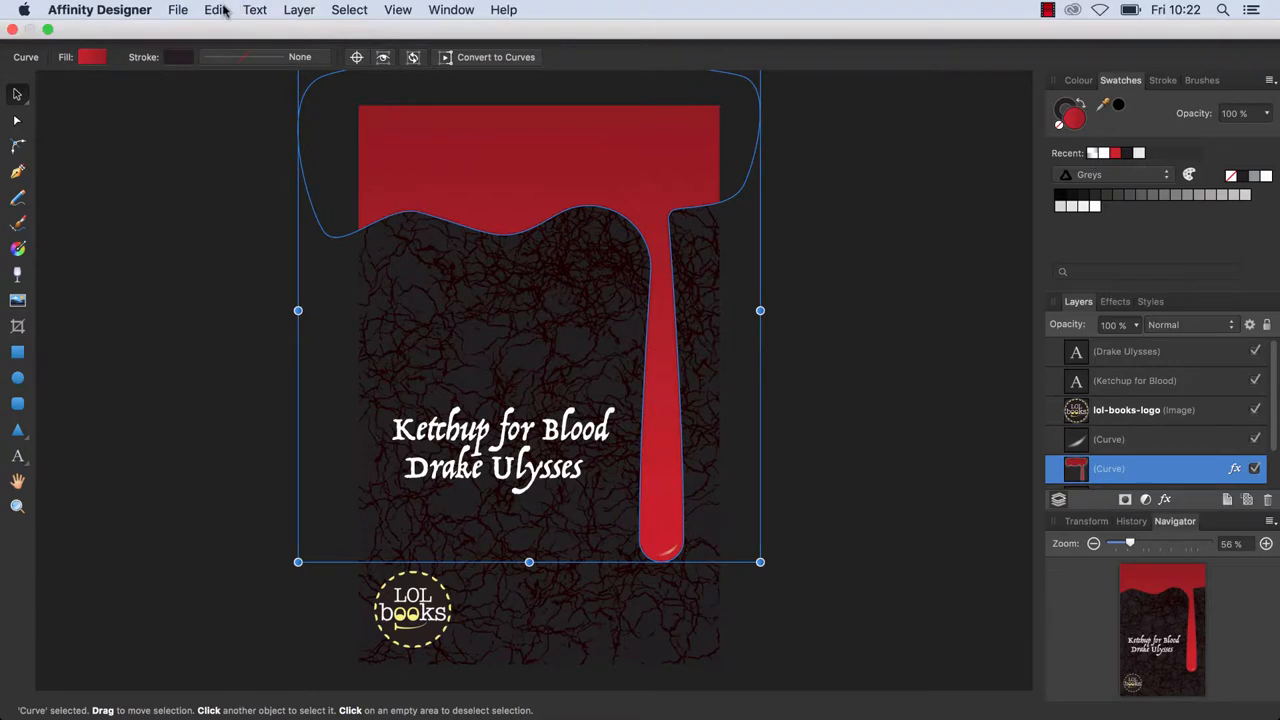
Copy the red drip curve and paste its style onto the 'Ketchup for Blood' title.
left_click(214, 8)
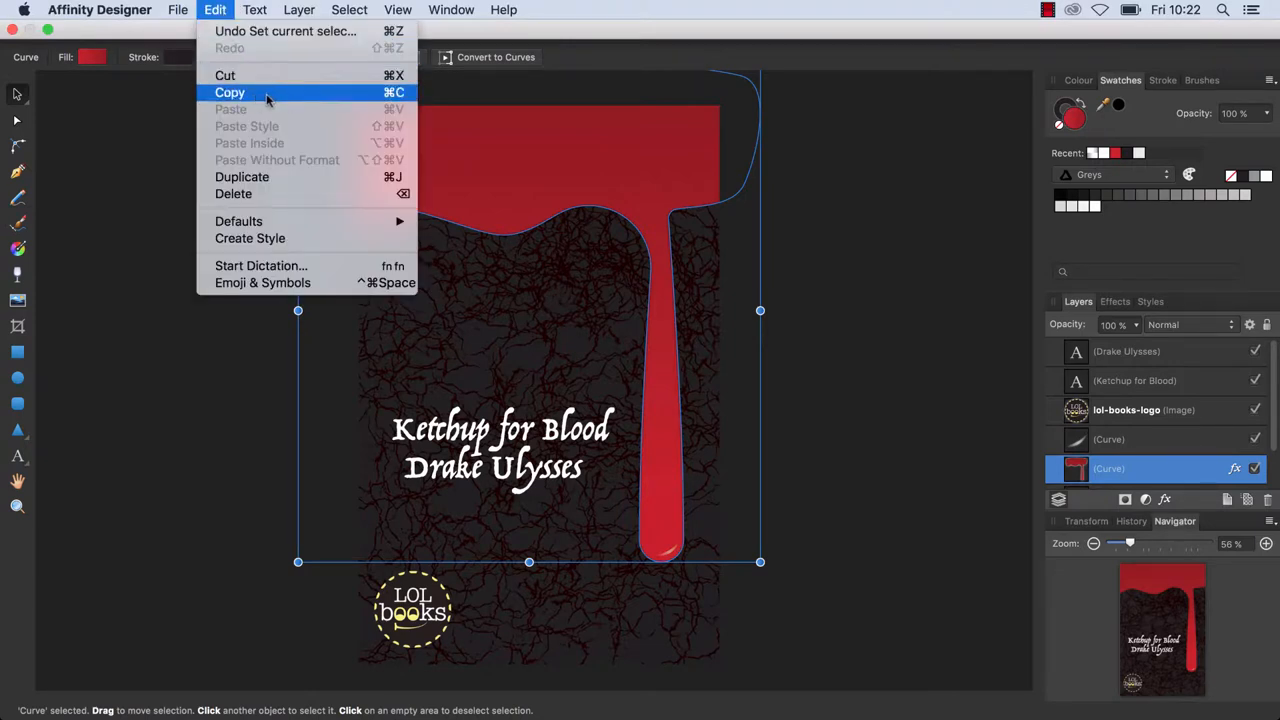
left_click(228, 92)
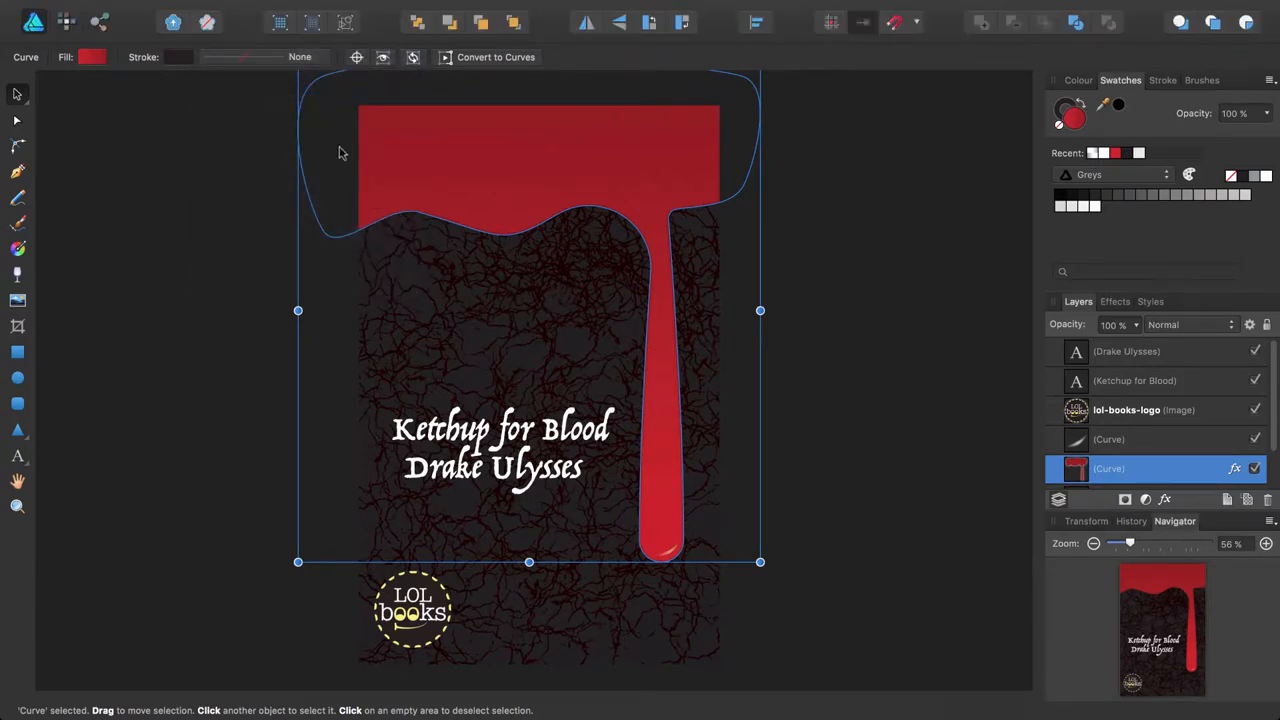
left_click(500, 448)
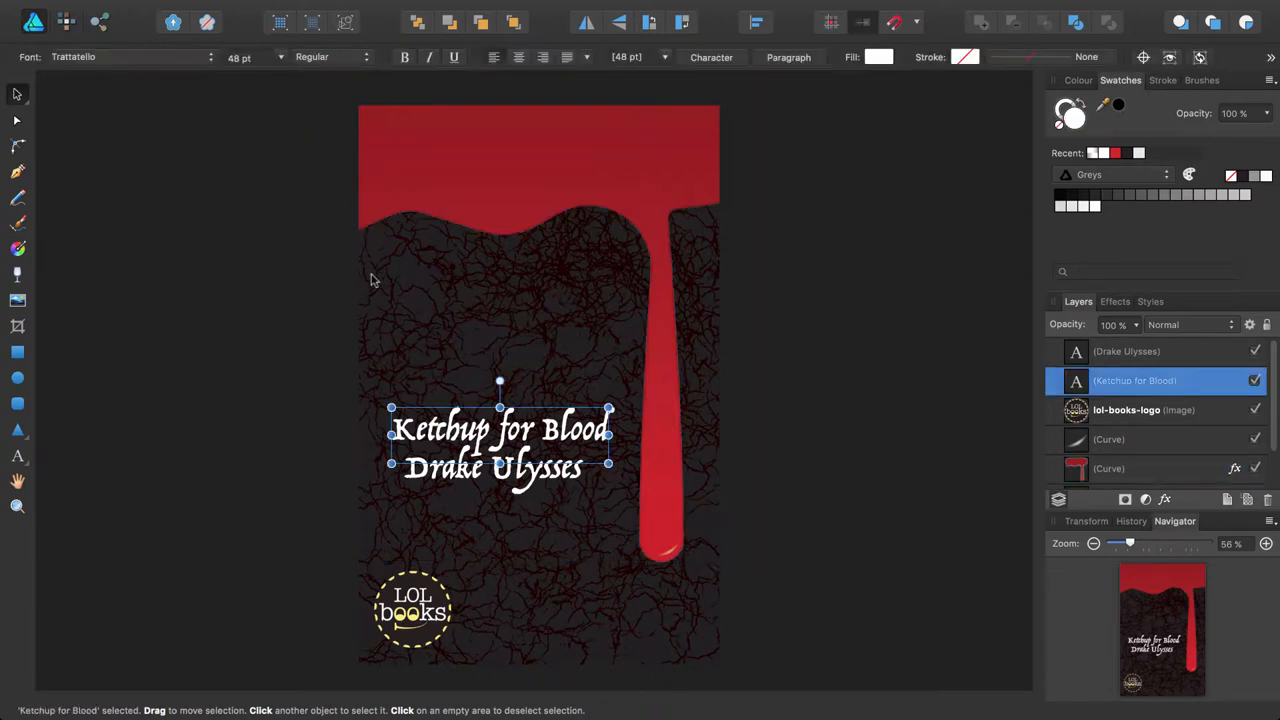
left_click(216, 10)
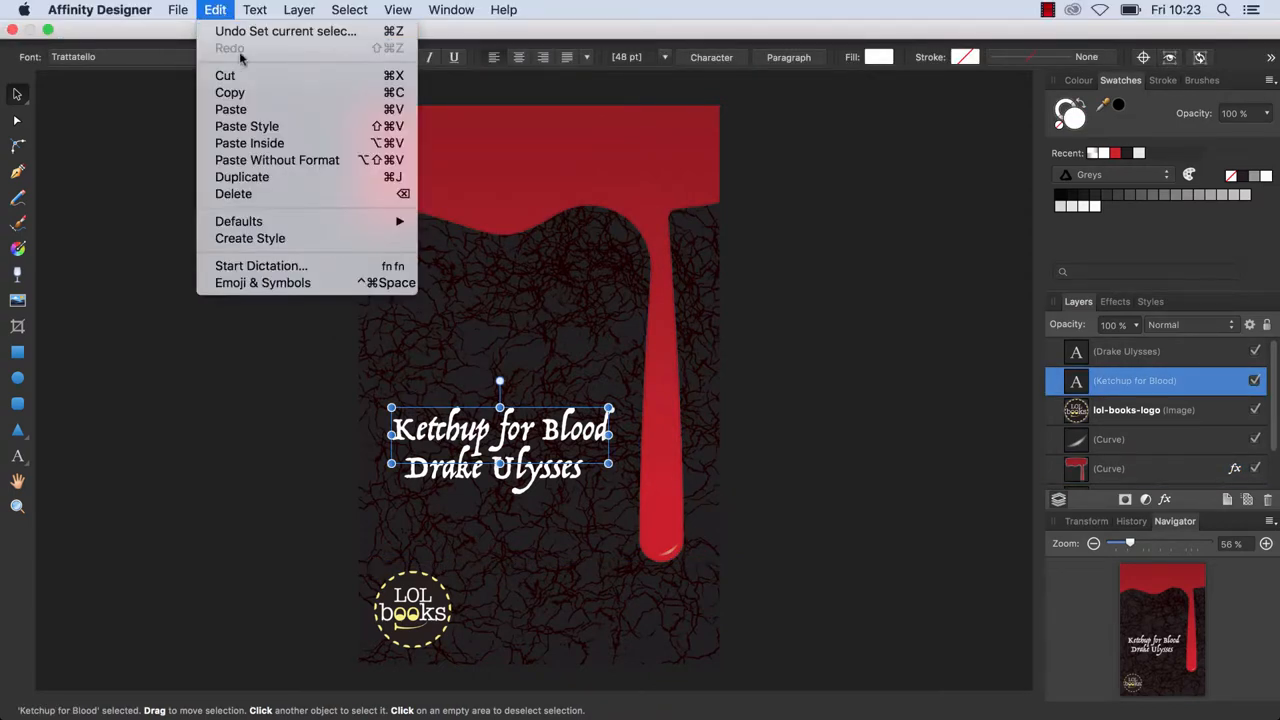
mouse_move(248, 126)
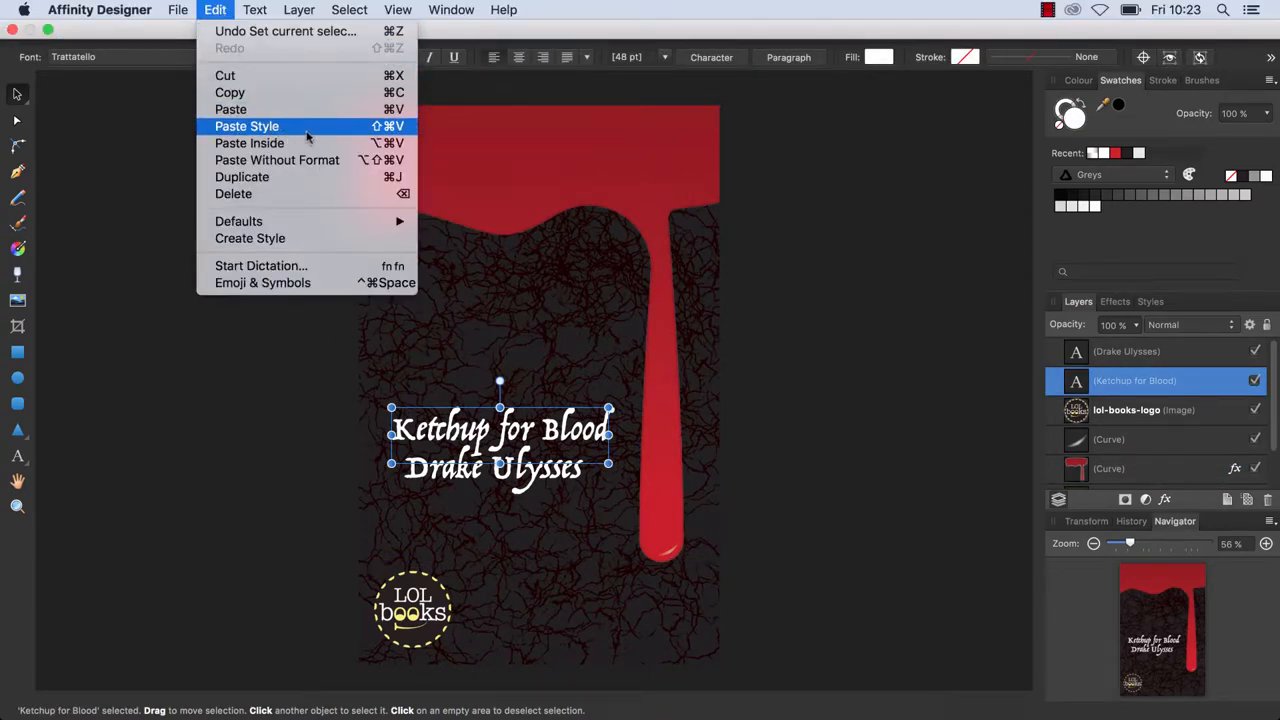
left_click(246, 126)
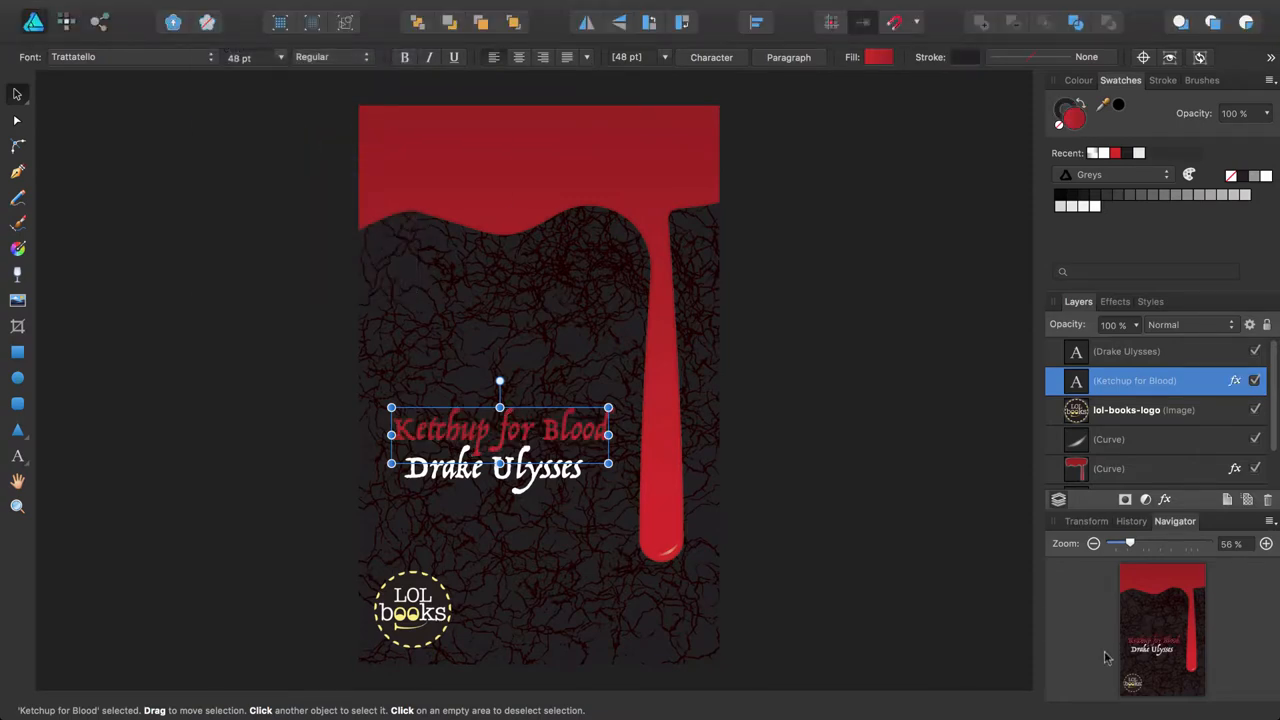
Inspect the title's pasted gradient and inner shadow up close, then return to the full cover.
left_click_drag(1130, 544, 1192, 544)
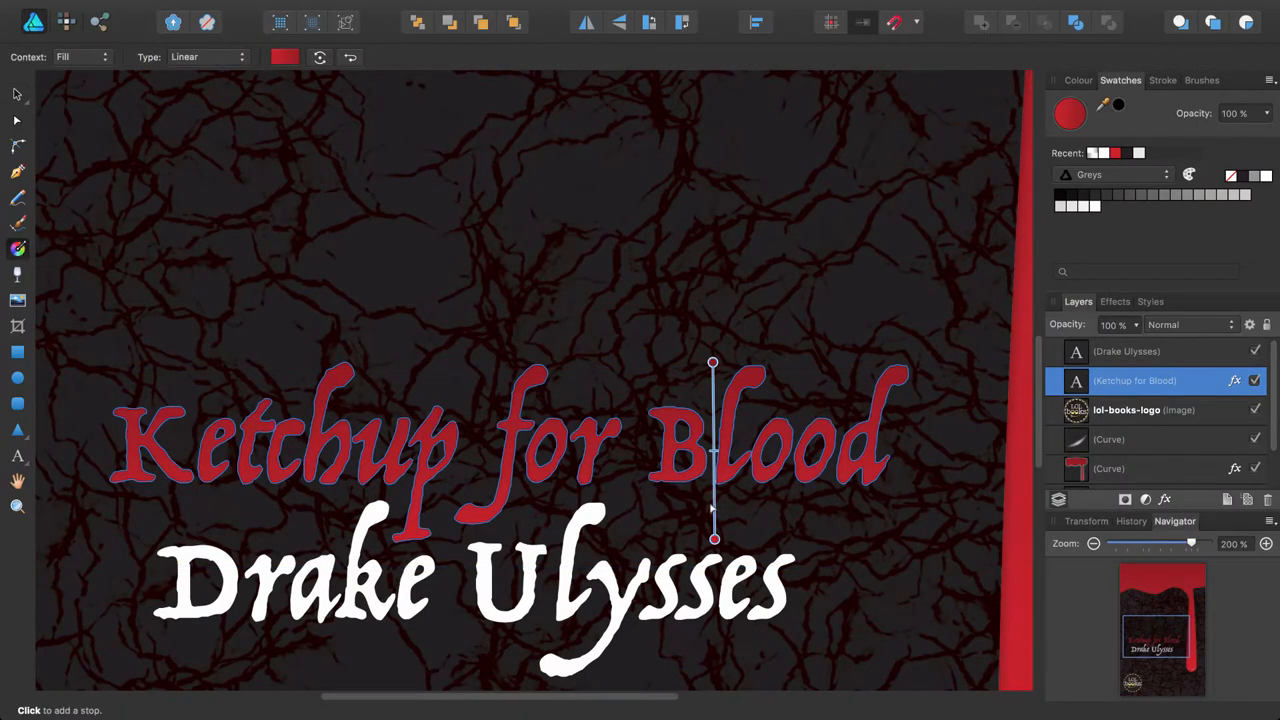
left_click(1114, 300)
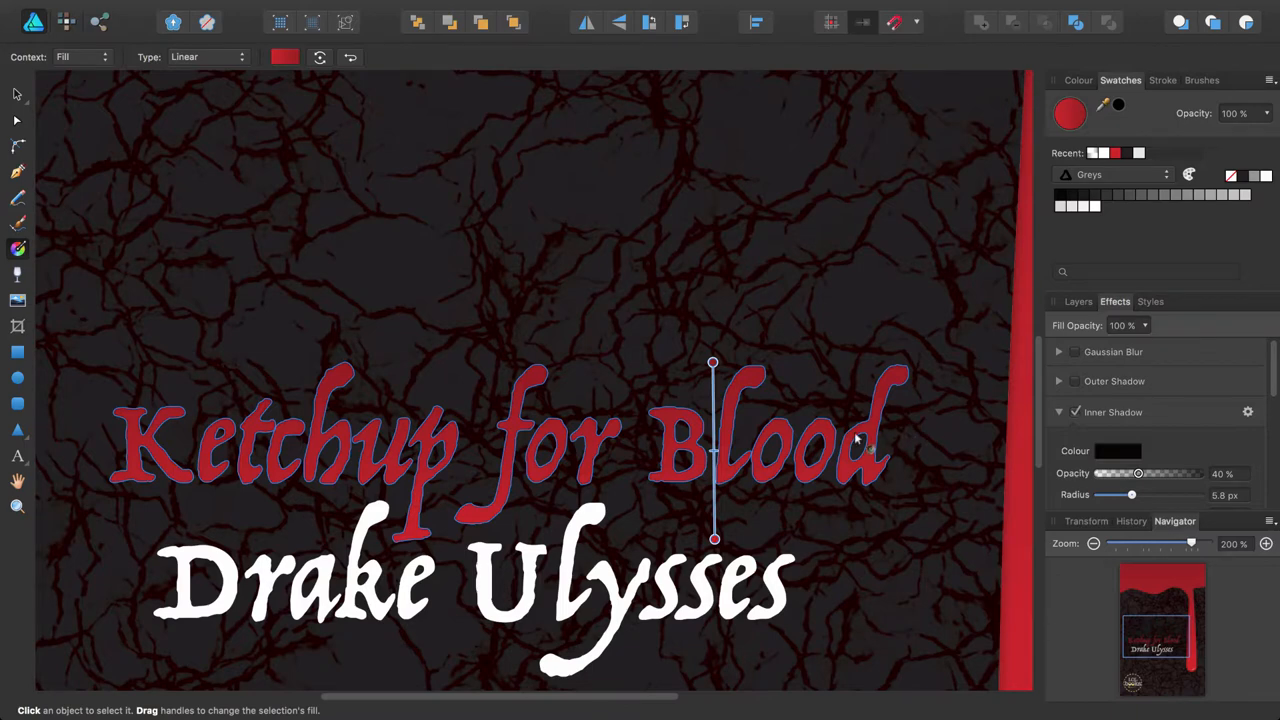
left_click(398, 8)
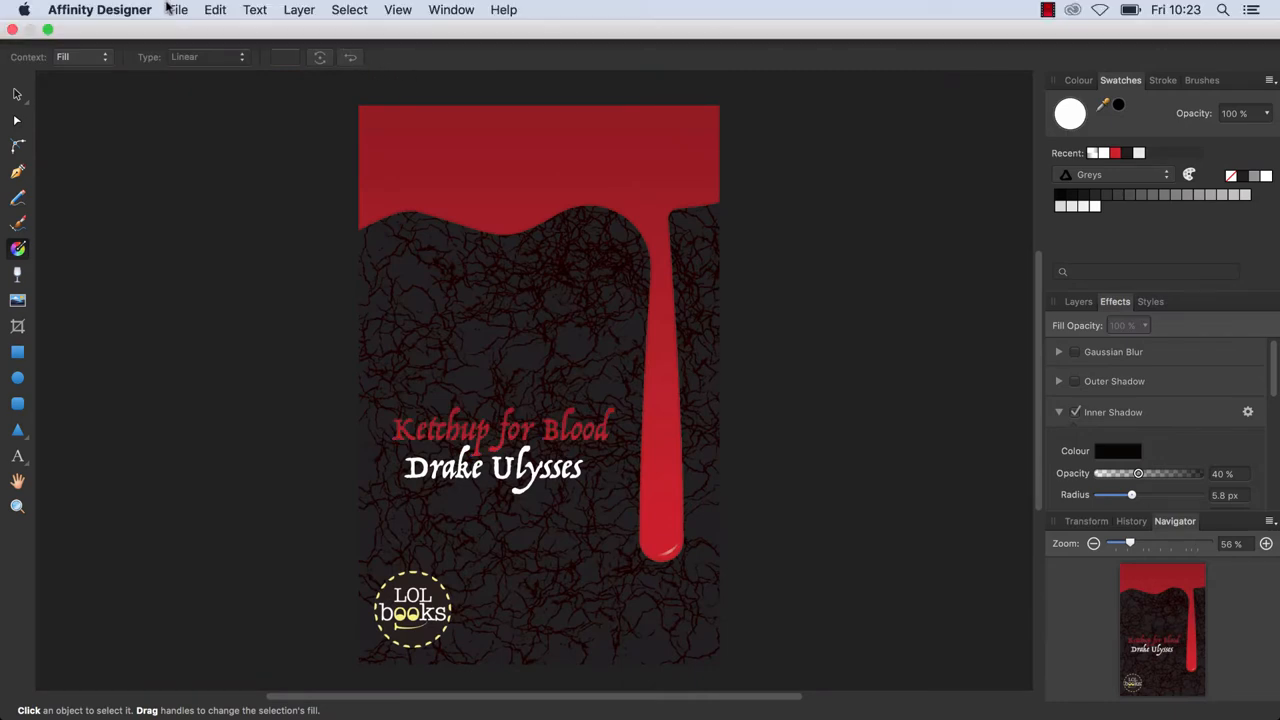
left_click(176, 8)
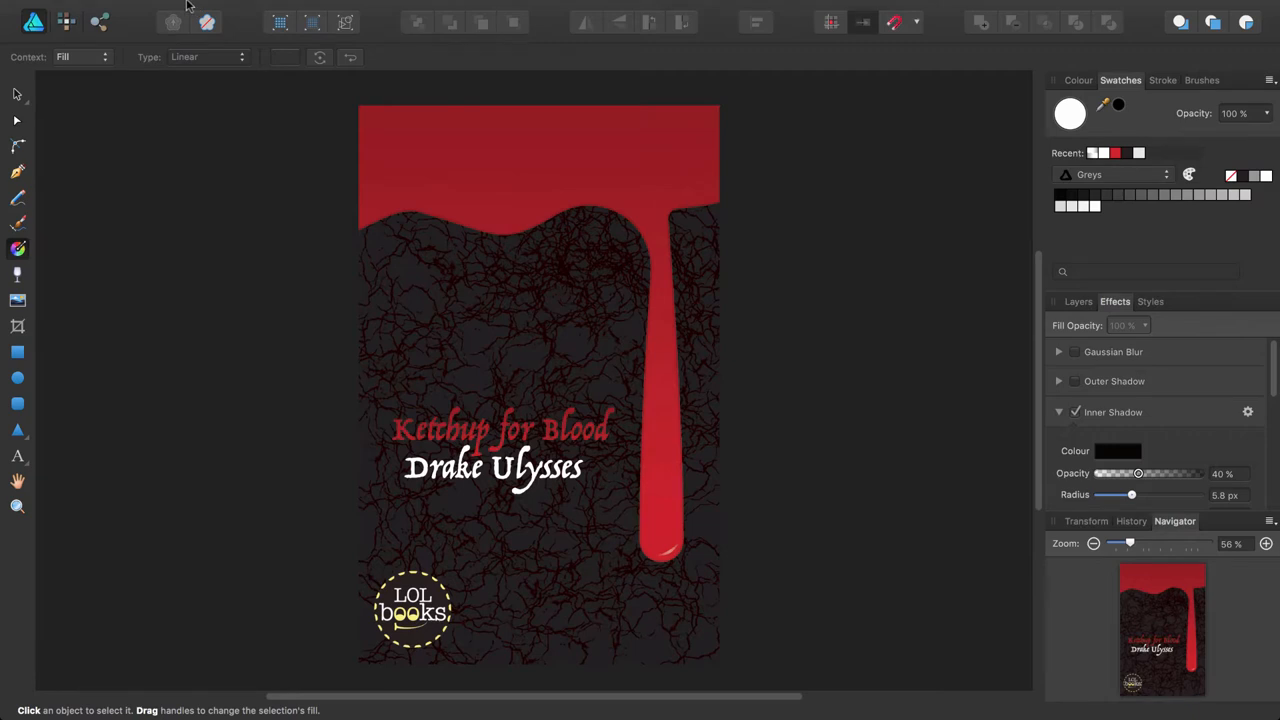
left_click(178, 8)
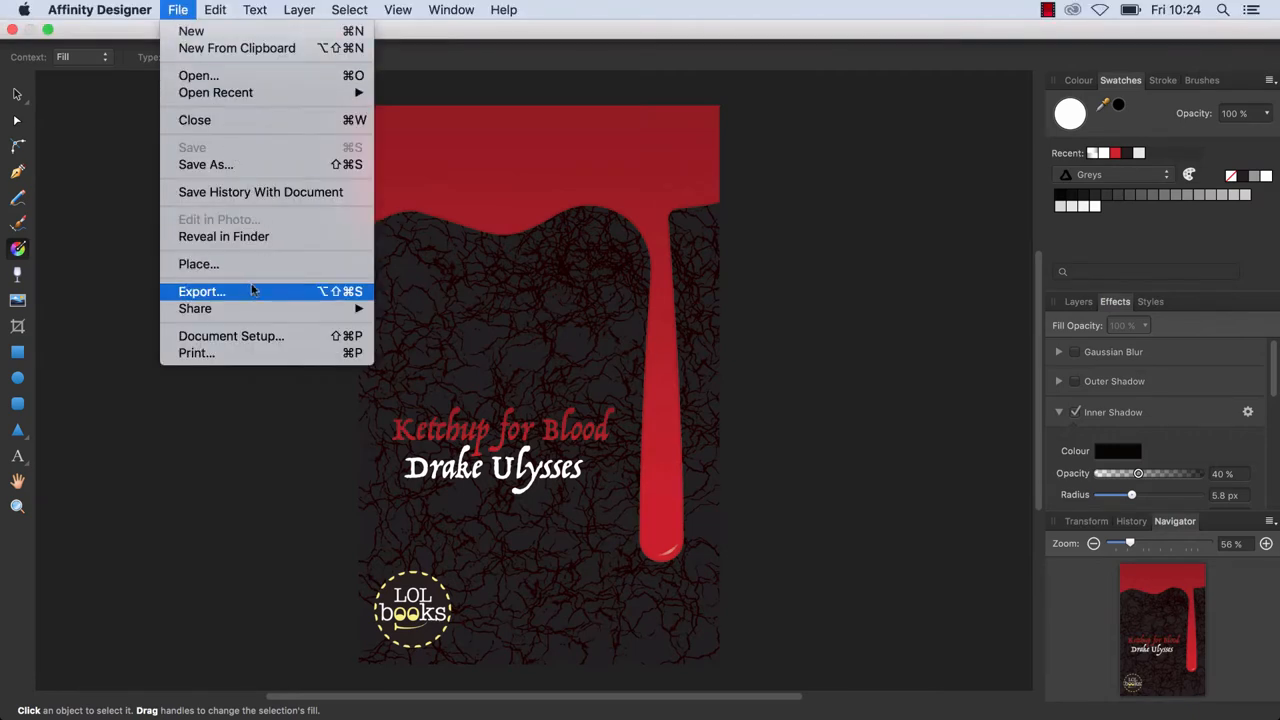
mouse_move(264, 298)
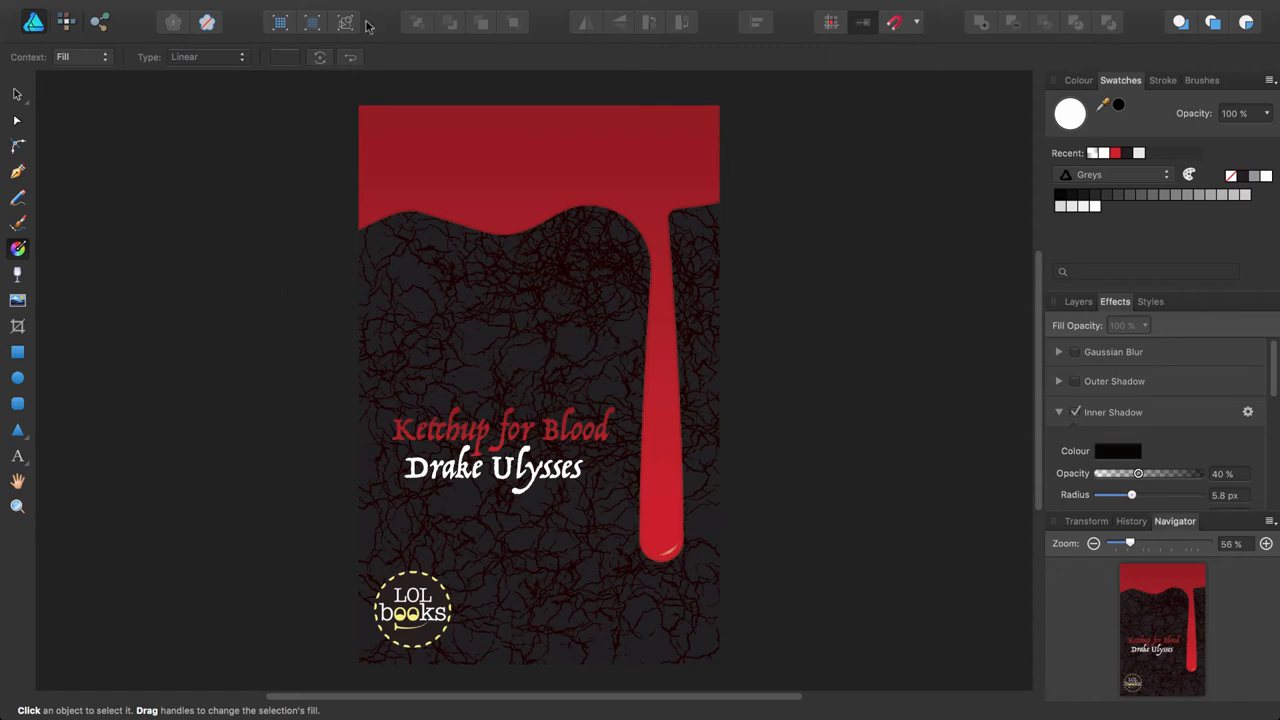
Bring up the Help menu over the finished cover.
left_click(504, 8)
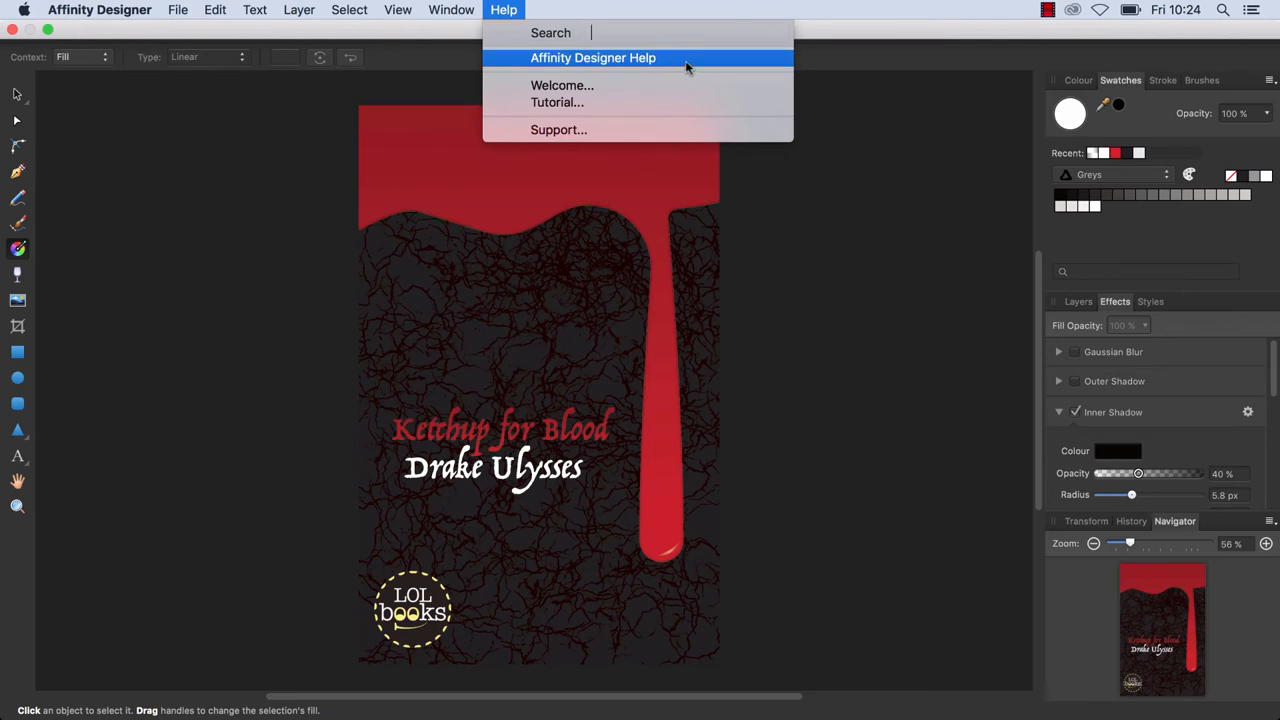
mouse_move(610, 102)
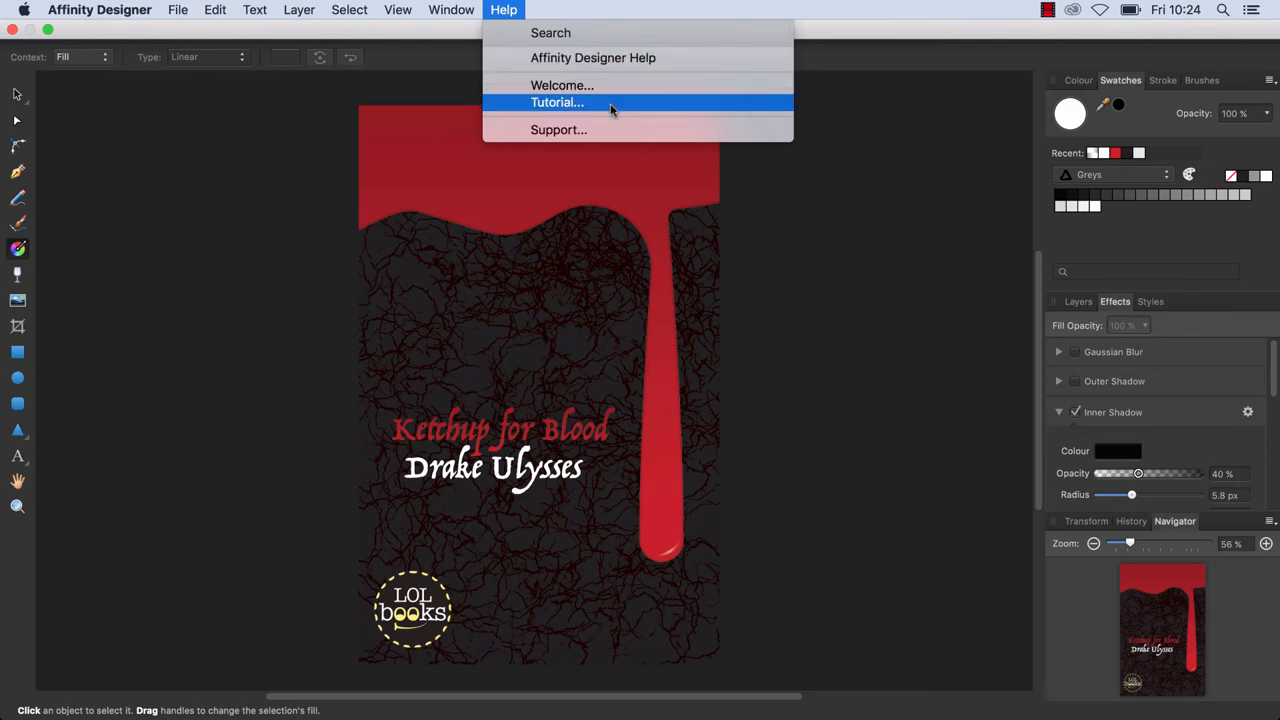
mouse_move(518, 20)
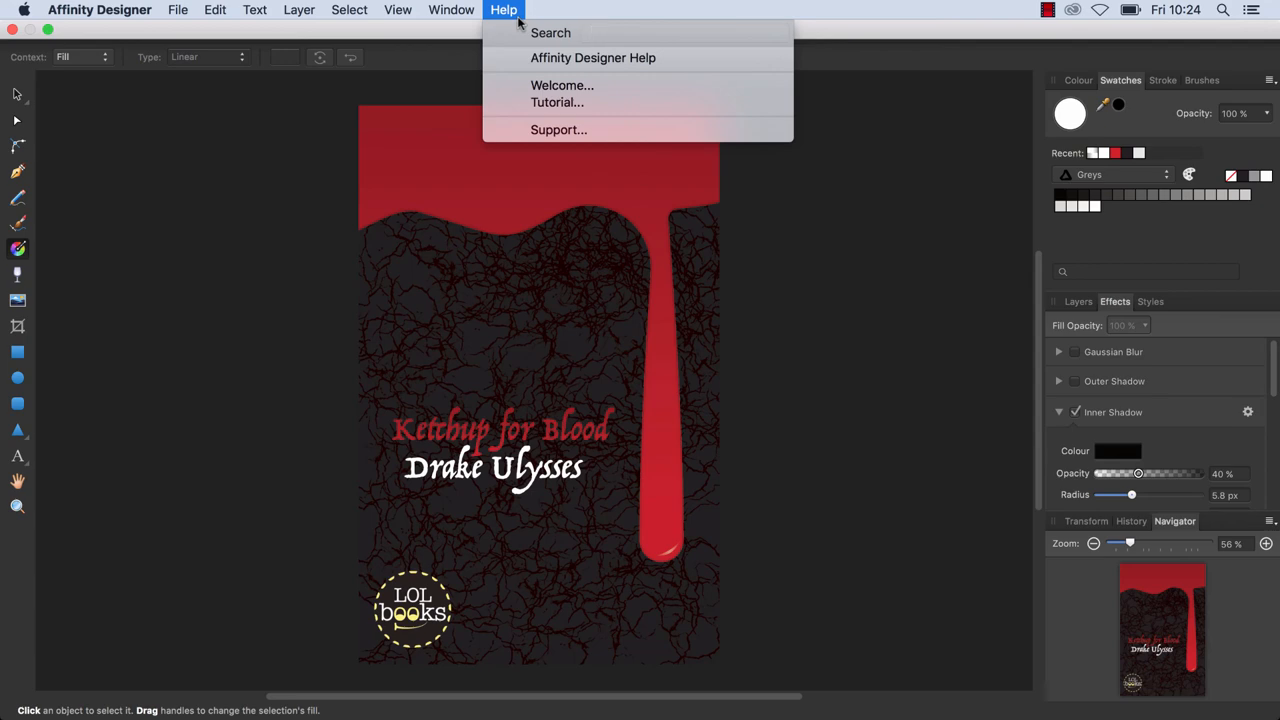
mouse_move(332, 124)
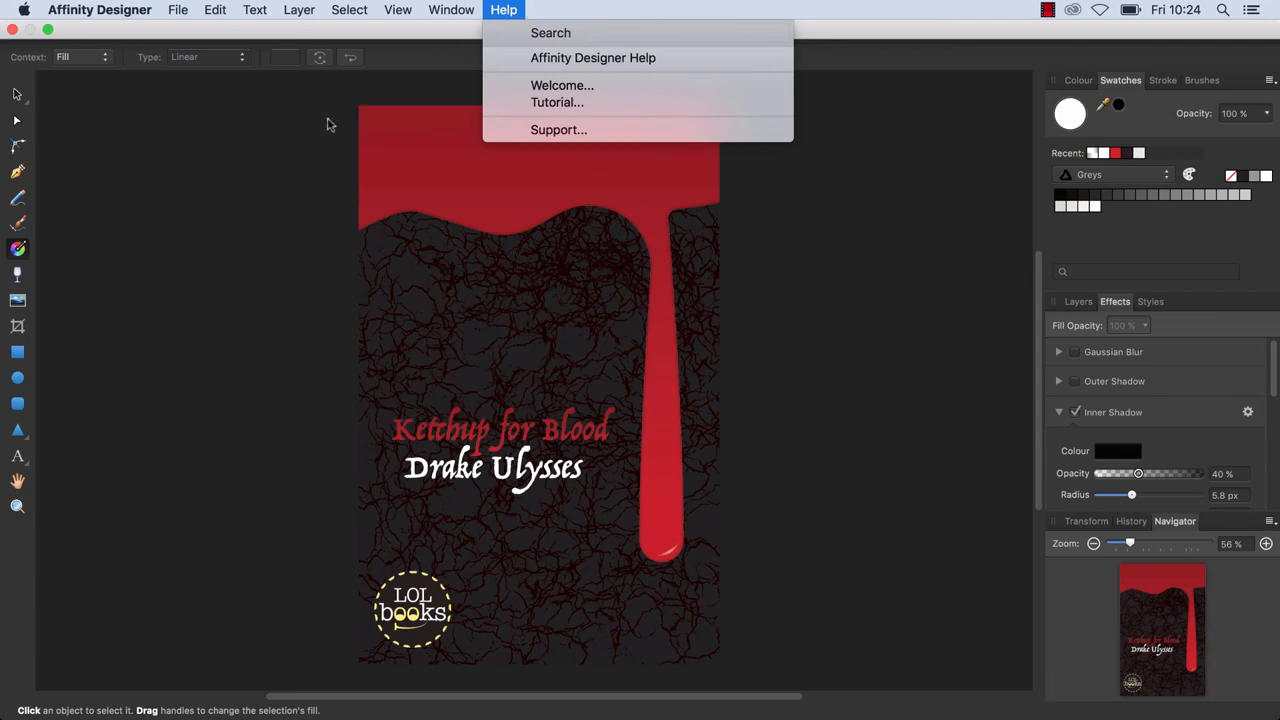